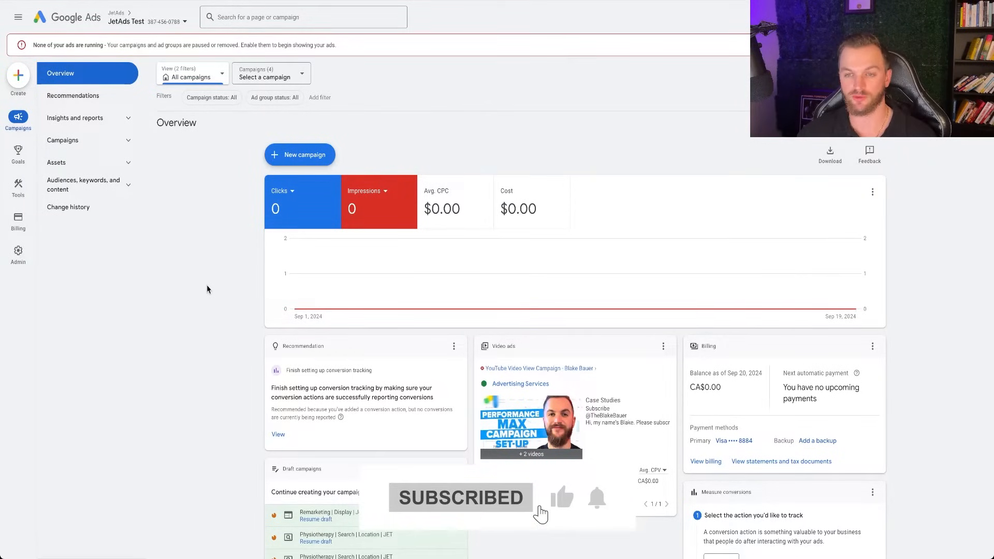
mouse_move(603, 513)
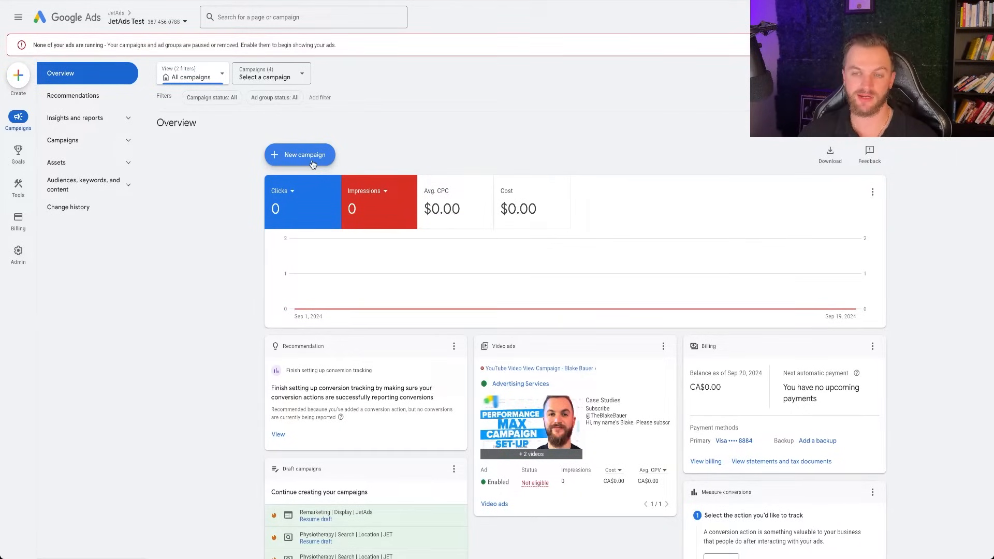
Step: Bring up the New campaign menu from the account overview
left_click(300, 155)
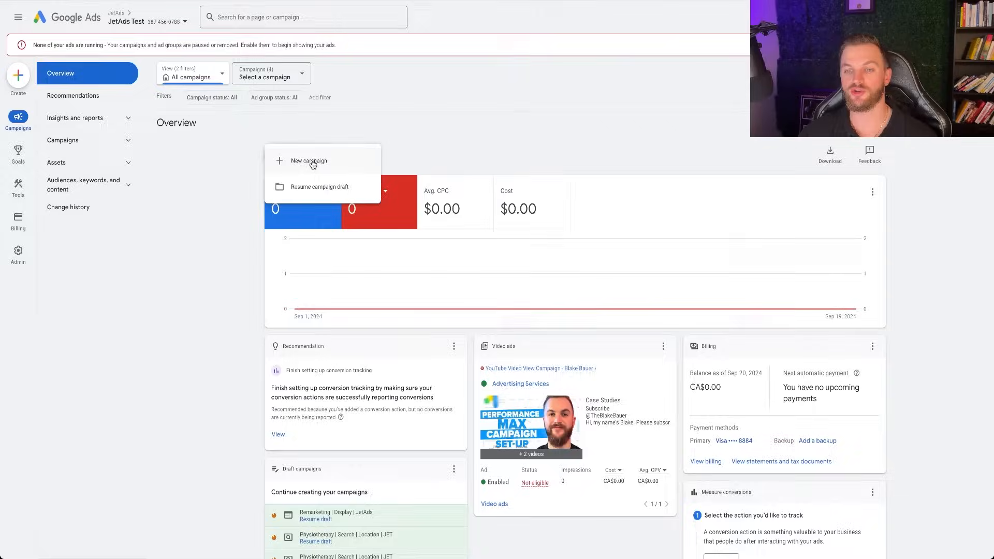
Step: Start a new campaign and choose Leads as its objective
left_click(309, 160)
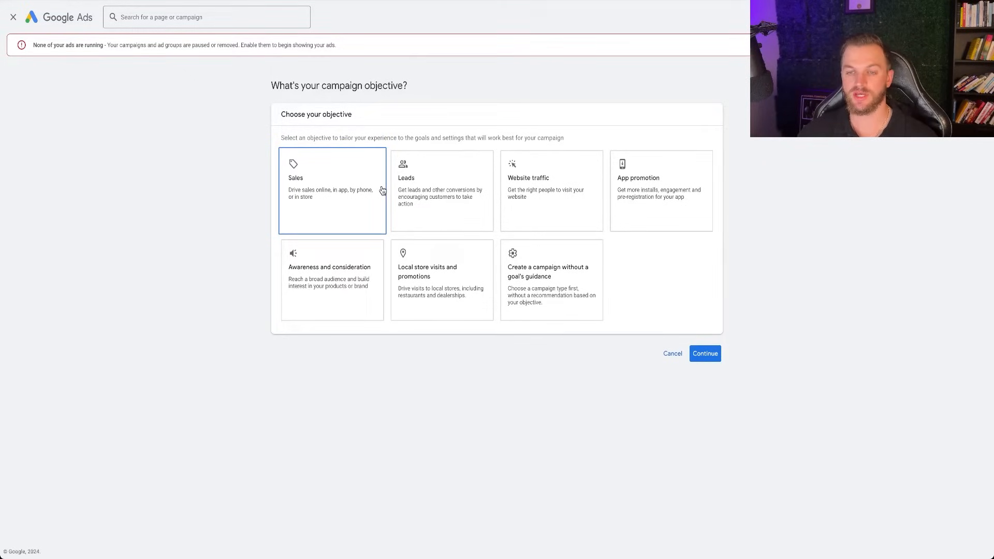
left_click(441, 190)
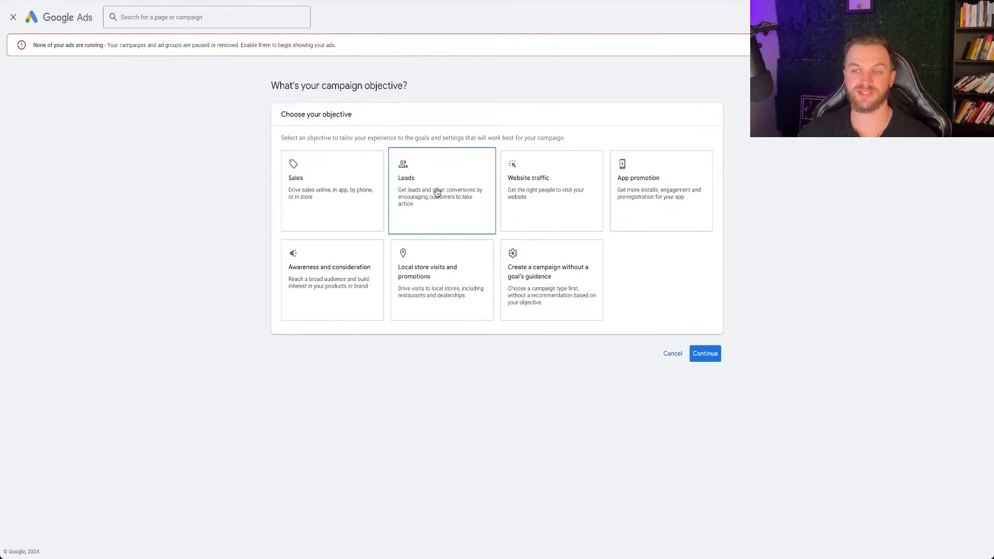
mouse_move(474, 204)
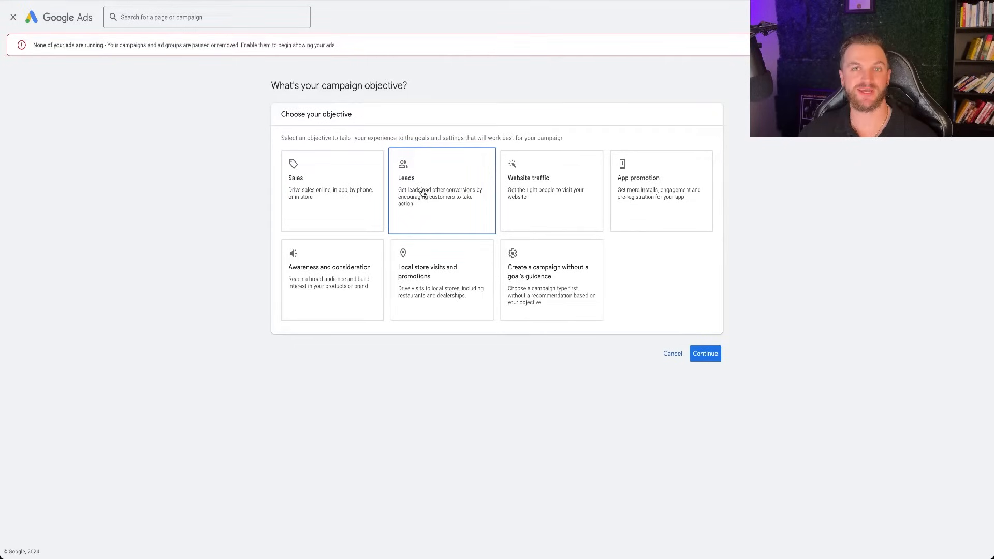
left_click(331, 190)
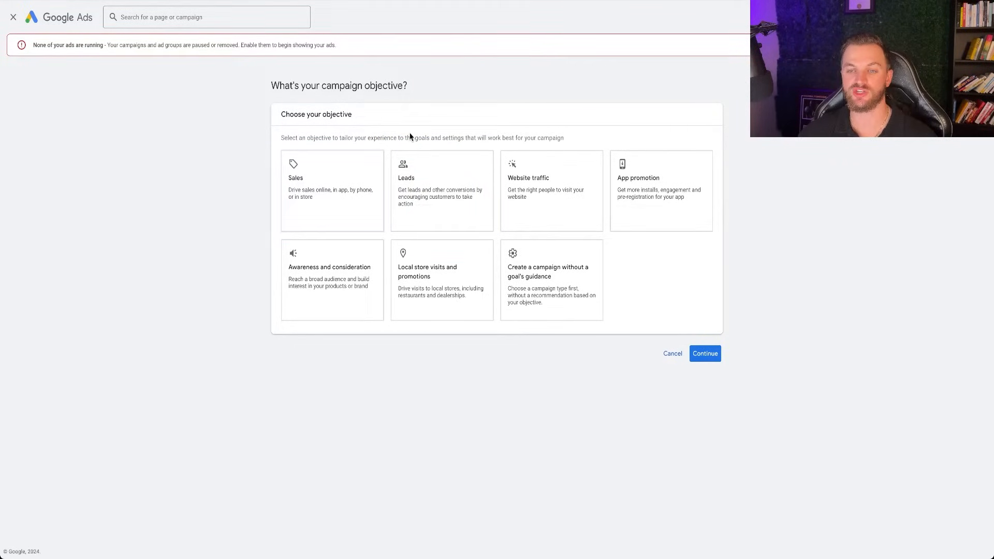
left_click(442, 190)
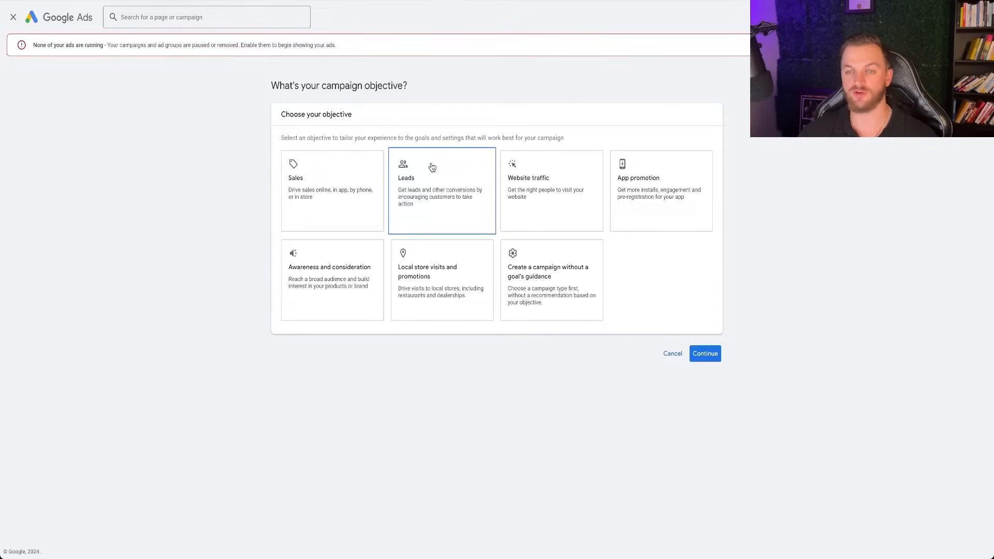
left_click(441, 190)
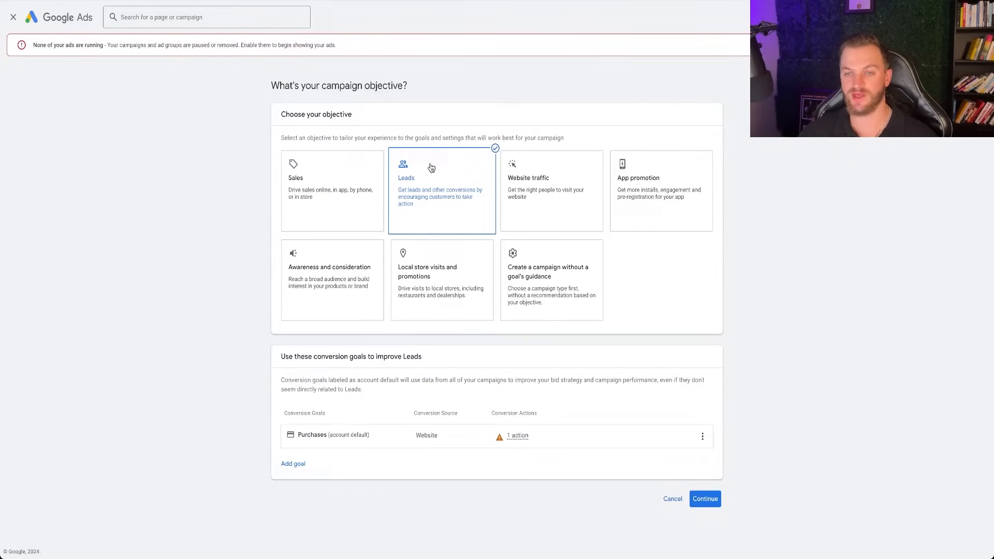
mouse_move(358, 201)
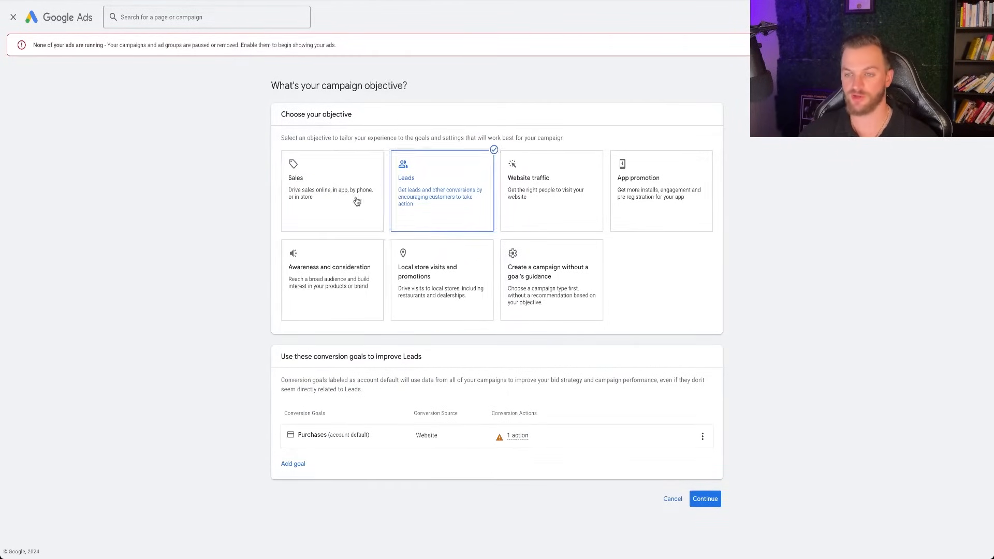
mouse_move(390, 201)
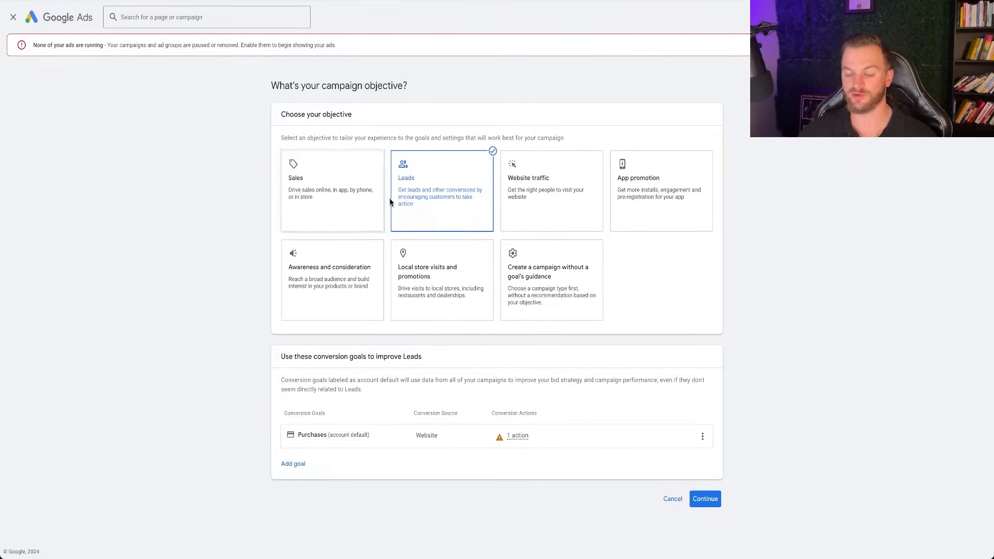
mouse_move(381, 436)
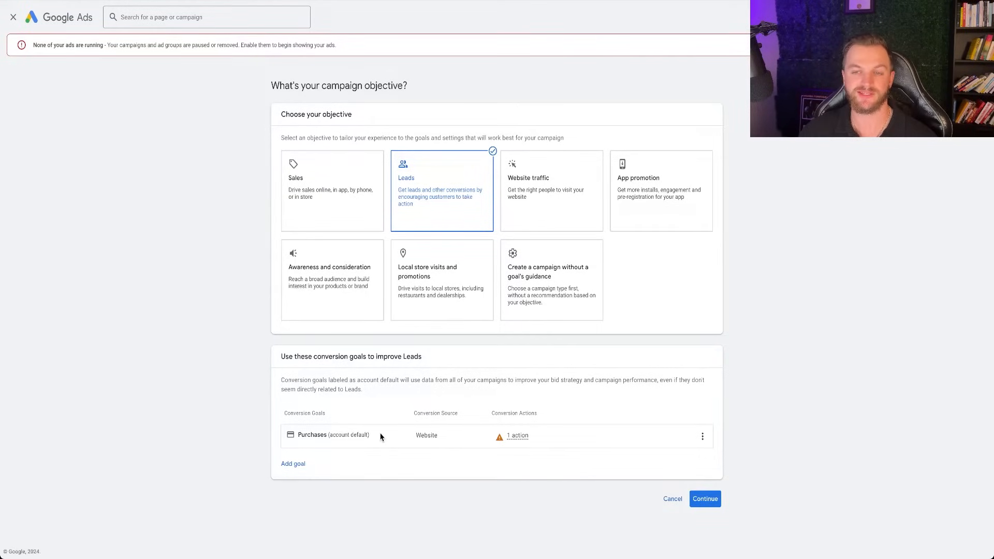
mouse_move(704, 487)
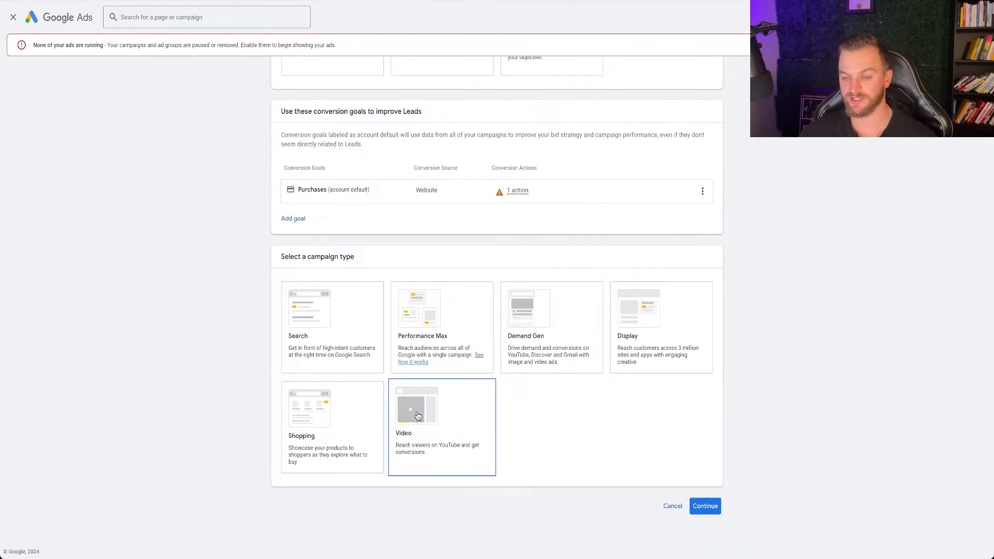
mouse_move(430, 451)
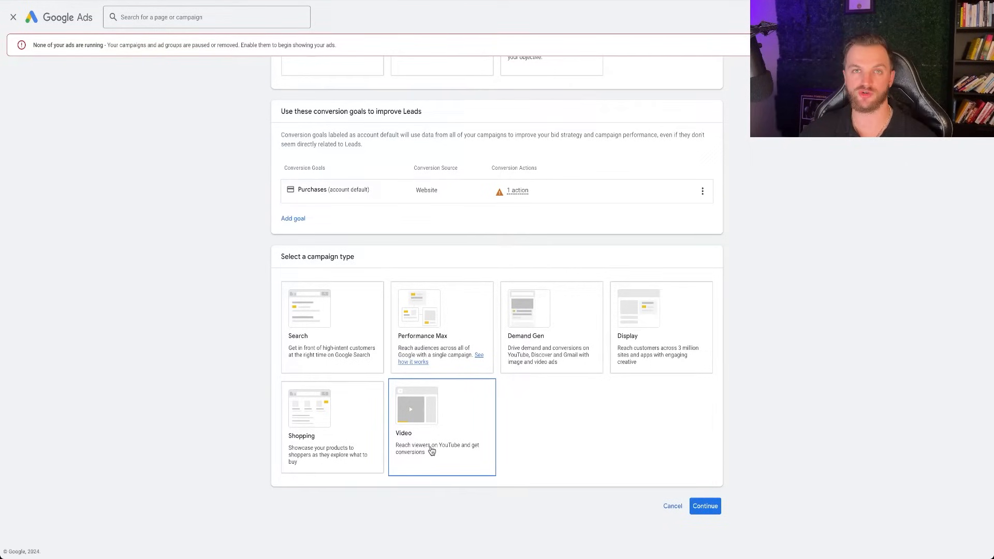
Step: Choose Video as the campaign type
left_click(416, 410)
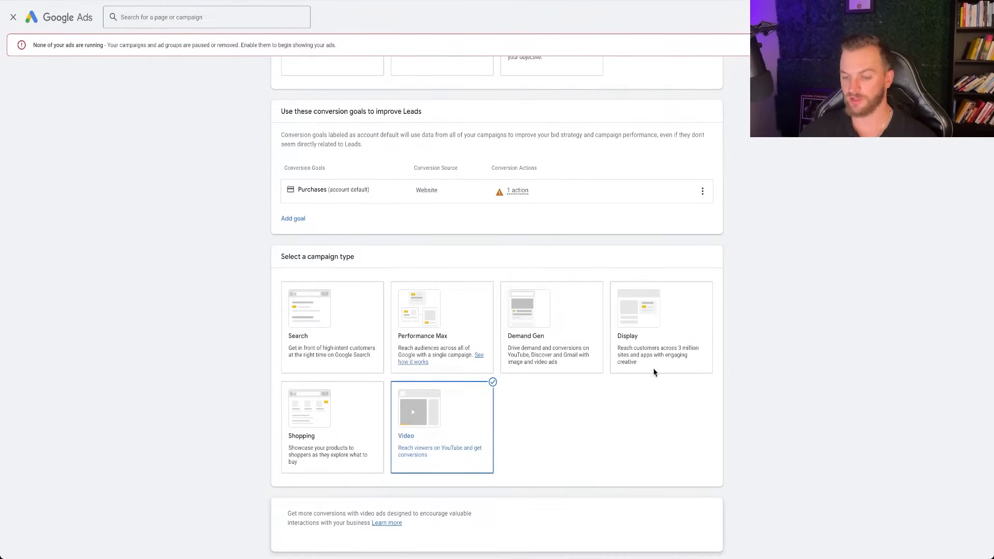
scroll("down", 3)
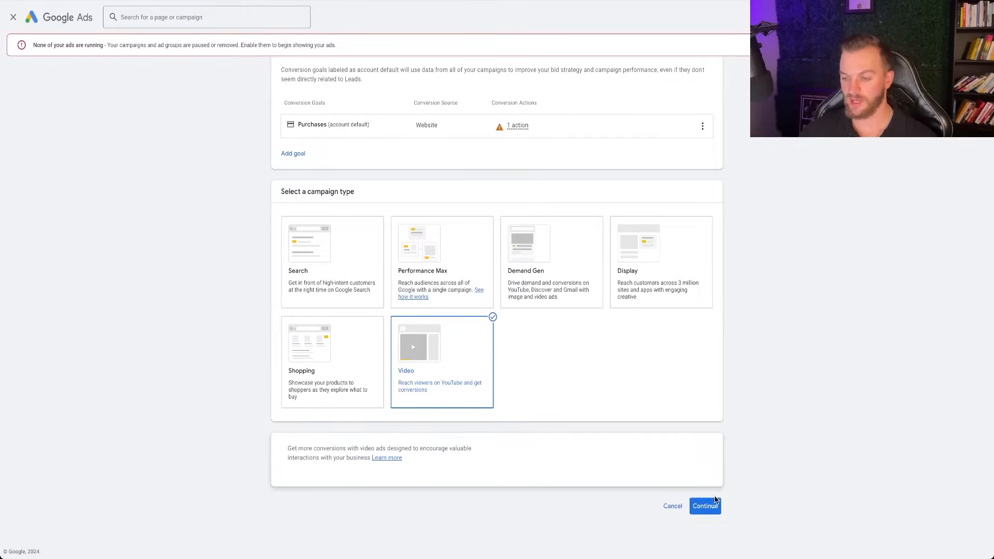
Step: Continue to campaign settings and name the campaign 'Leads | Canada | JetAds'
left_click(704, 506)
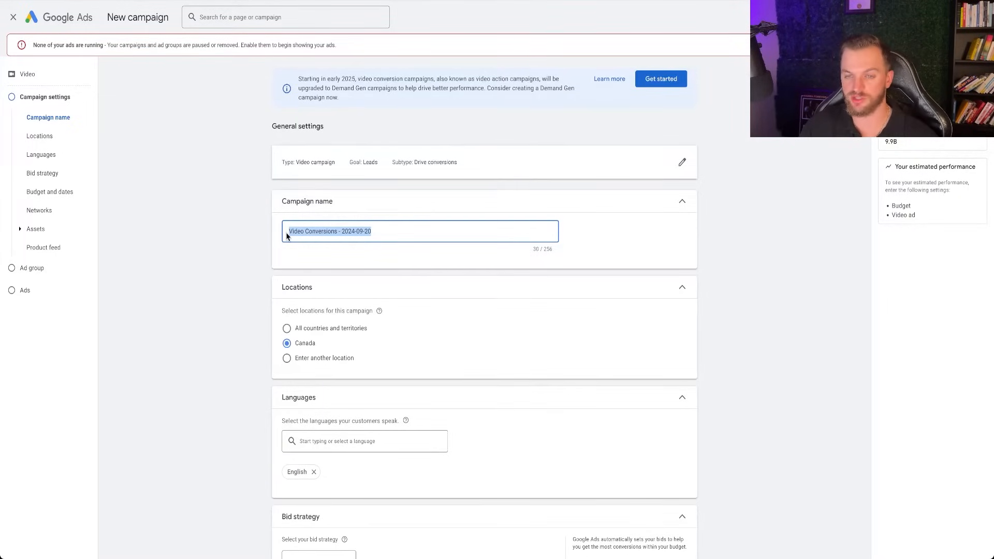
type("Leads | Je")
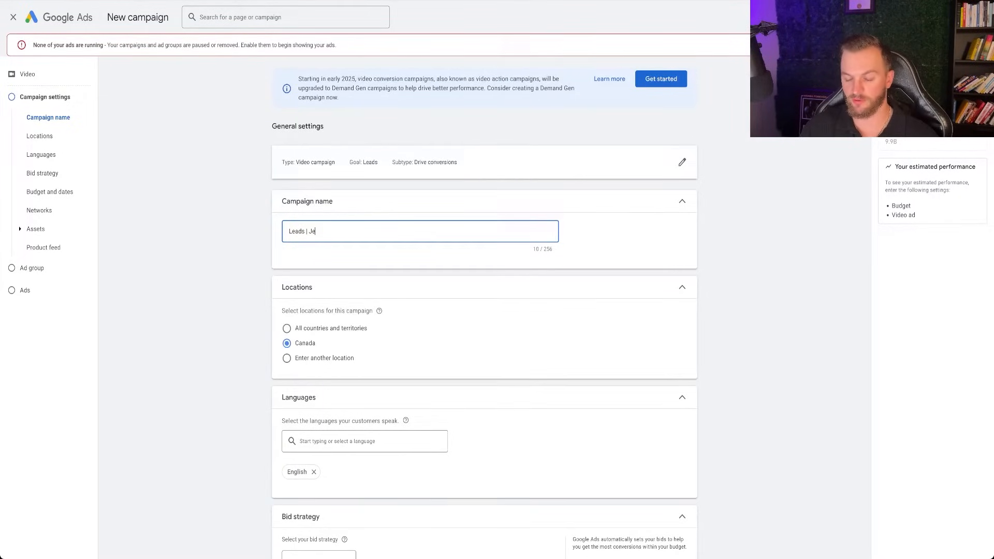
type("tAds")
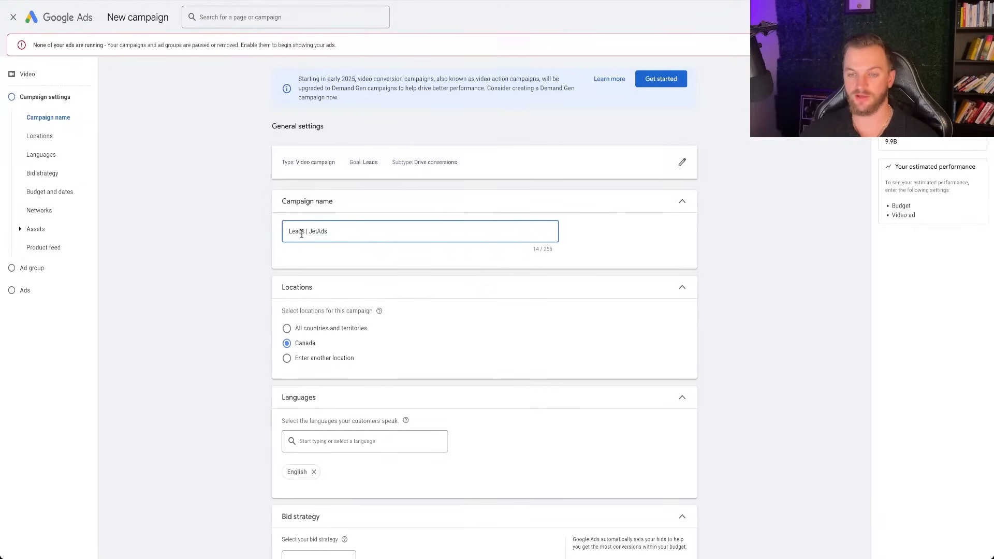
type("Q")
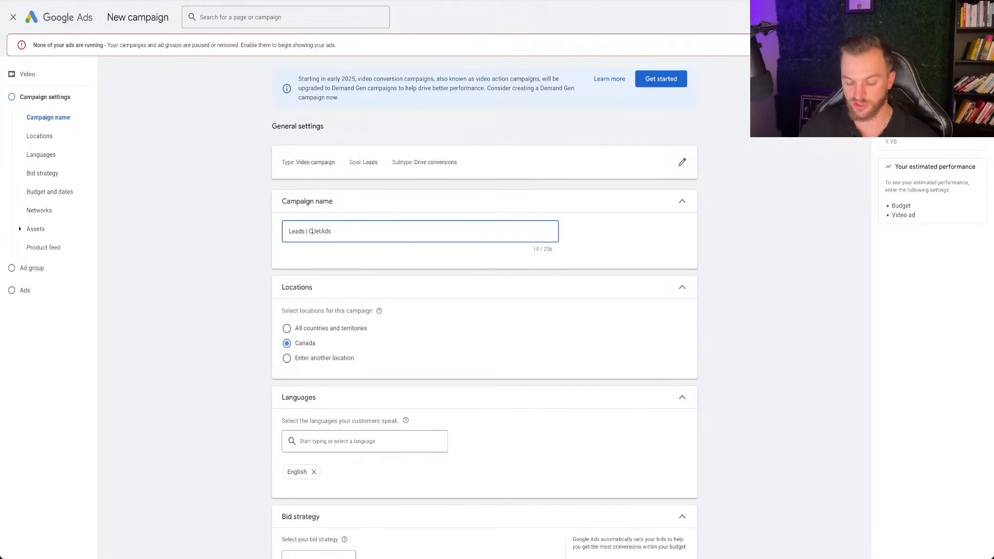
type("Canada |")
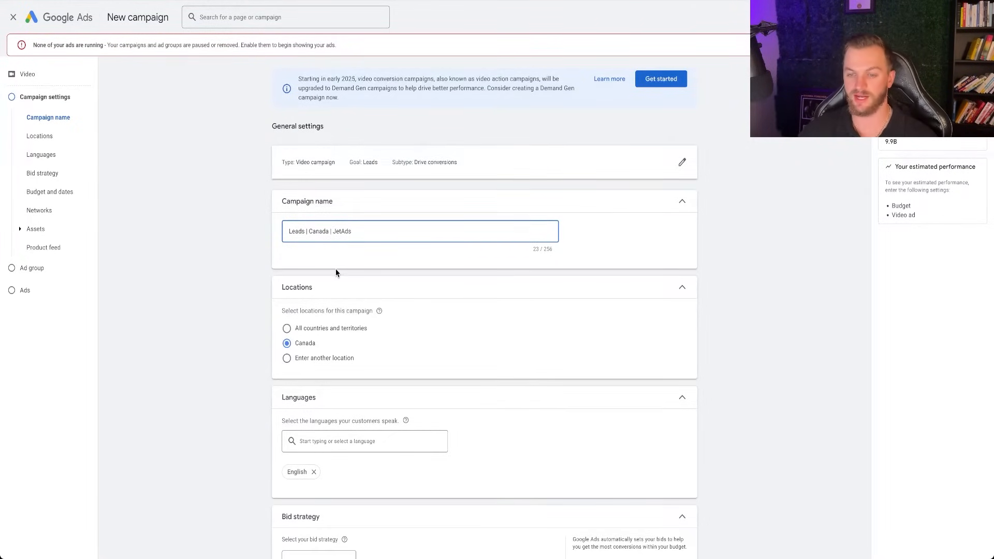
scroll("down", 3)
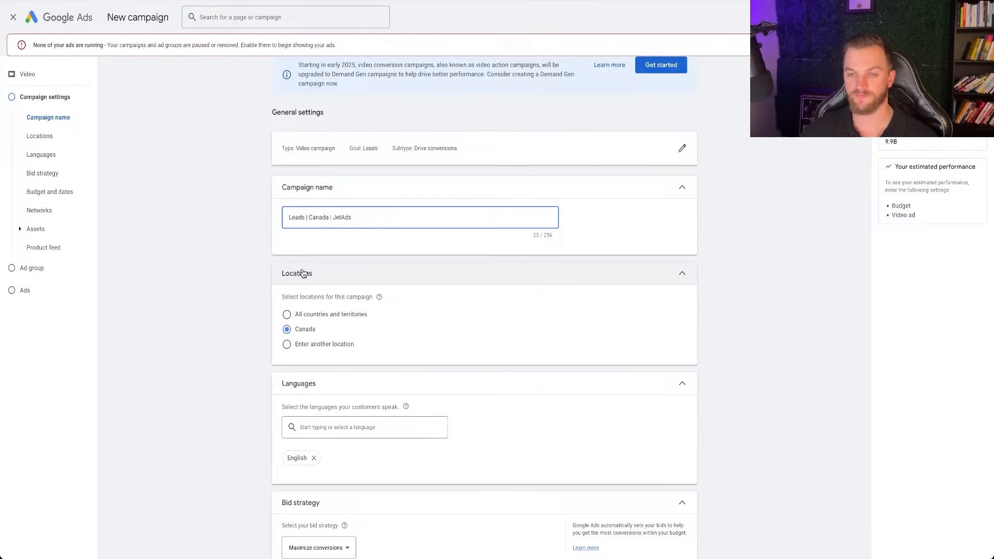
scroll("up", 3)
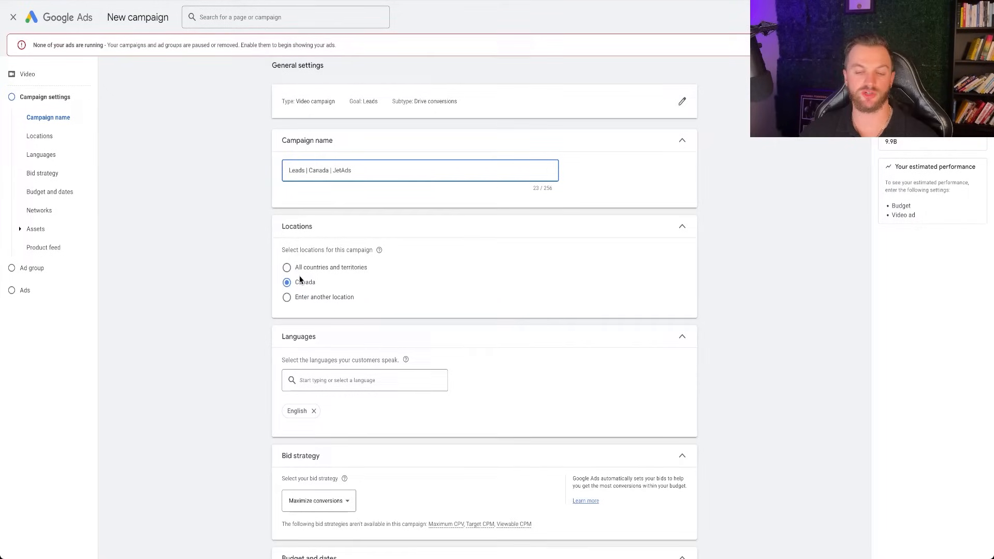
mouse_move(287, 269)
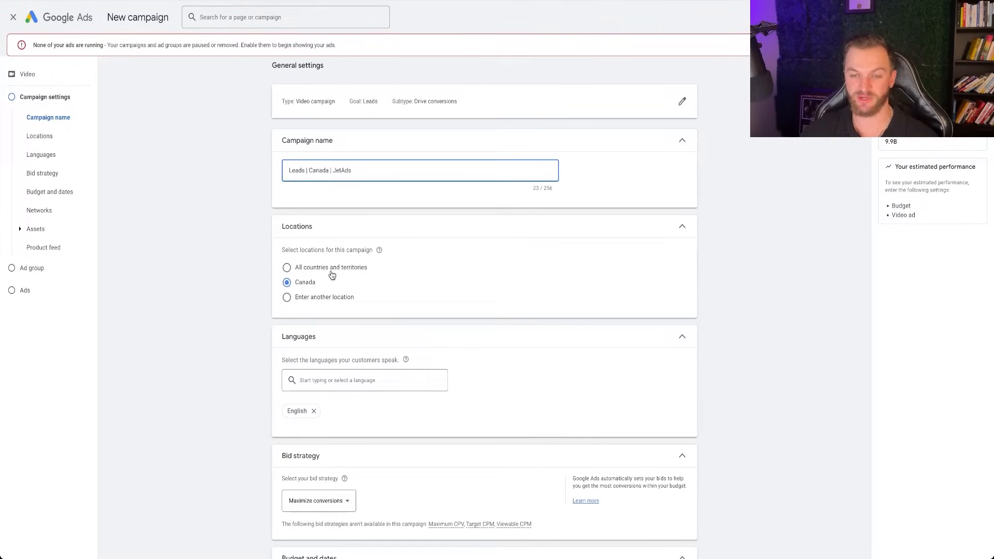
mouse_move(288, 299)
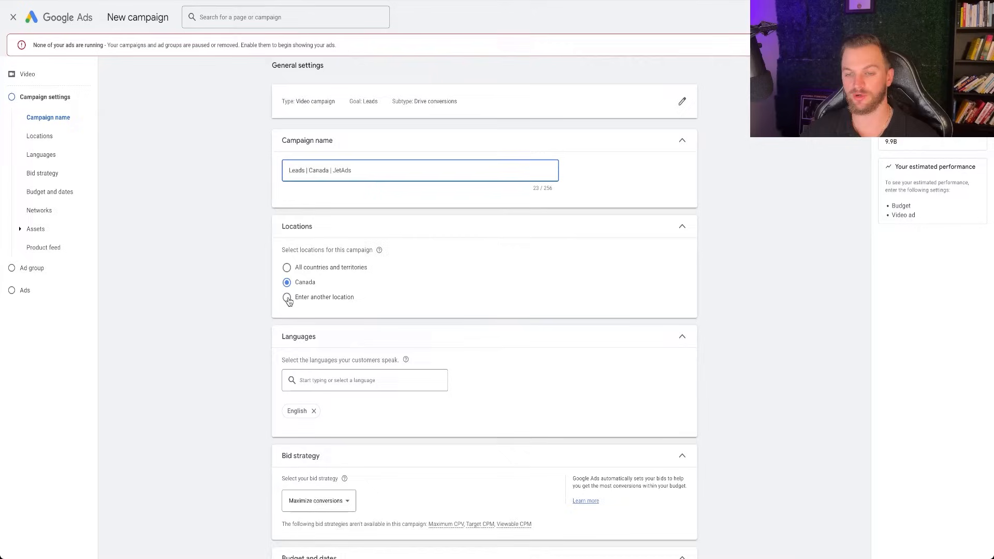
Step: Search locations for Winnipeg, add it, then remove it again
left_click(286, 298)
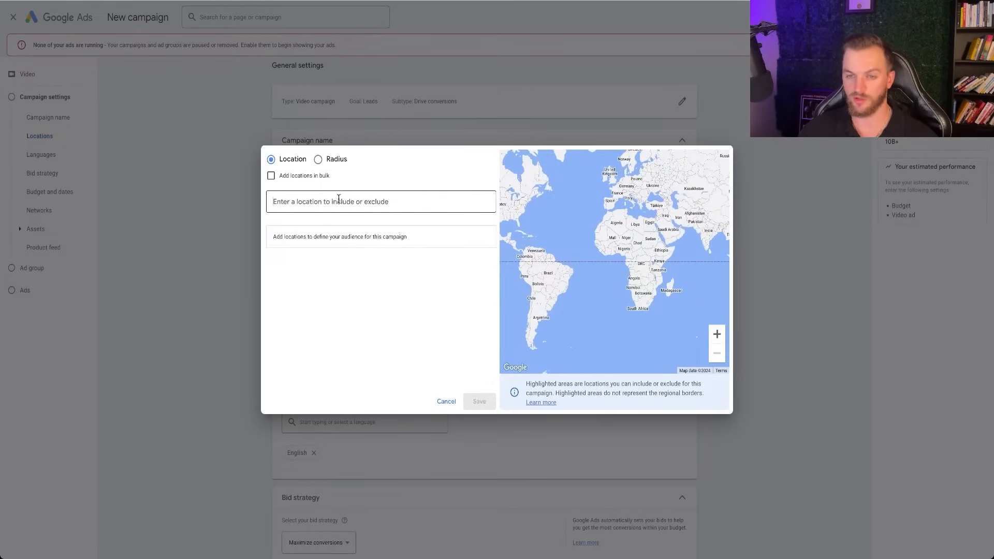
type("winnipeg")
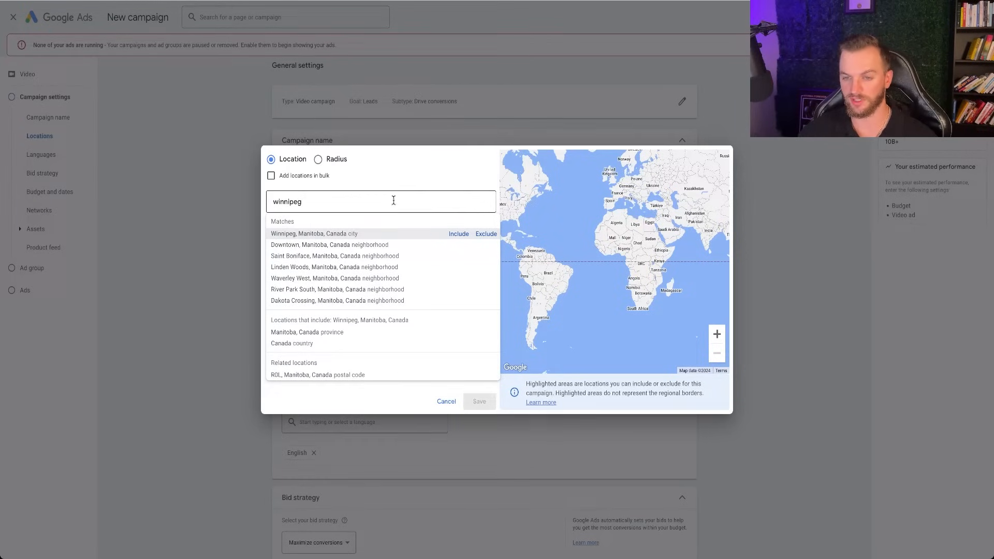
left_click(458, 234)
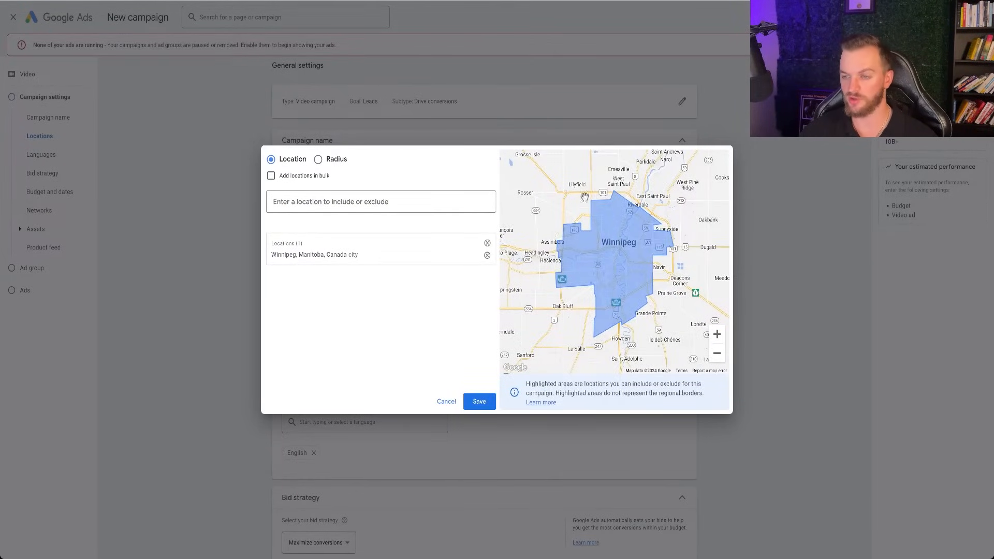
left_click(487, 254)
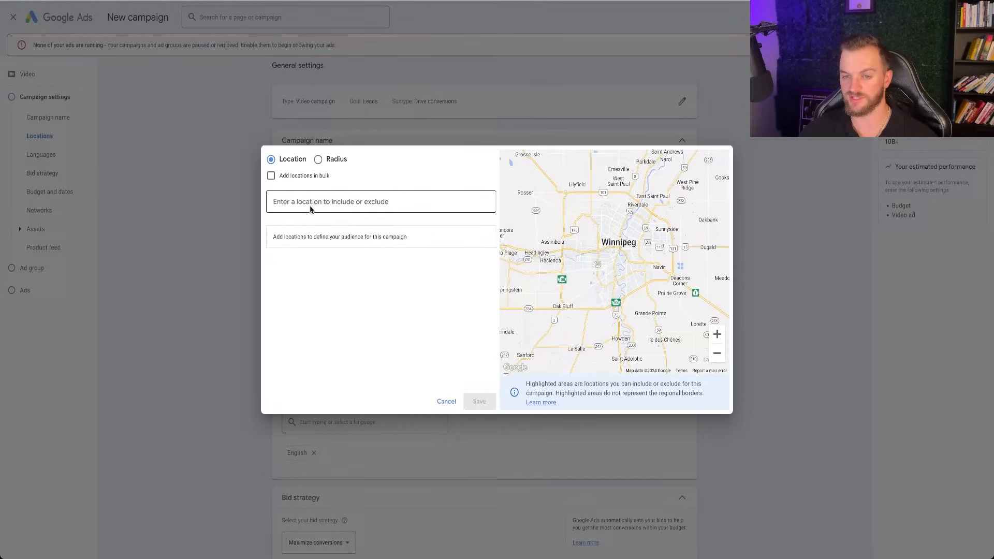
Step: Target New York and the Albany-Schenectady-Troy NY region, try Radius, and close the location search
type("new york")
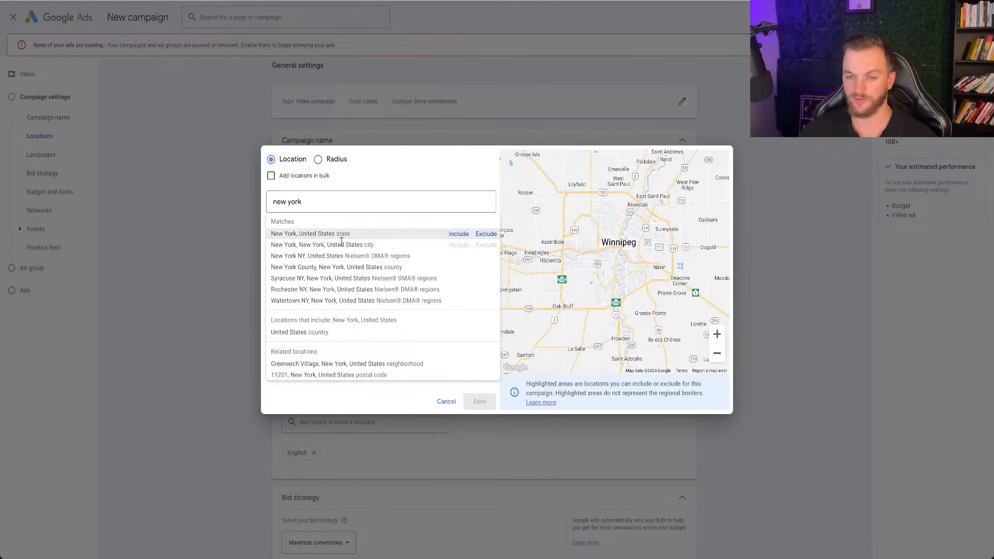
left_click(458, 234)
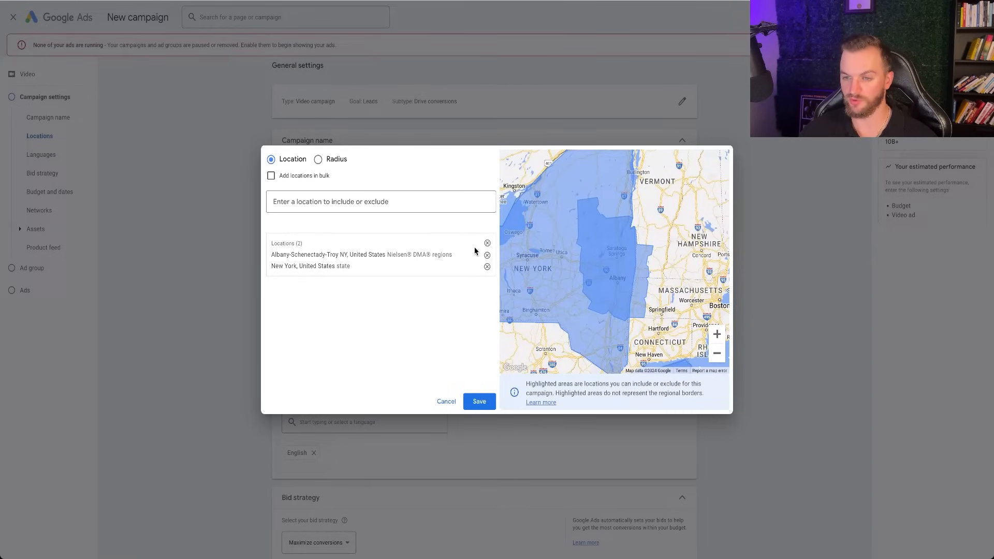
left_click(487, 266)
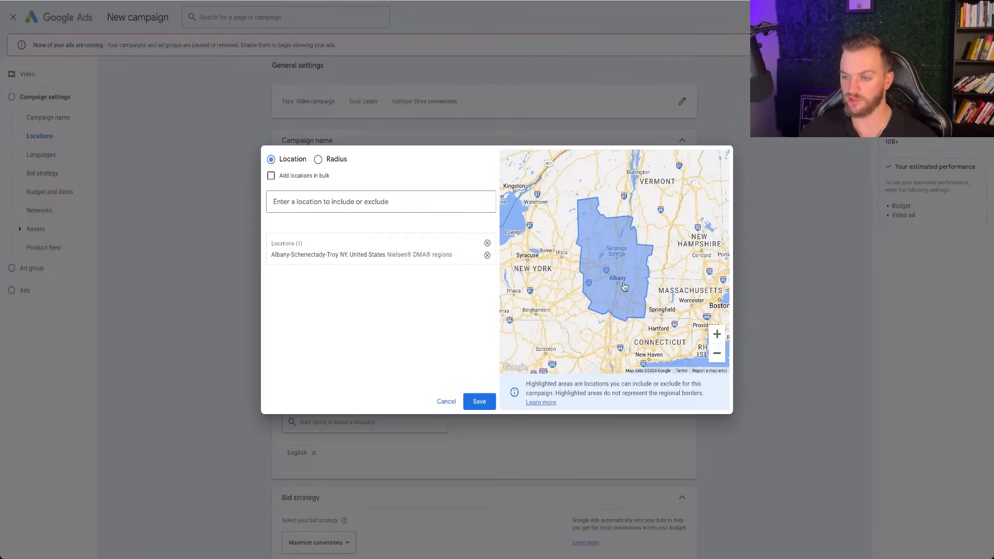
left_click(319, 159)
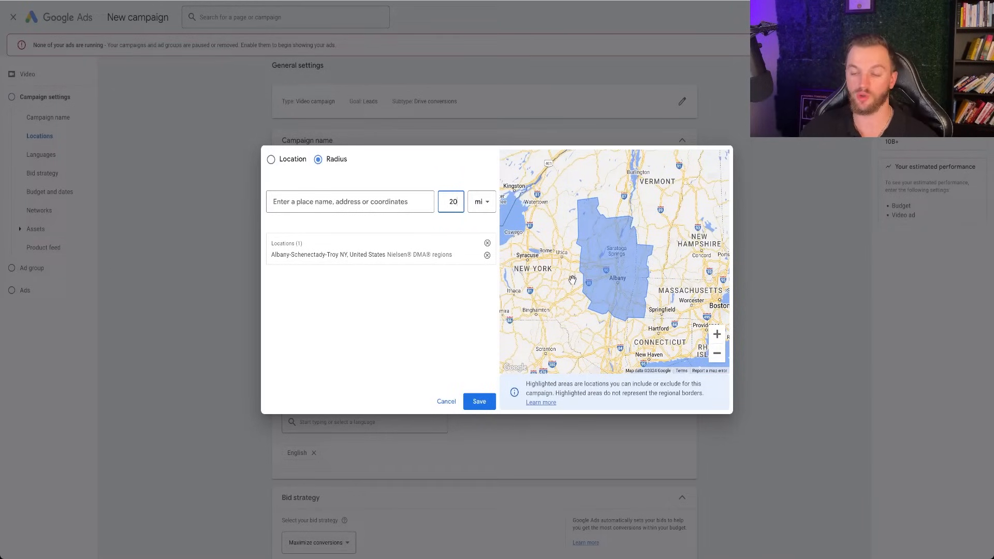
left_click(478, 401)
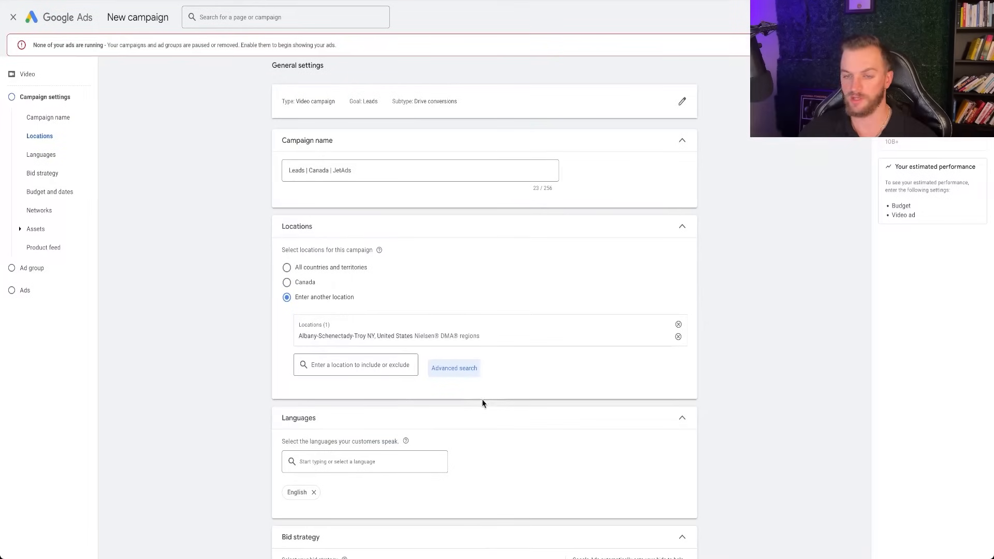
Step: Try Target CPA bidding, then keep Maximize conversions as the bid strategy
scroll("down", 3)
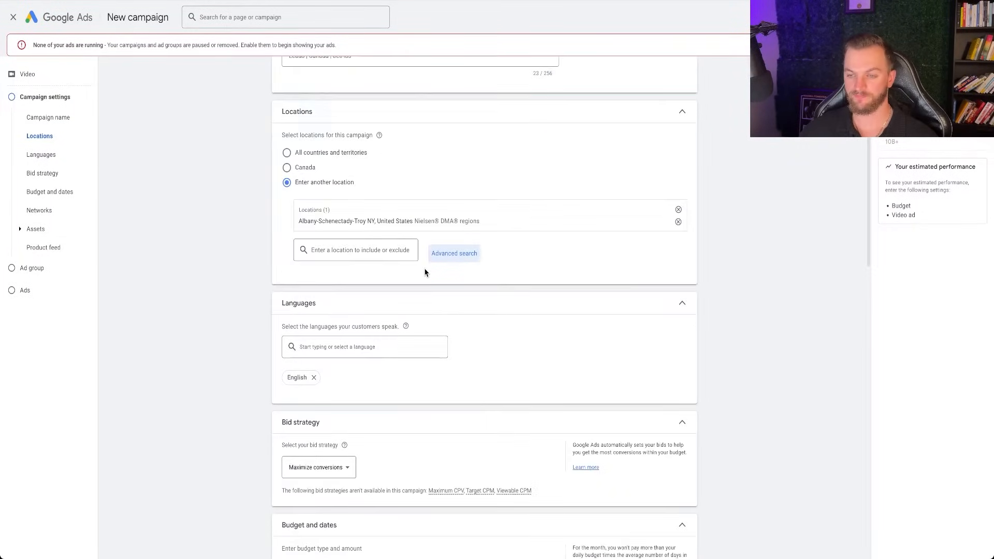
scroll("down", 3)
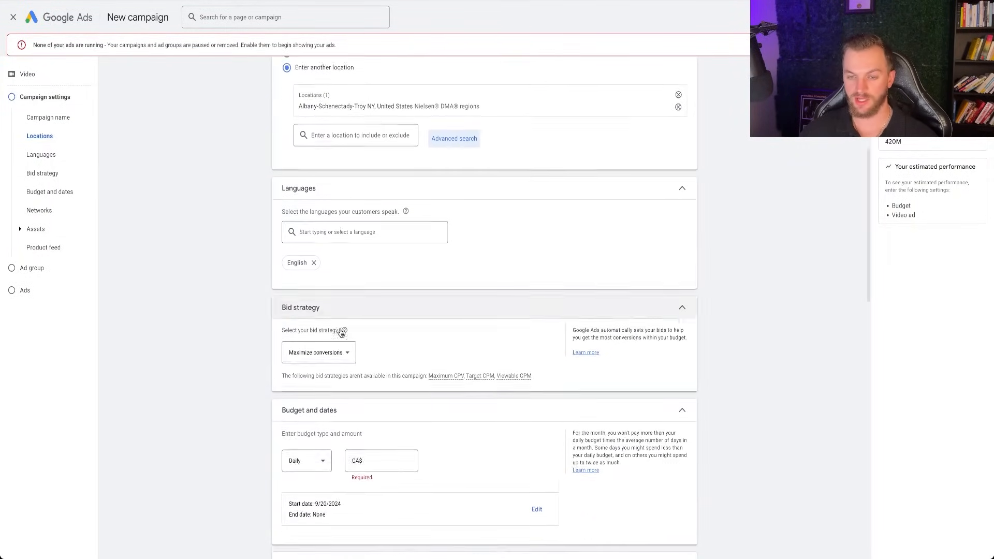
scroll("down", 3)
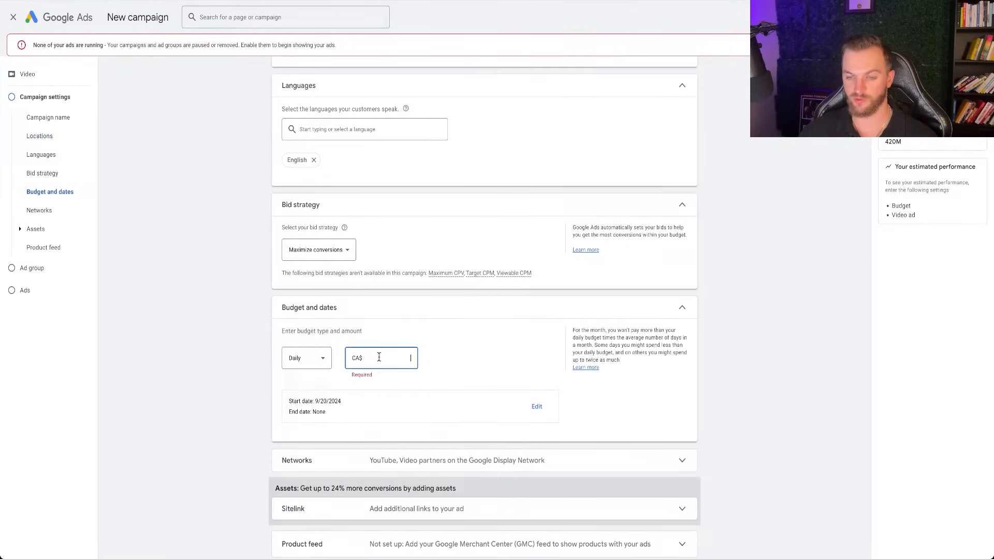
left_click(319, 250)
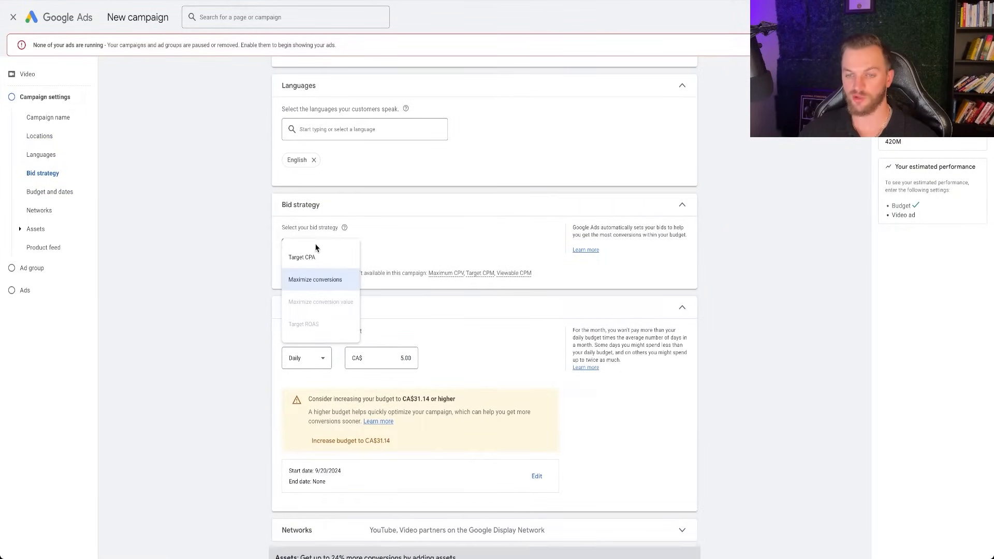
left_click(302, 257)
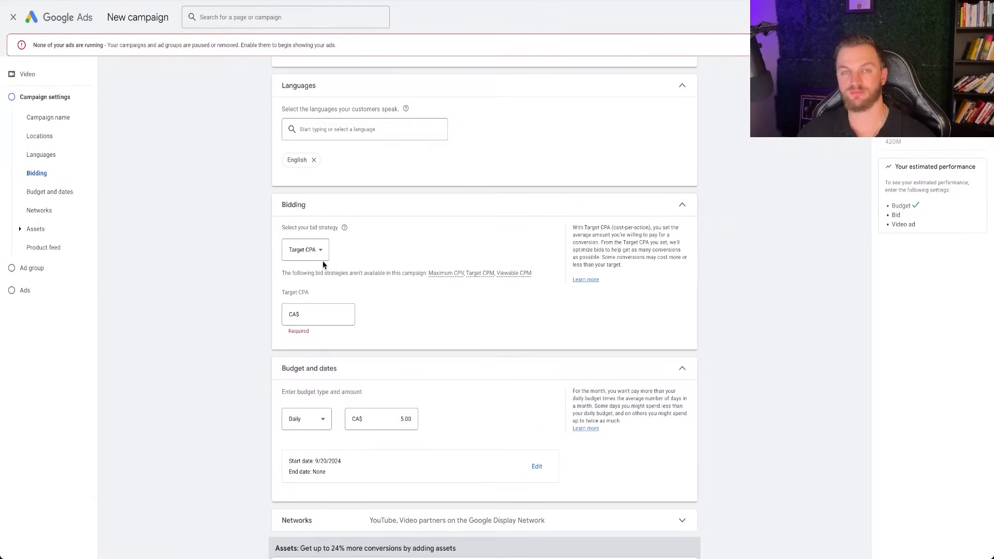
left_click(305, 250)
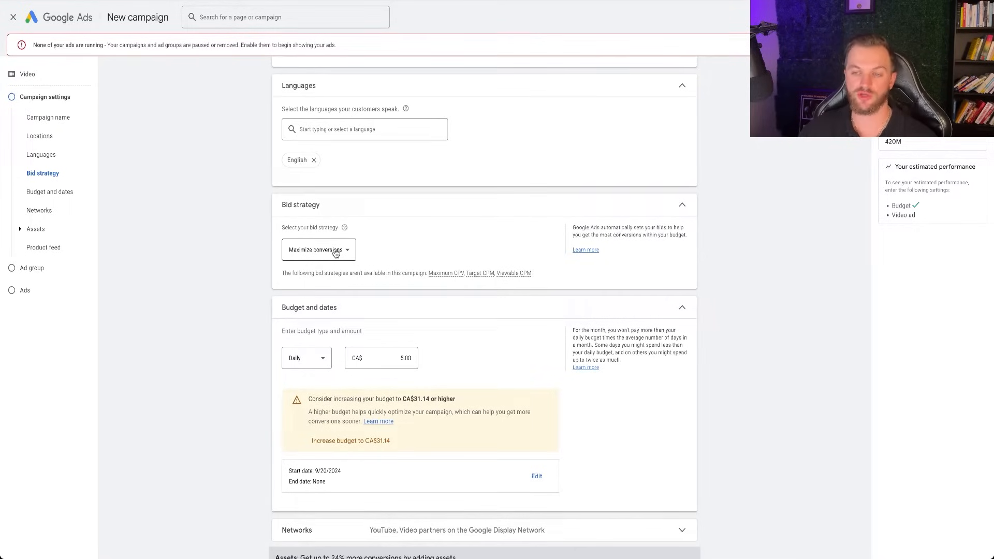
mouse_move(296, 261)
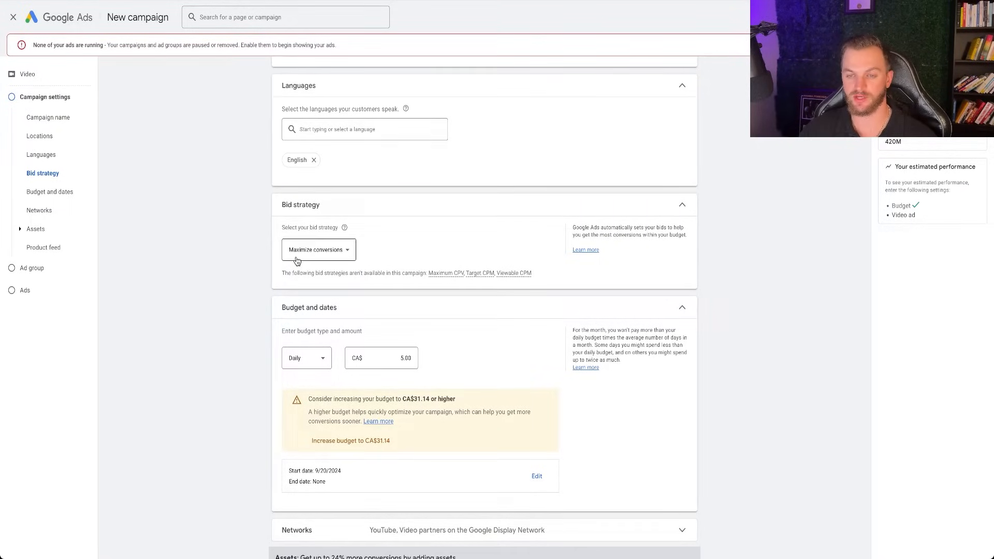
mouse_move(317, 257)
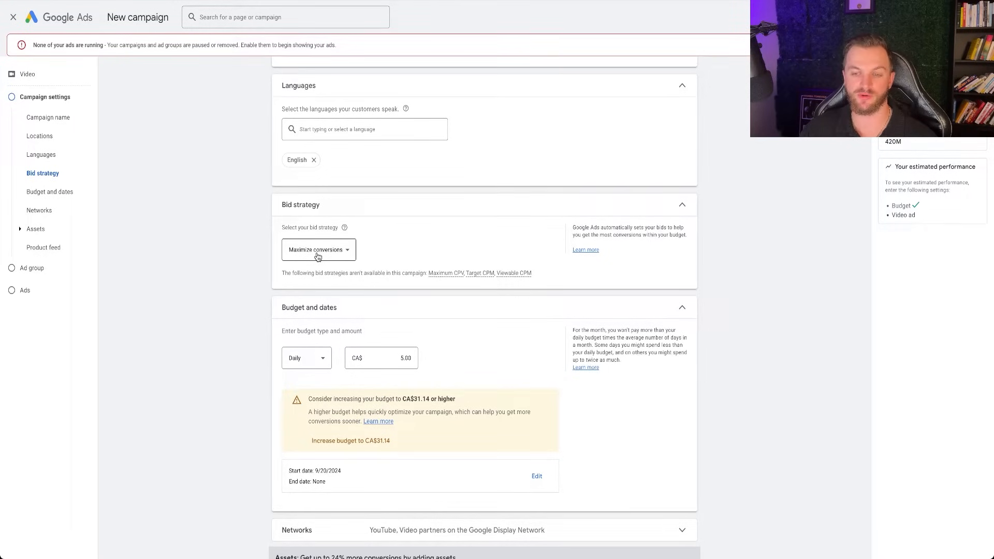
Step: Set a CA$5.00 budget, trying campaign total before keeping it daily
scroll("down", 3)
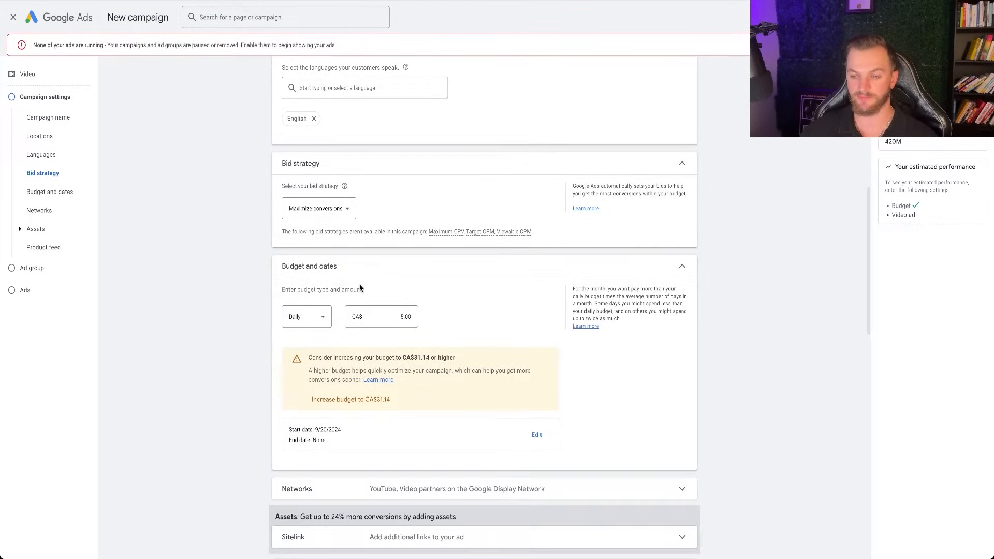
left_click(380, 316)
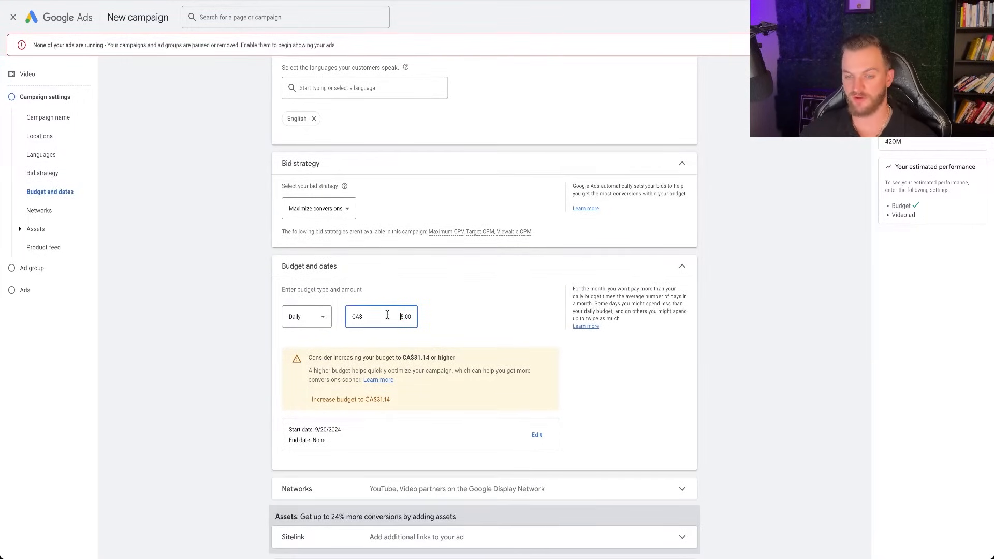
left_click(306, 317)
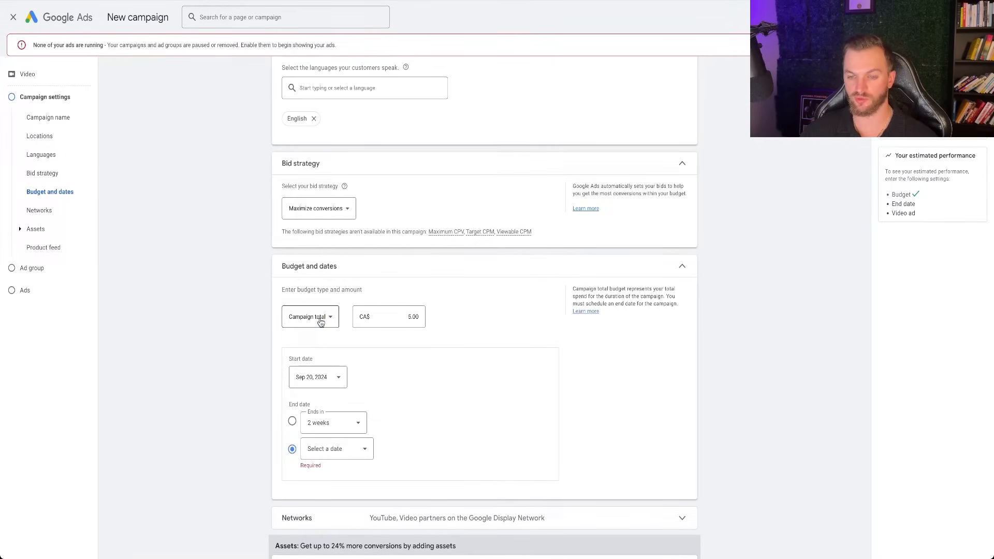
left_click(306, 316)
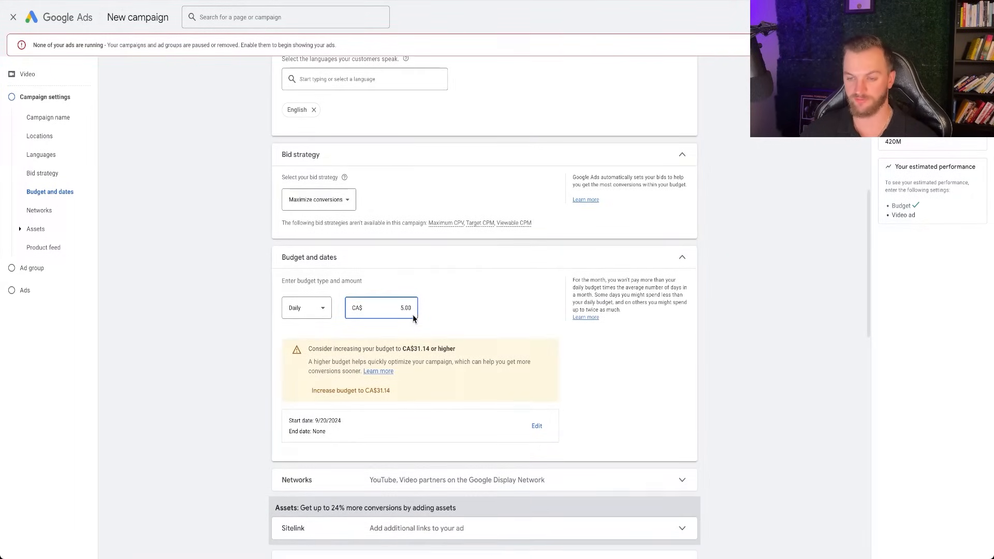
scroll("down", 3)
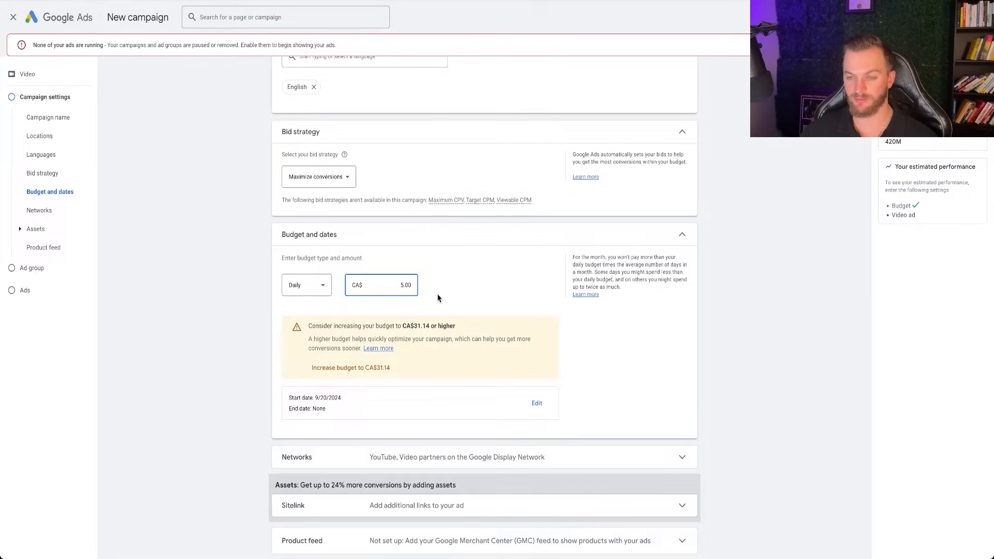
scroll("down", 3)
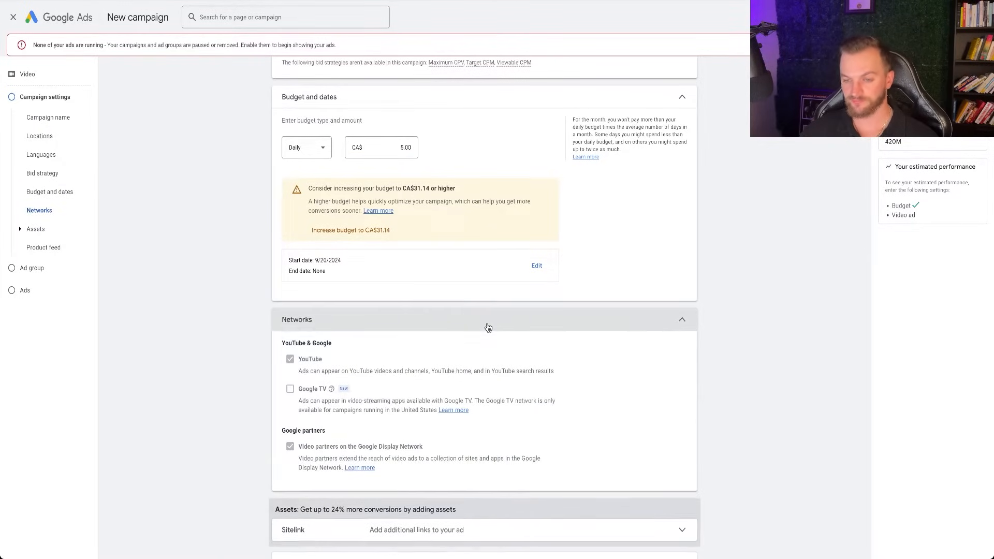
mouse_move(300, 392)
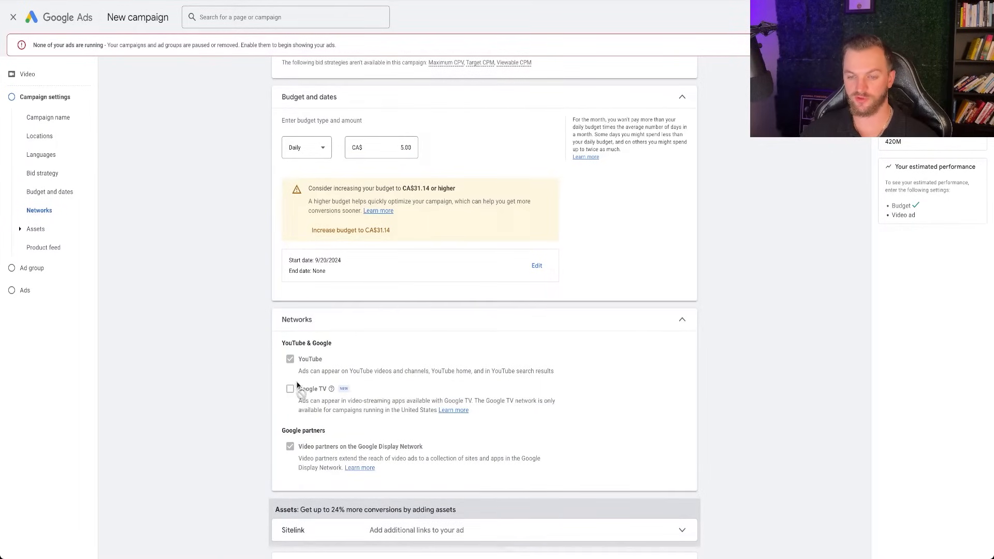
mouse_move(331, 389)
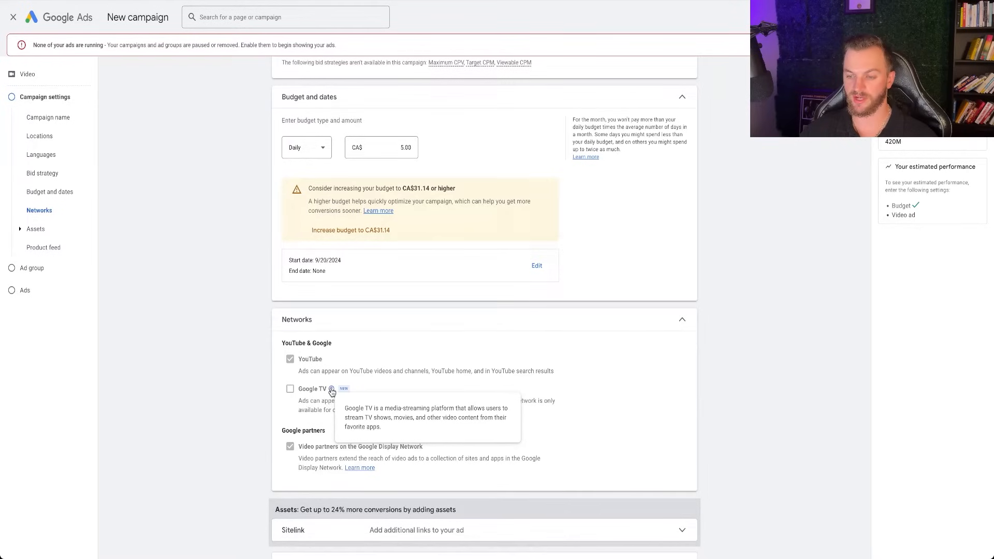
mouse_move(302, 396)
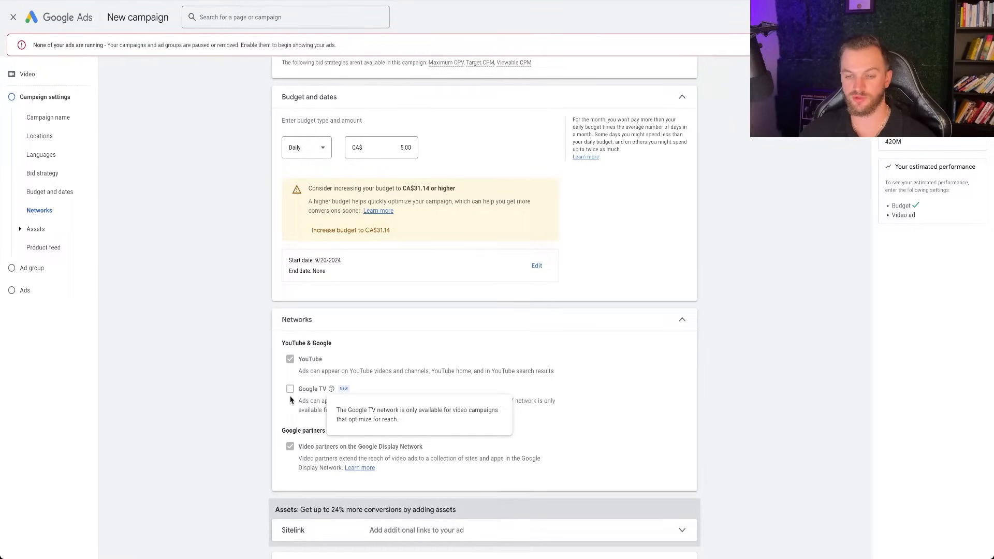
mouse_move(310, 368)
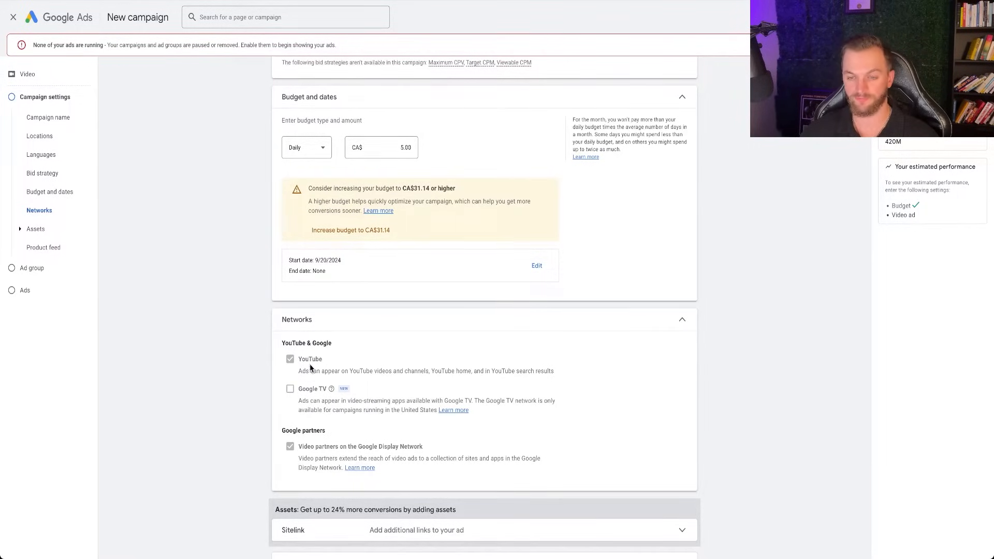
mouse_move(370, 398)
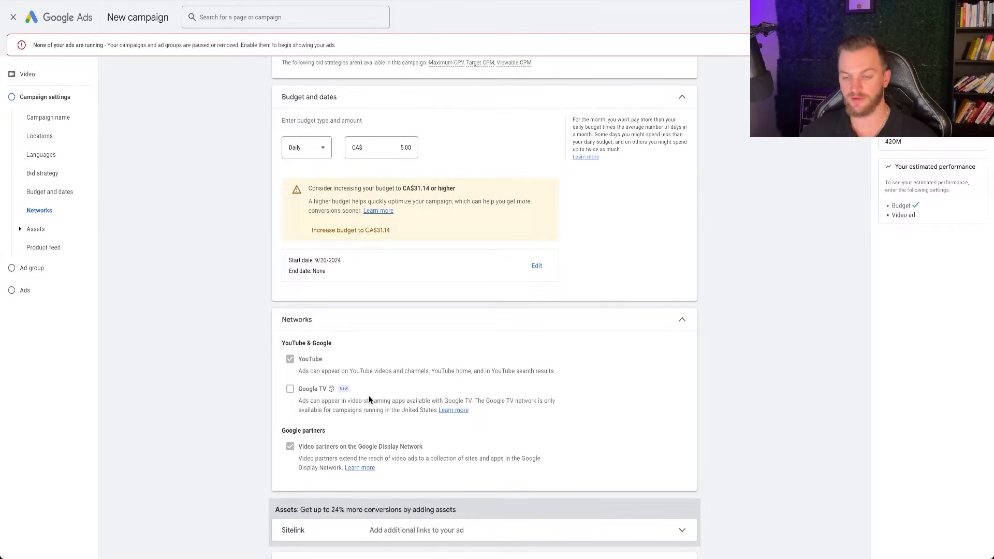
Step: Review the Networks section, keeping YouTube and video partners with Google TV off
scroll("down", 3)
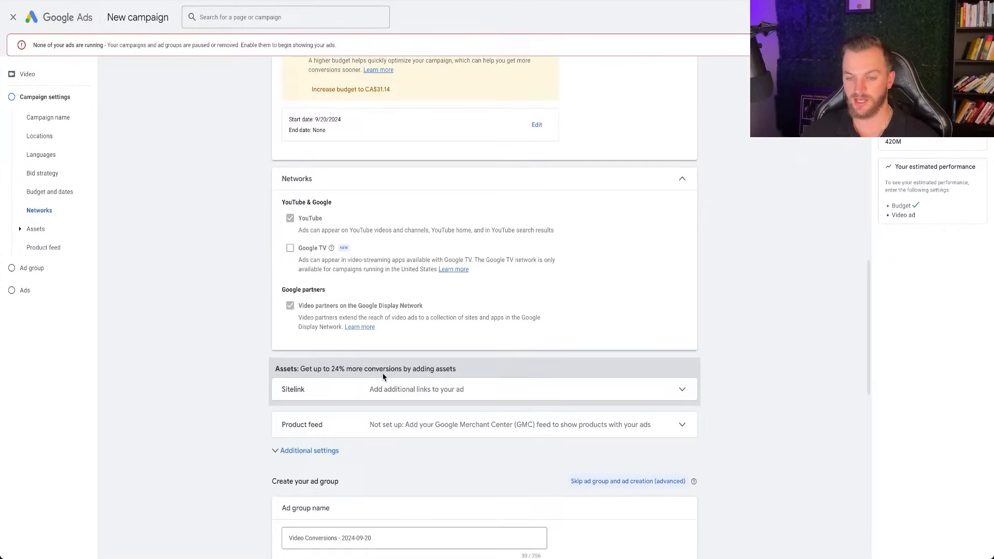
Step: Enable the Merchant Center product feed and add the About Us and Read The FAQs sitelinks
scroll("down", 3)
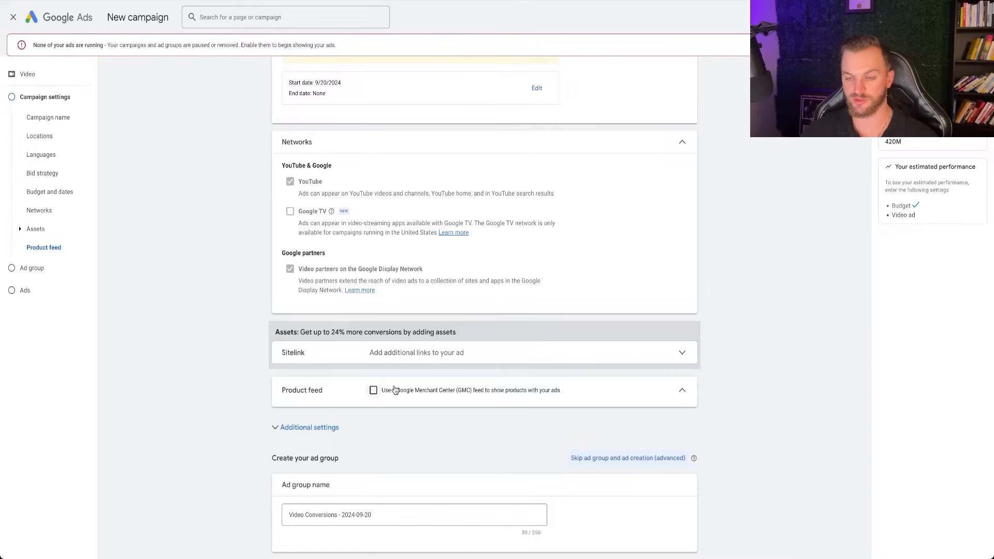
left_click(374, 390)
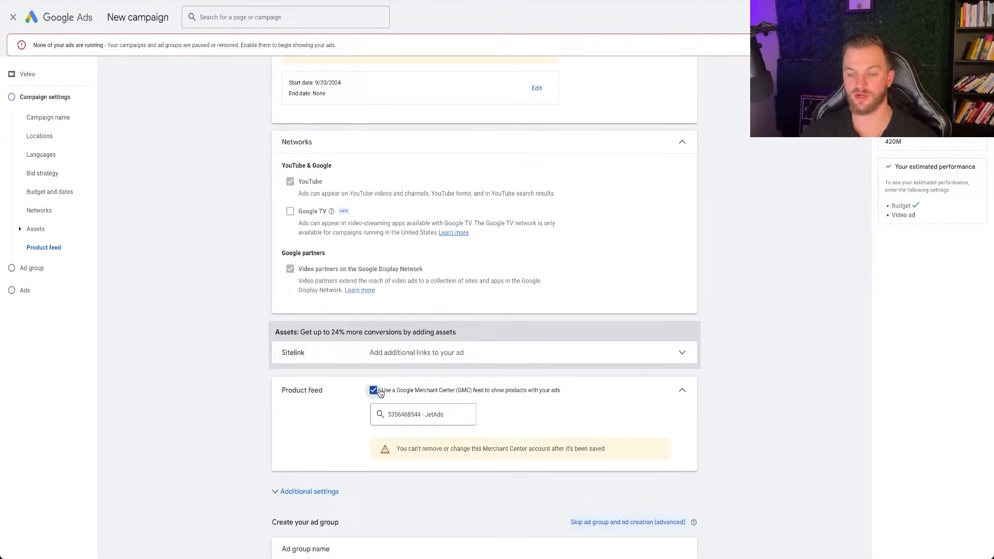
scroll("down", 3)
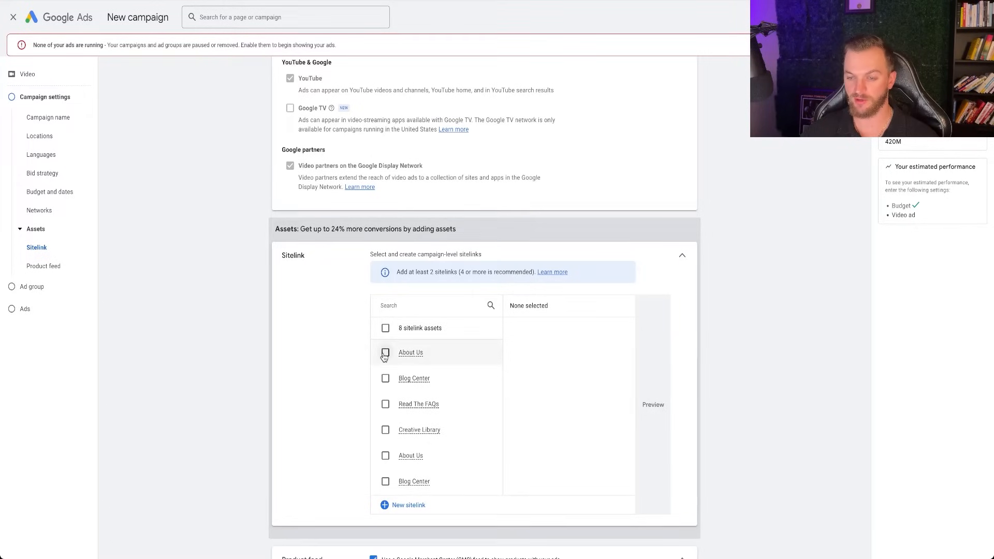
left_click(385, 352)
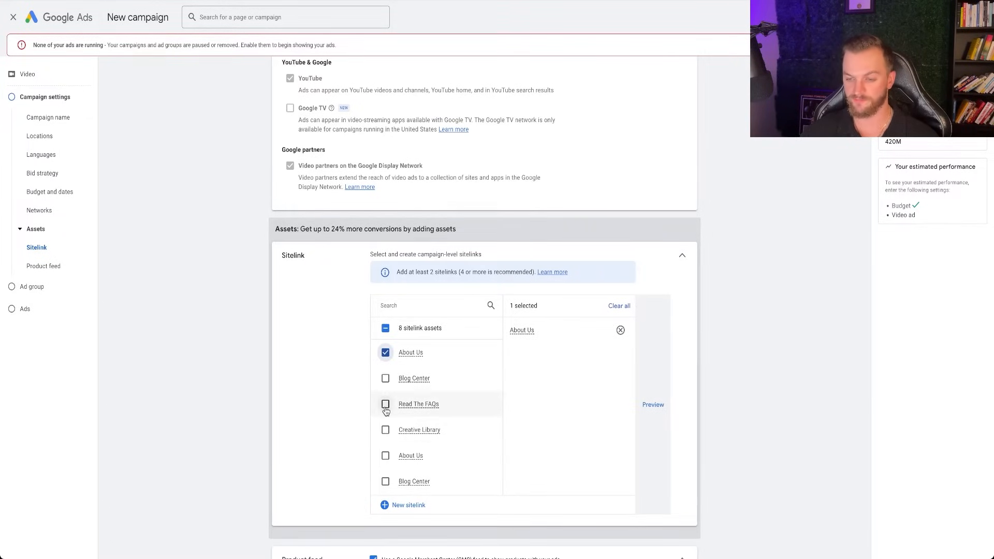
left_click(384, 404)
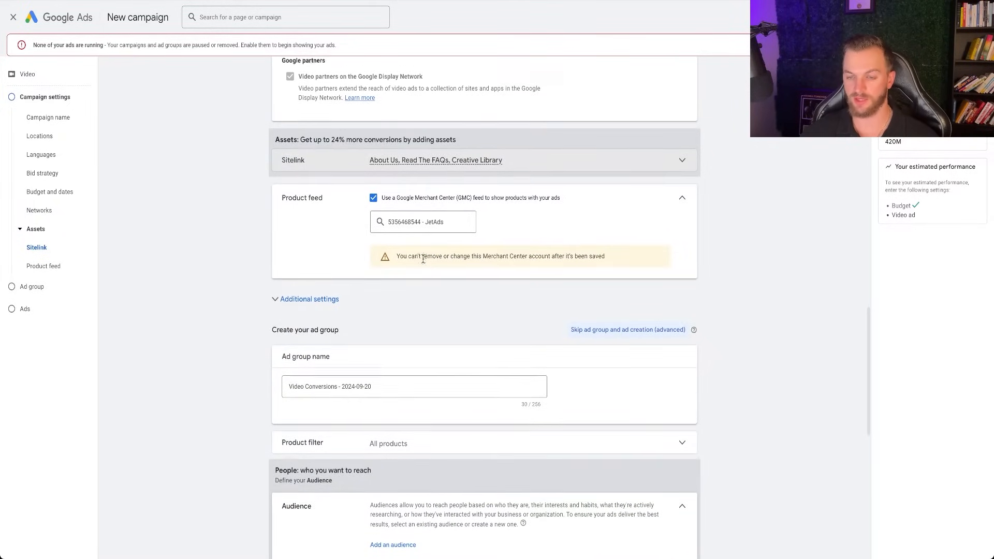
Step: Set the ad group's product filter to All products after trying Specific products
scroll("down", 3)
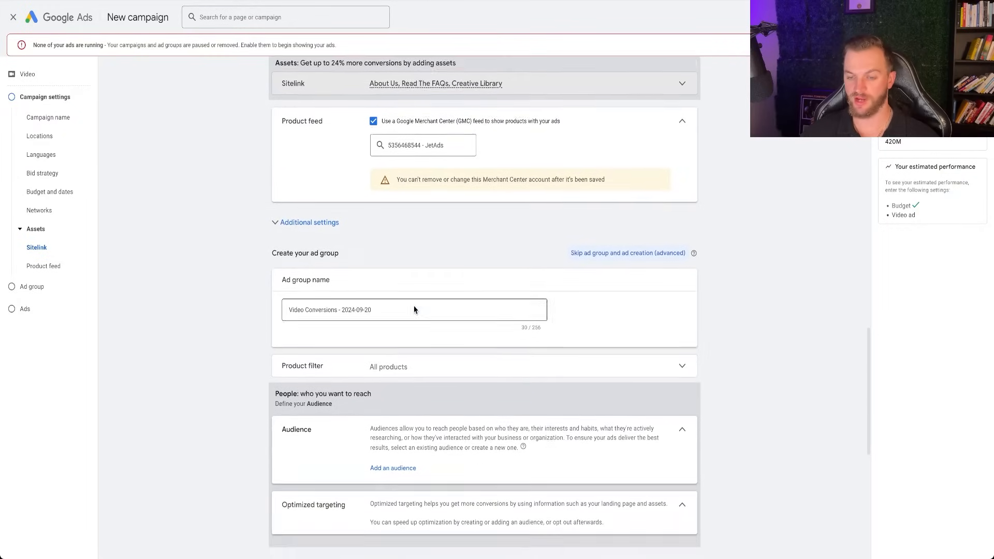
scroll("down", 3)
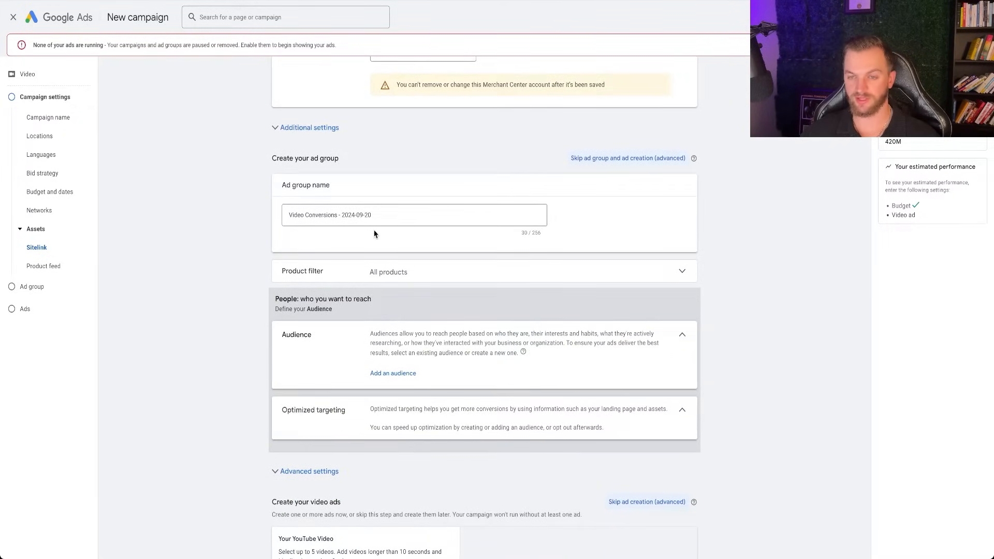
mouse_move(409, 277)
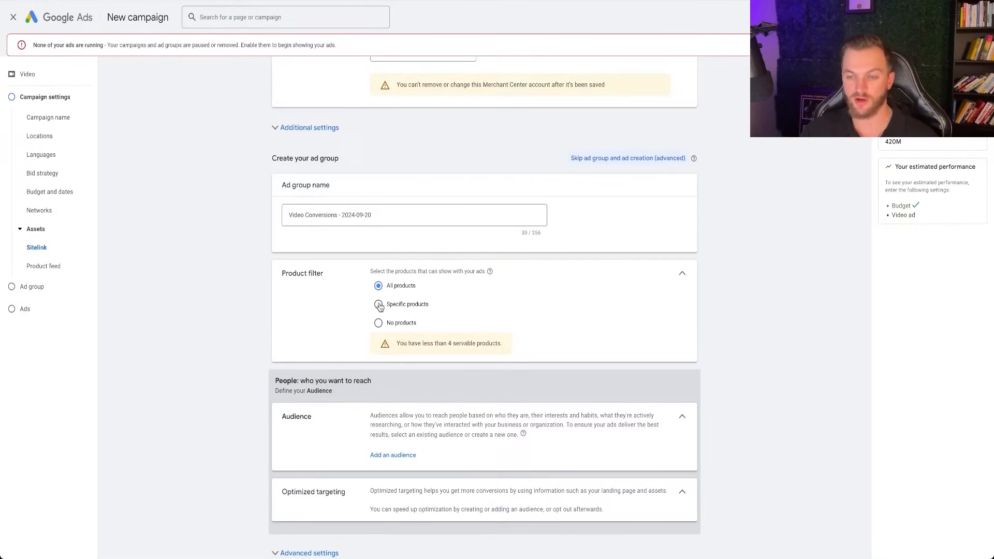
left_click(378, 304)
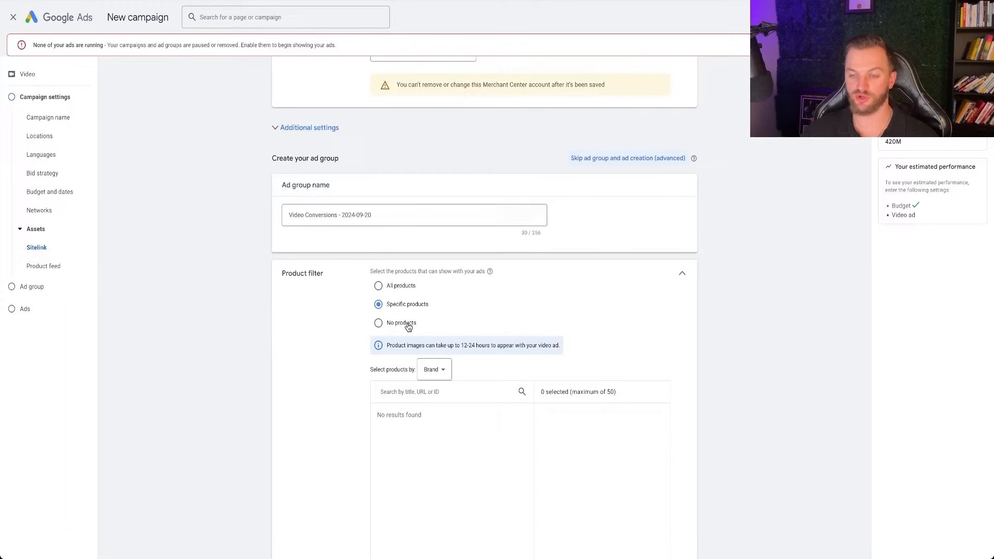
mouse_move(378, 304)
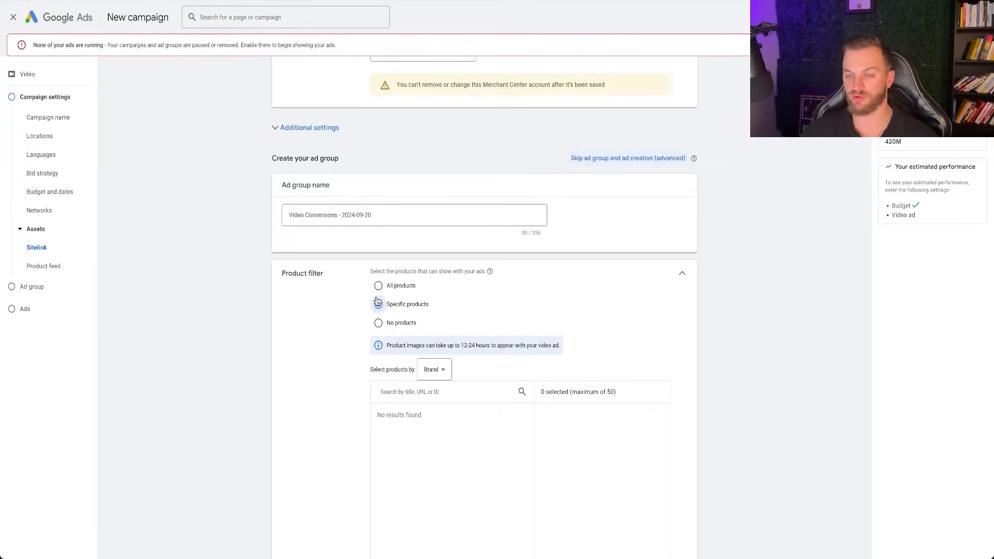
left_click(378, 285)
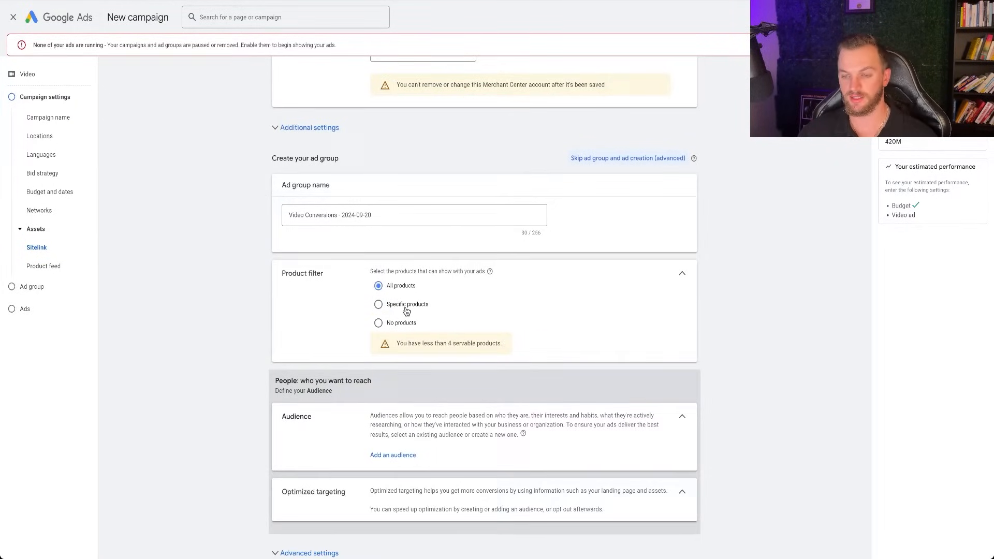
scroll("down", 3)
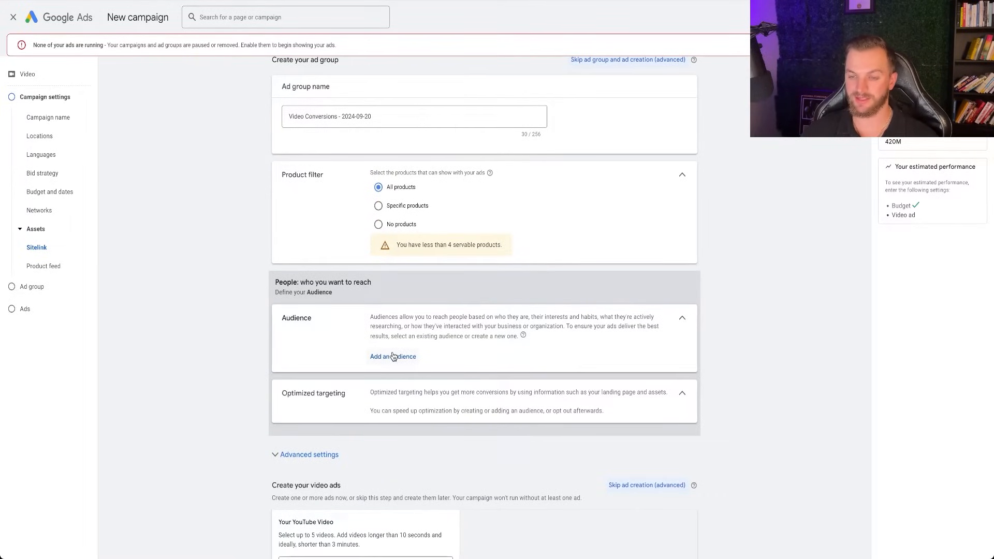
Step: Bring up the audience selection dialog for the ad group
left_click(393, 356)
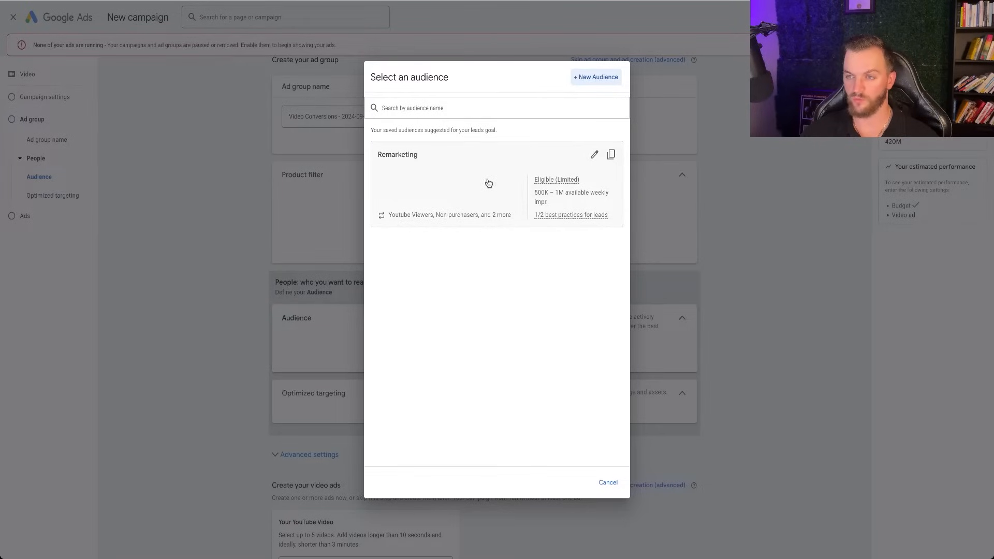
mouse_move(470, 195)
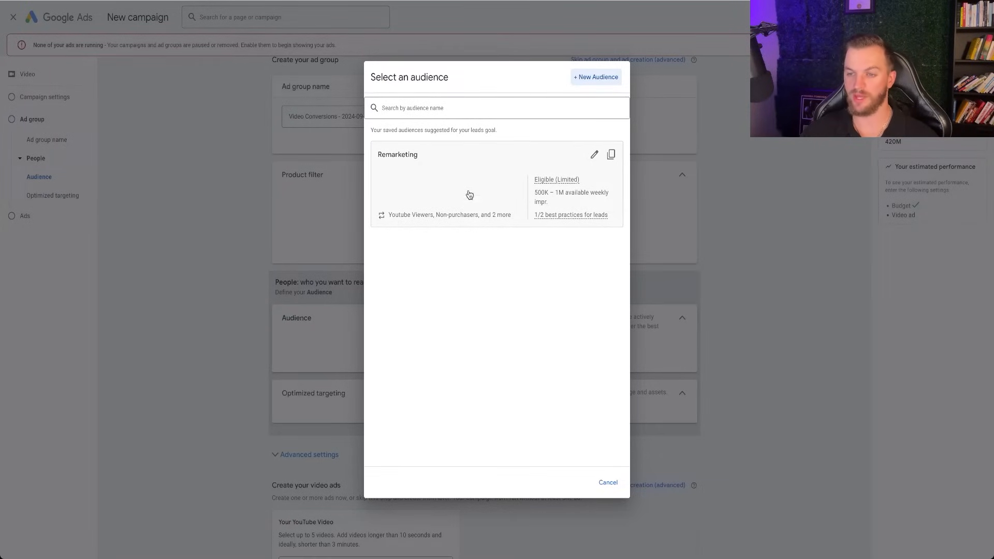
mouse_move(457, 171)
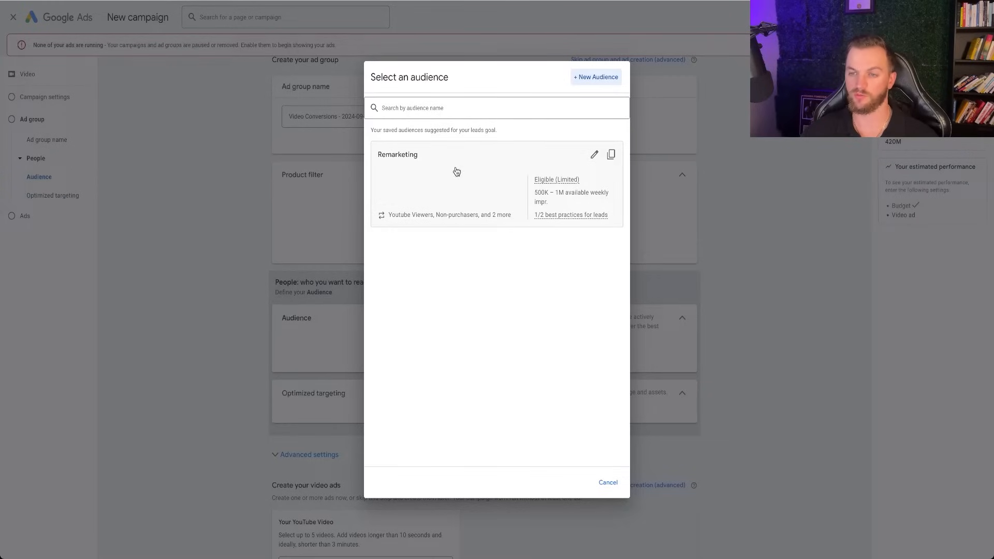
mouse_move(405, 219)
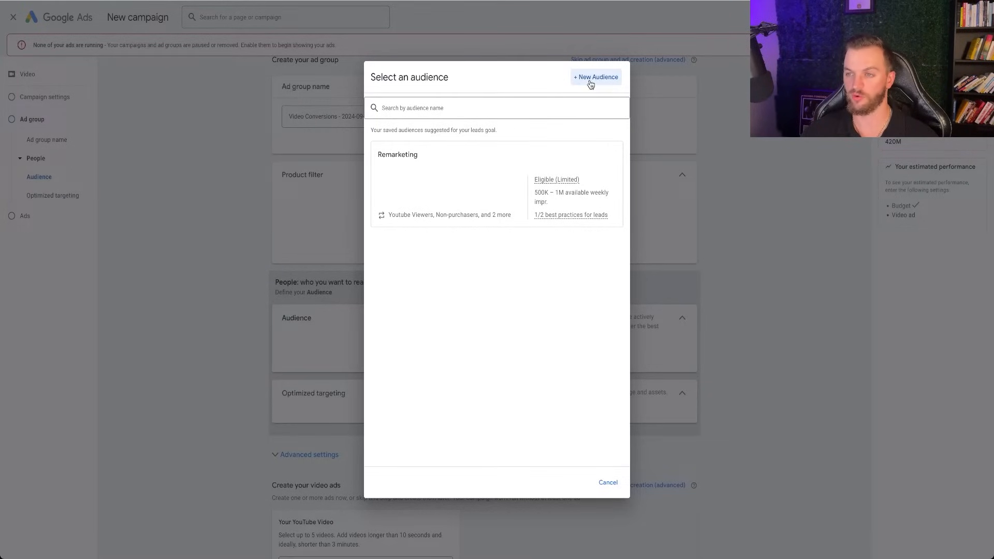
Step: Start a new audience named 'YouTube Cold Targeting Audience'
left_click(595, 76)
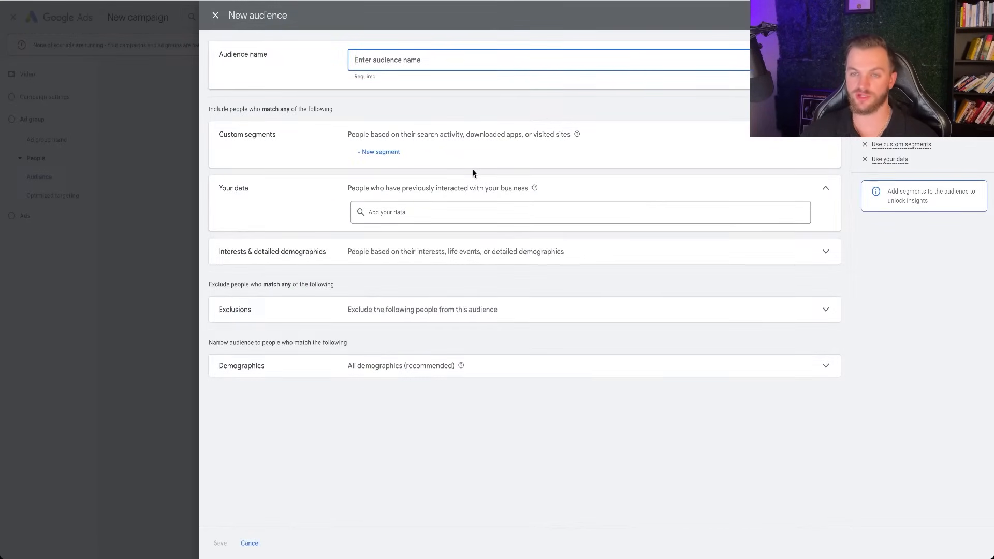
type("YouTube")
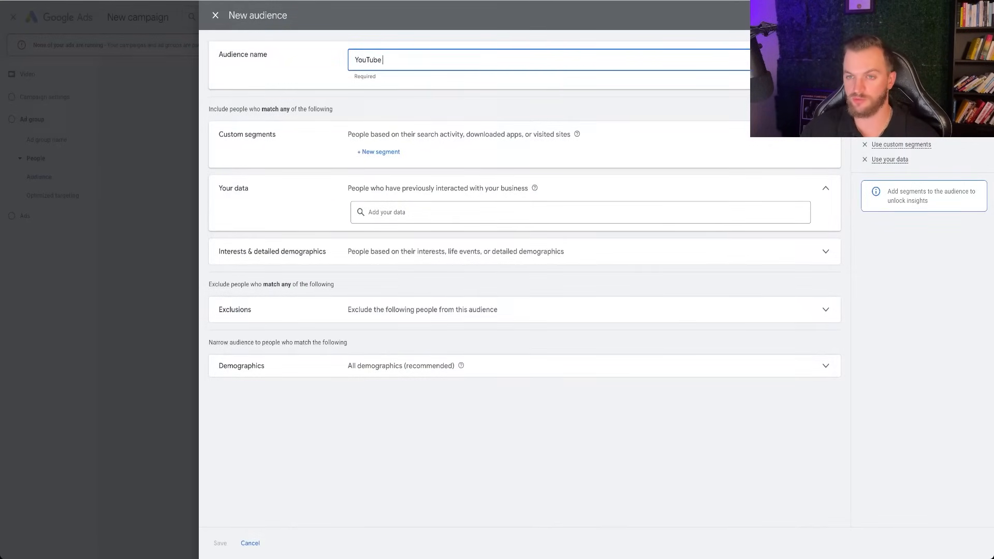
type("Cold Targeting Audience")
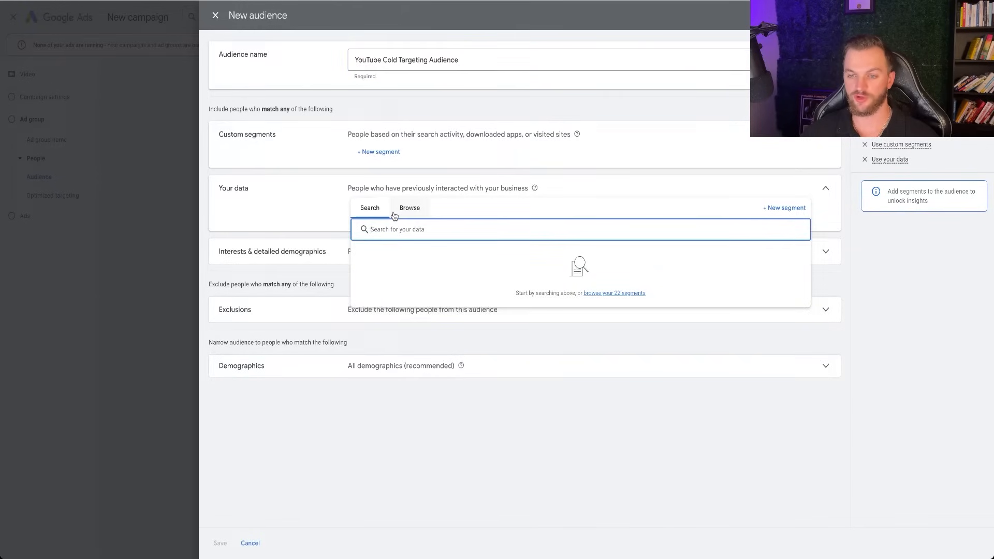
Step: Add Recently active users from Your data and browse the Life events, Detailed demographics and Affinity interest categories
left_click(409, 207)
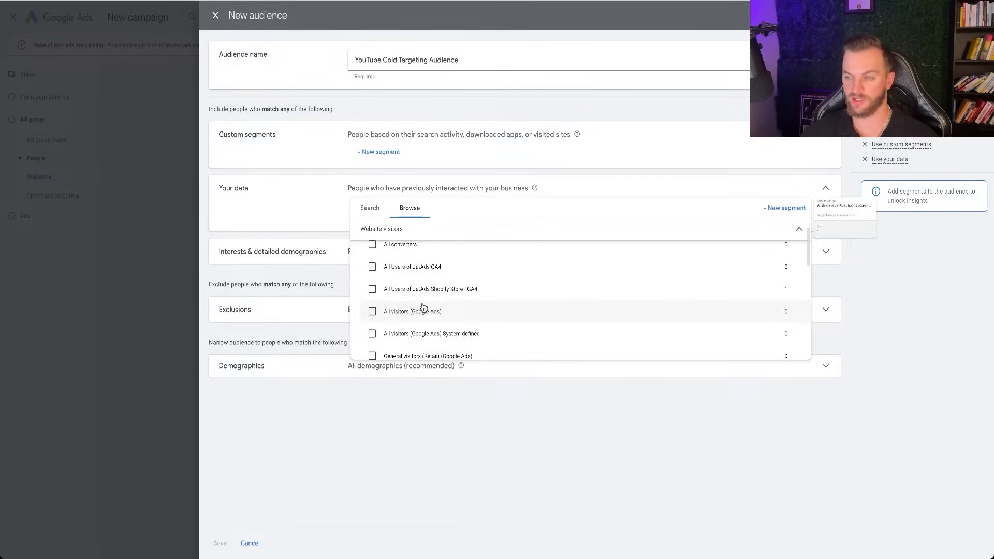
scroll("down", 3)
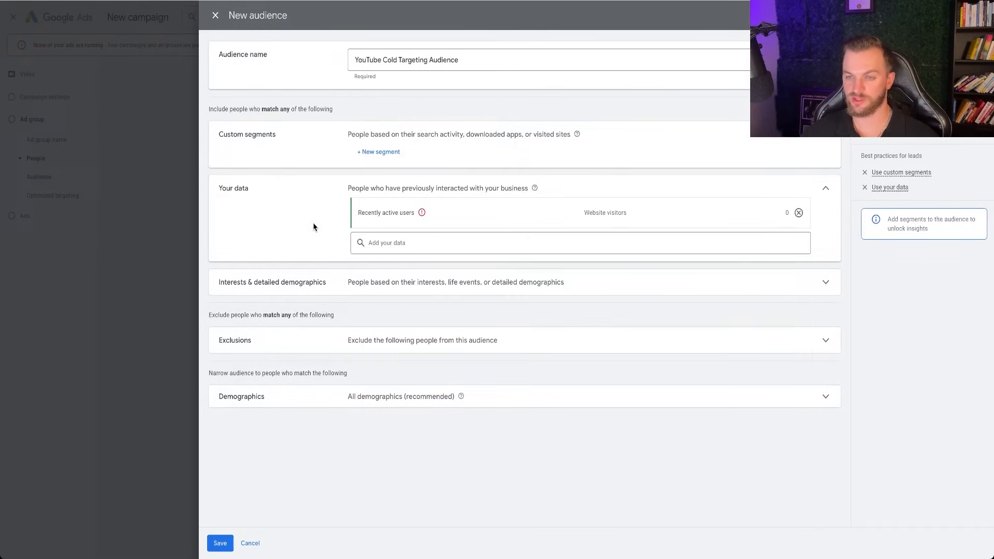
mouse_move(423, 212)
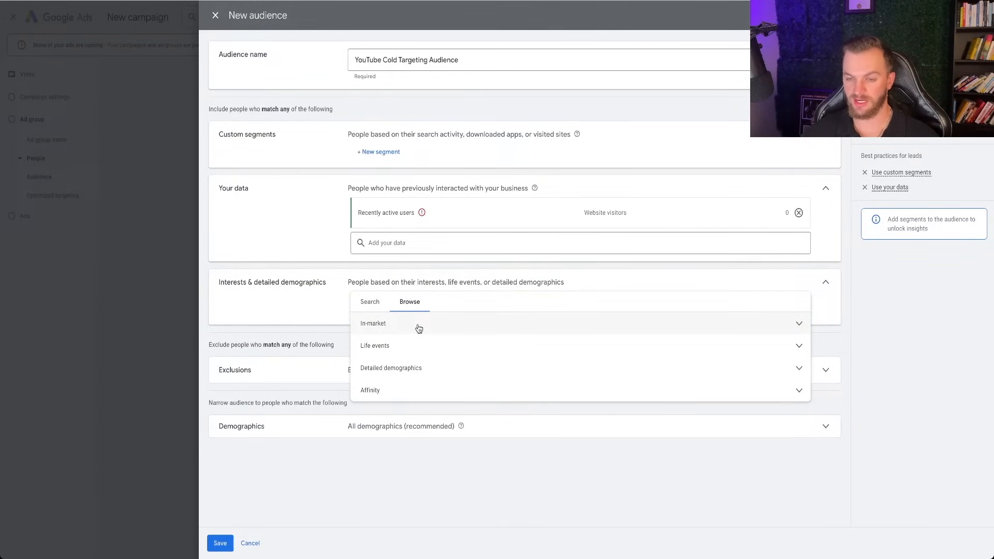
left_click(373, 323)
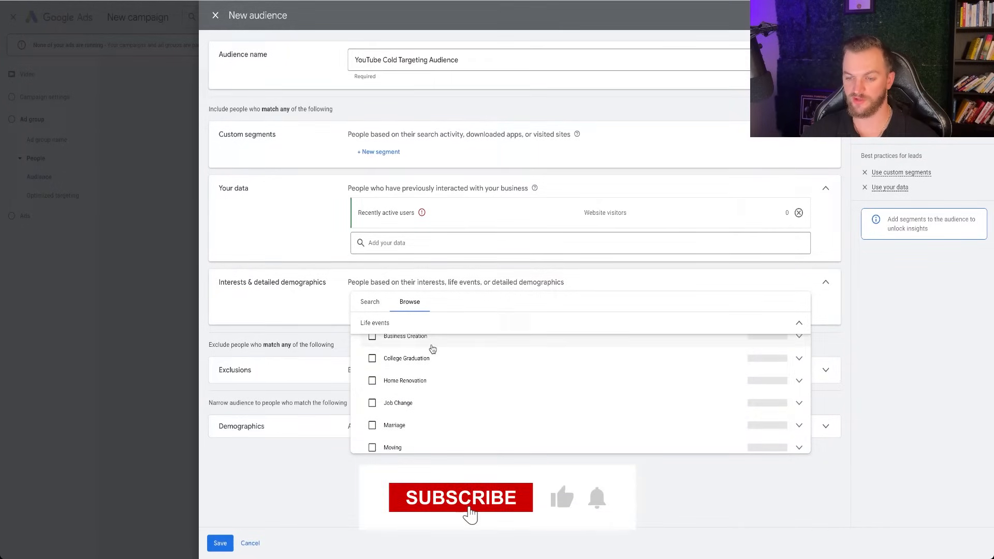
left_click(798, 327)
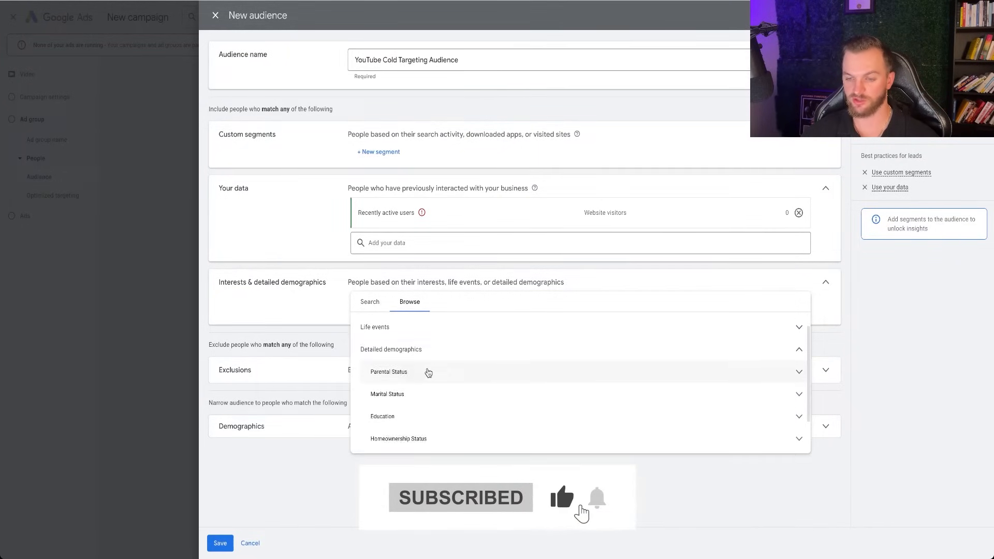
scroll("down", 3)
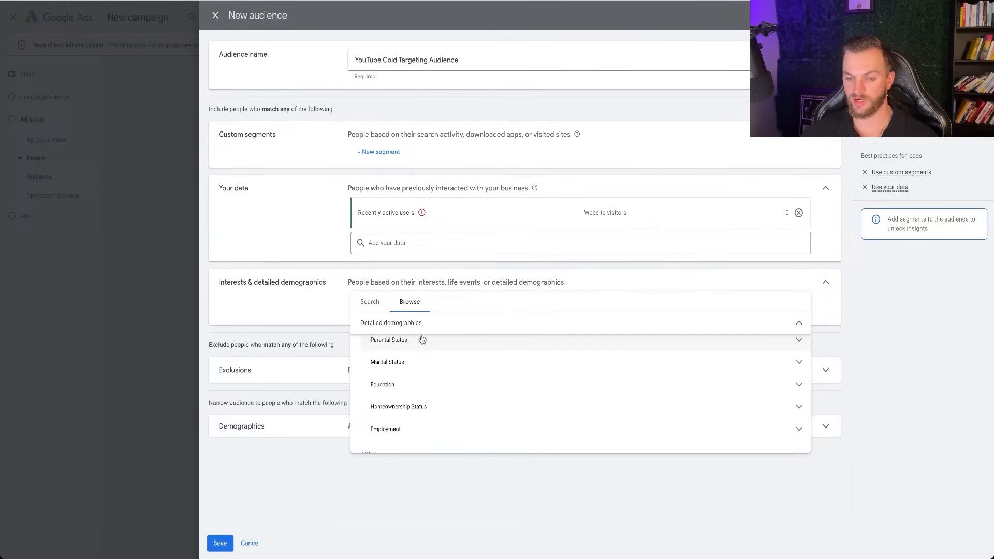
left_click(390, 322)
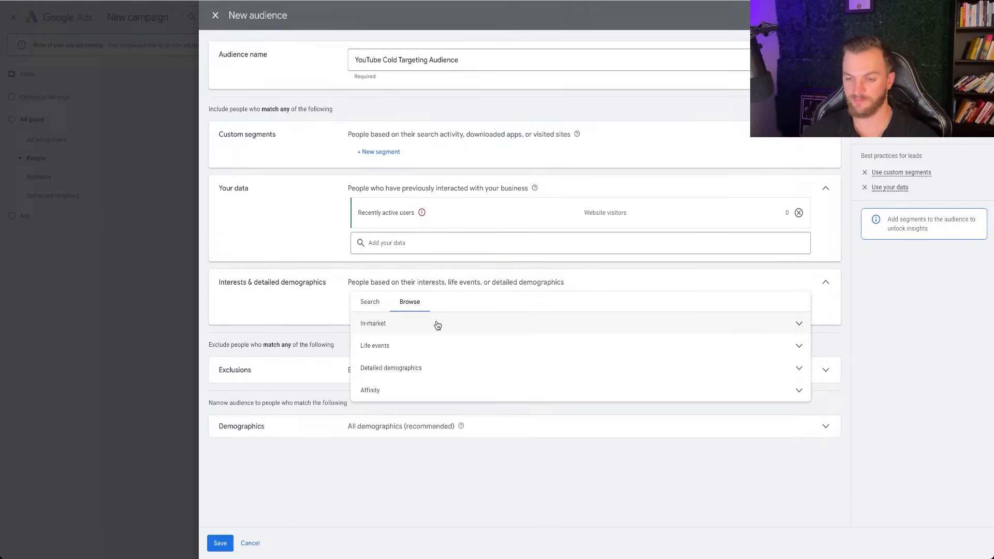
left_click(370, 390)
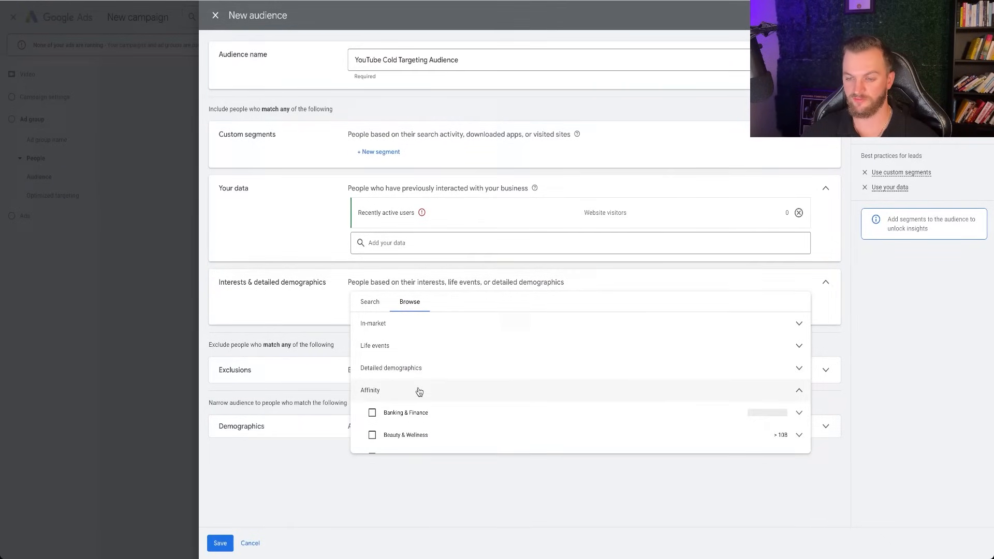
scroll("down", 3)
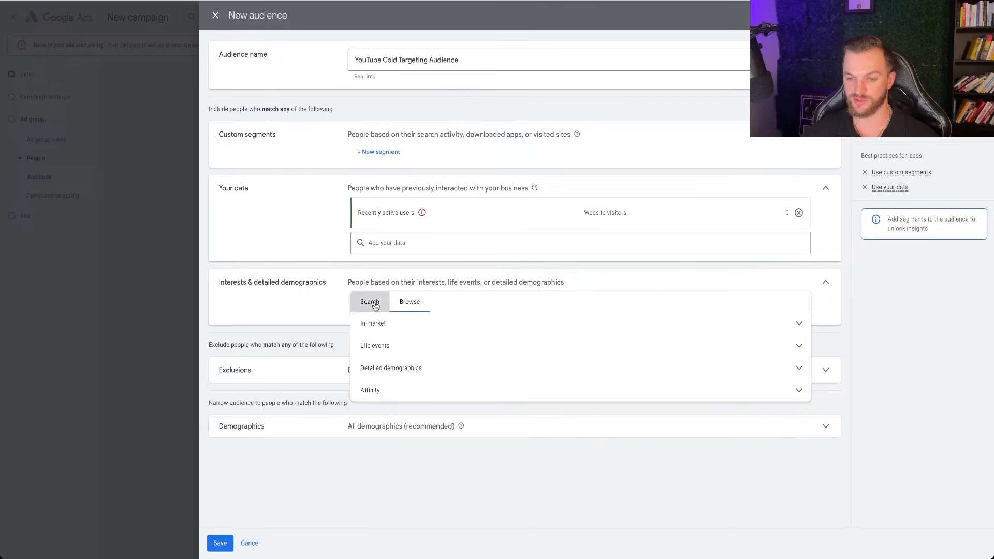
Step: Search the interests for 'swim' and add the Swimming Enthusiasts affinity segment
type("swim")
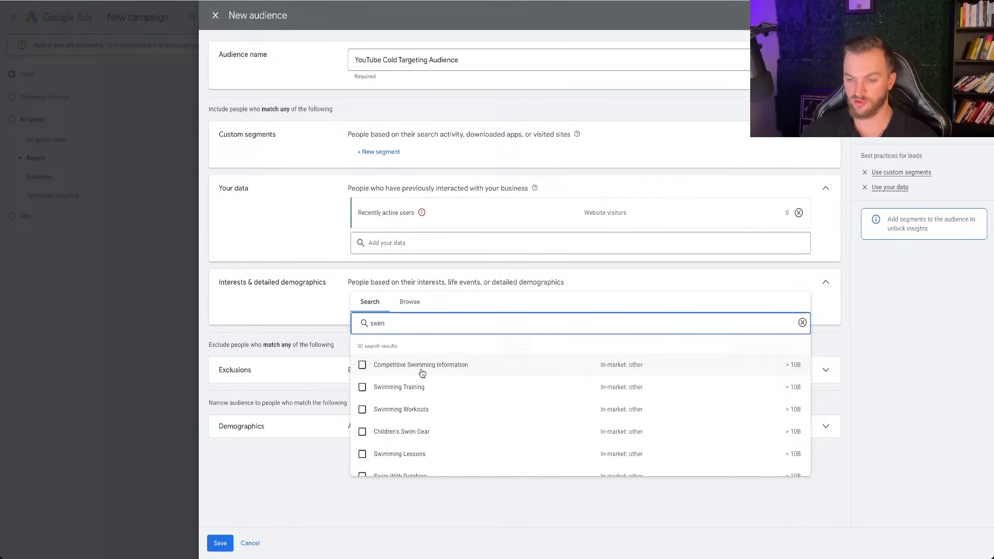
mouse_move(402, 411)
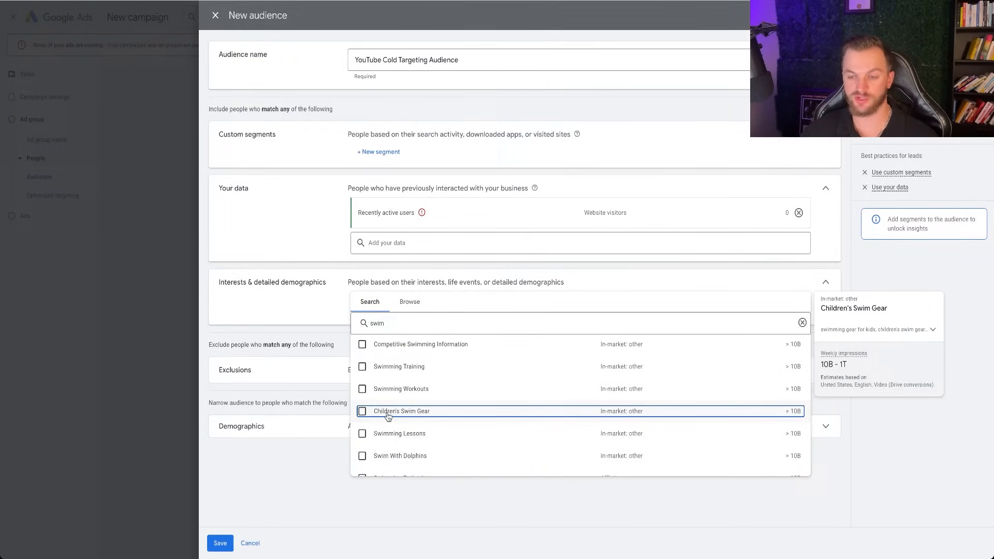
scroll("down", 3)
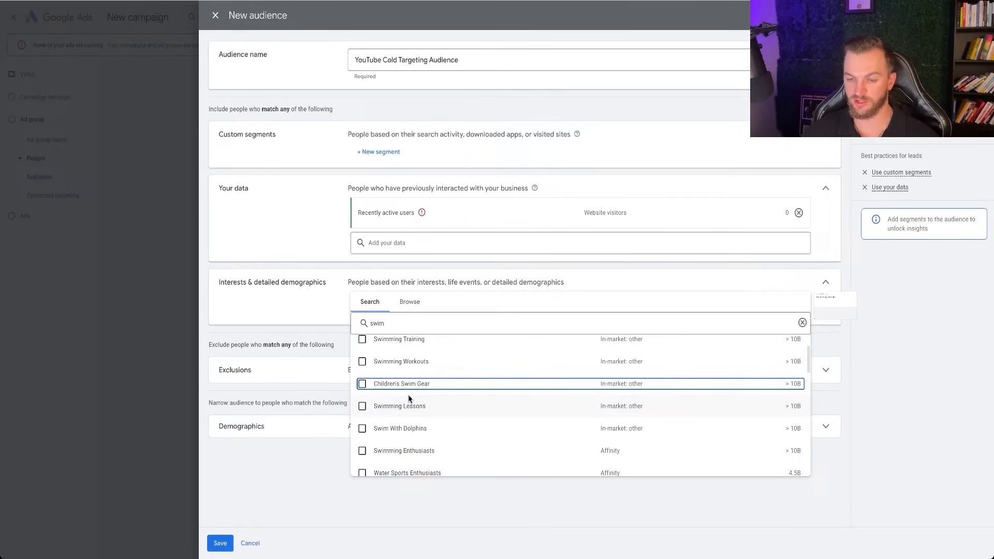
scroll("down", 3)
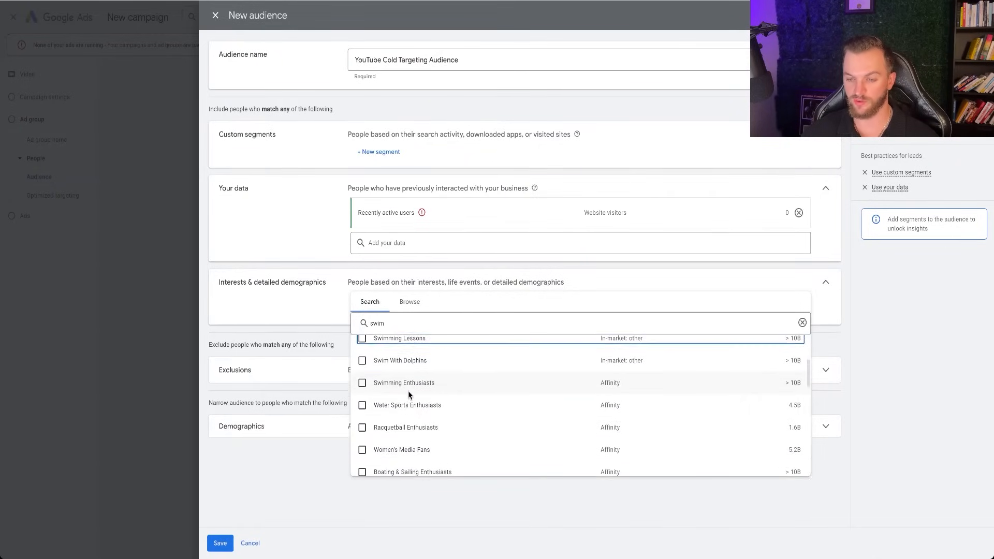
type("b")
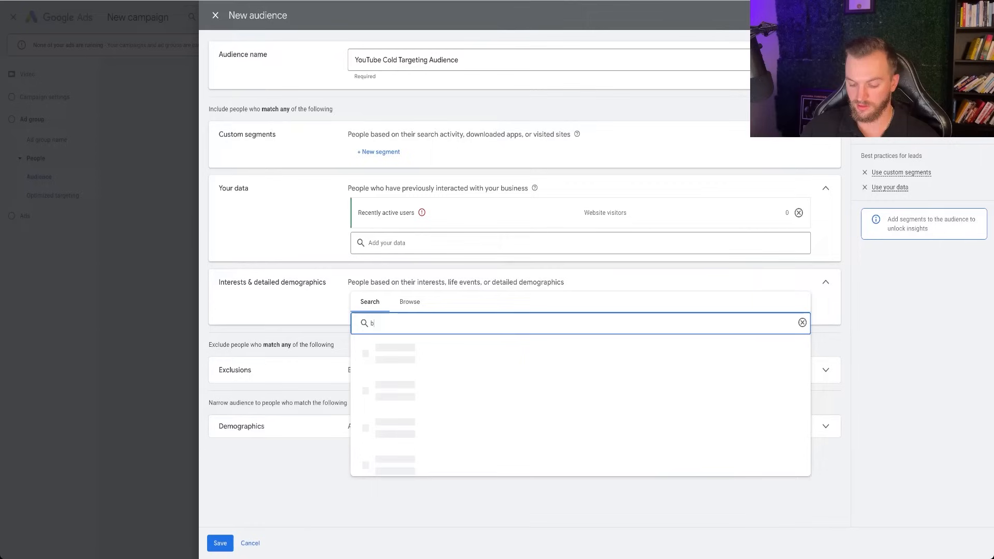
type("swim")
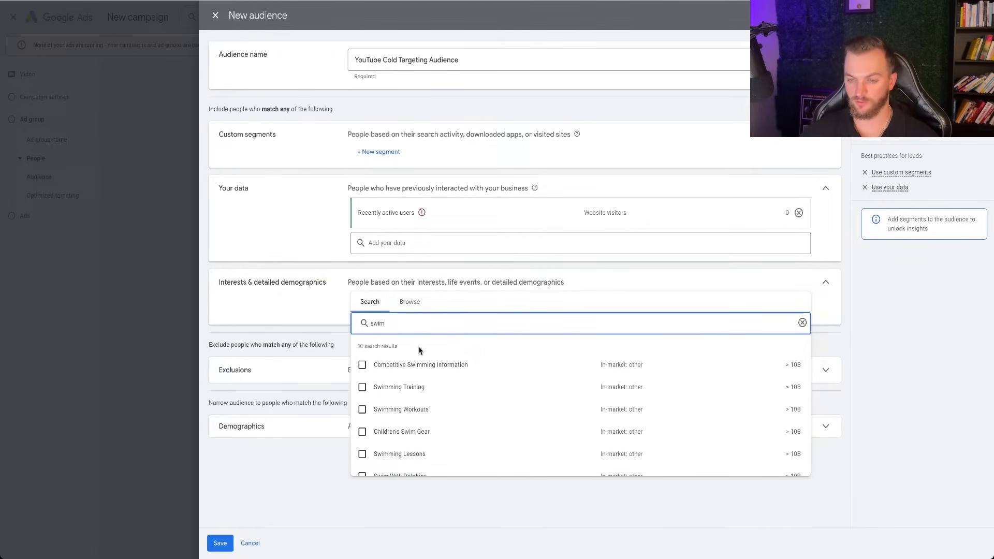
scroll("down", 3)
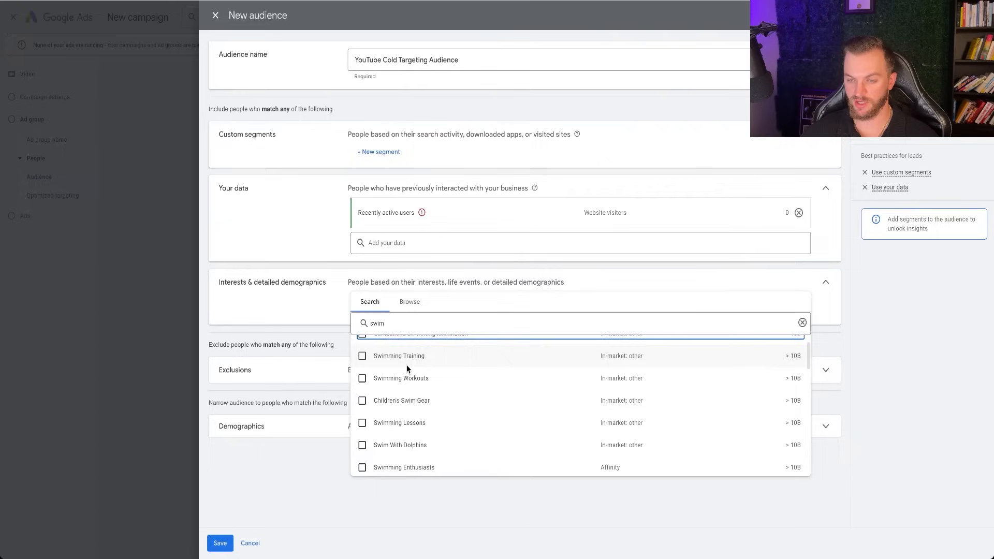
scroll("down", 3)
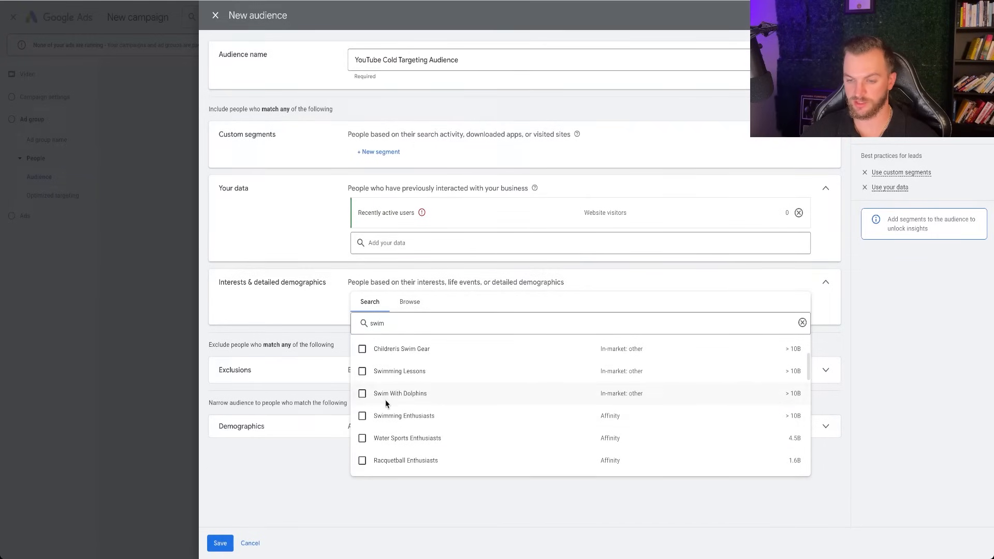
left_click(363, 416)
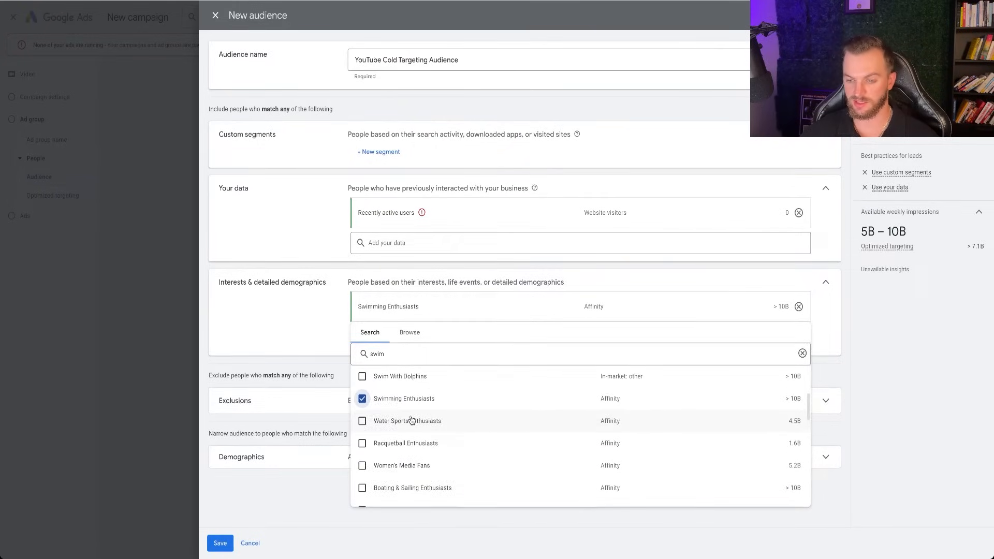
Step: Add the Swimwear in-market segment to the audience's interests
left_click(410, 332)
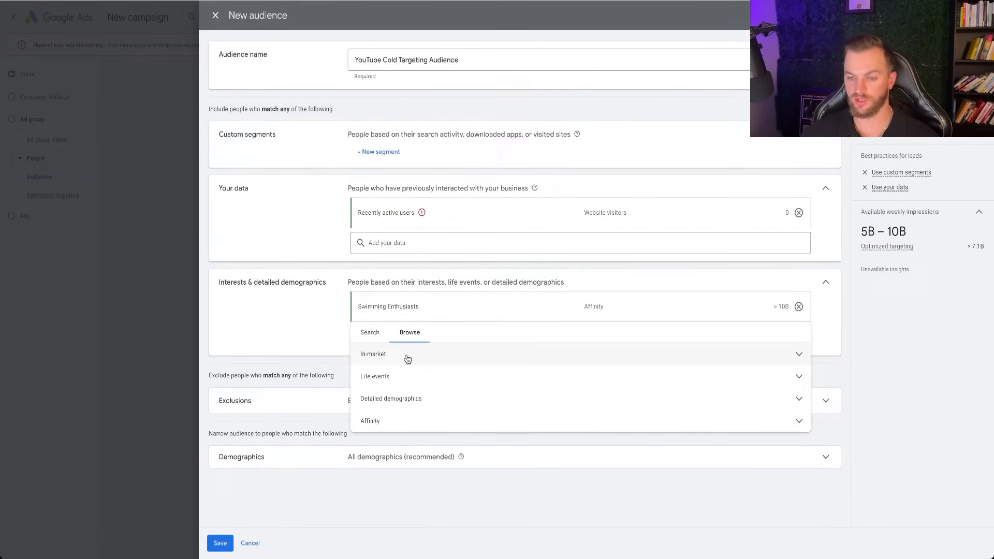
left_click(373, 353)
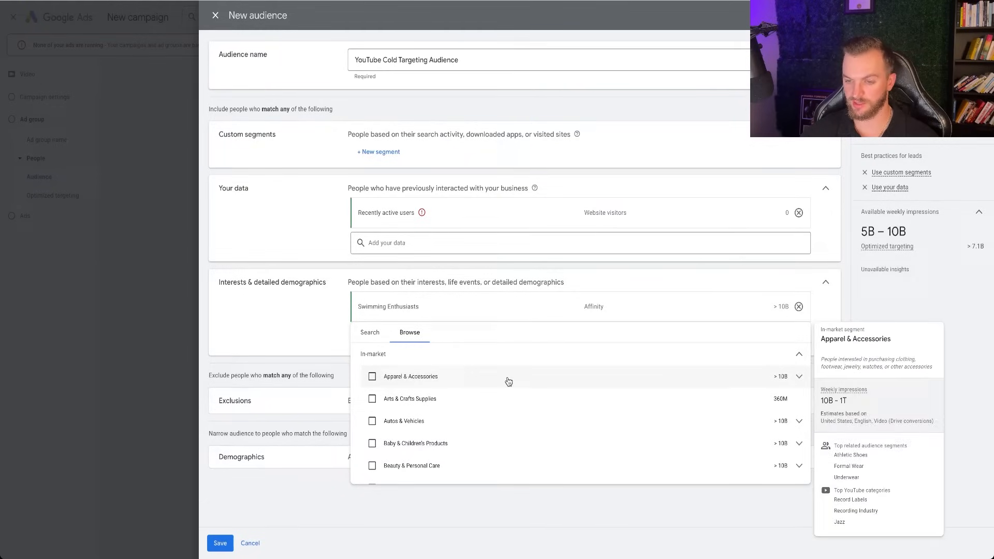
left_click(799, 376)
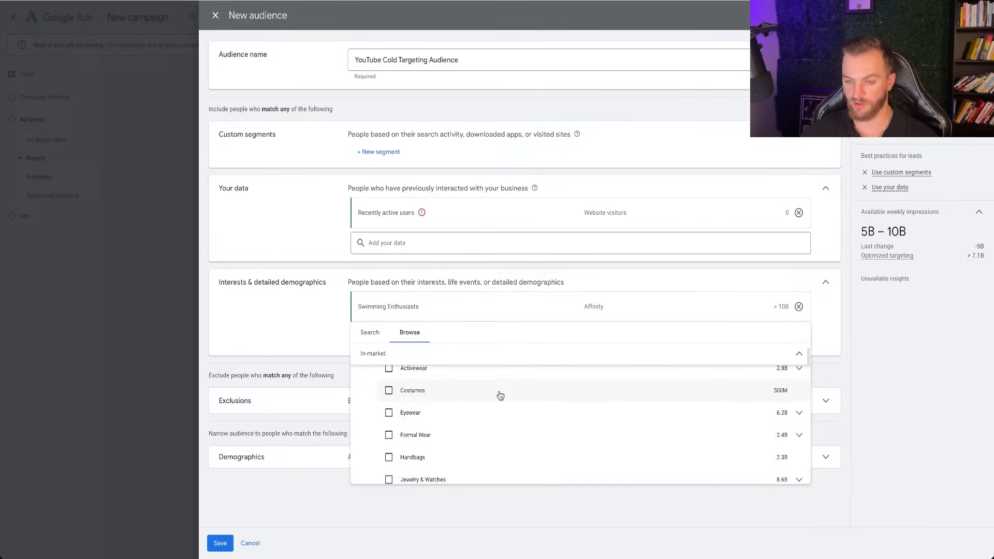
scroll("down", 3)
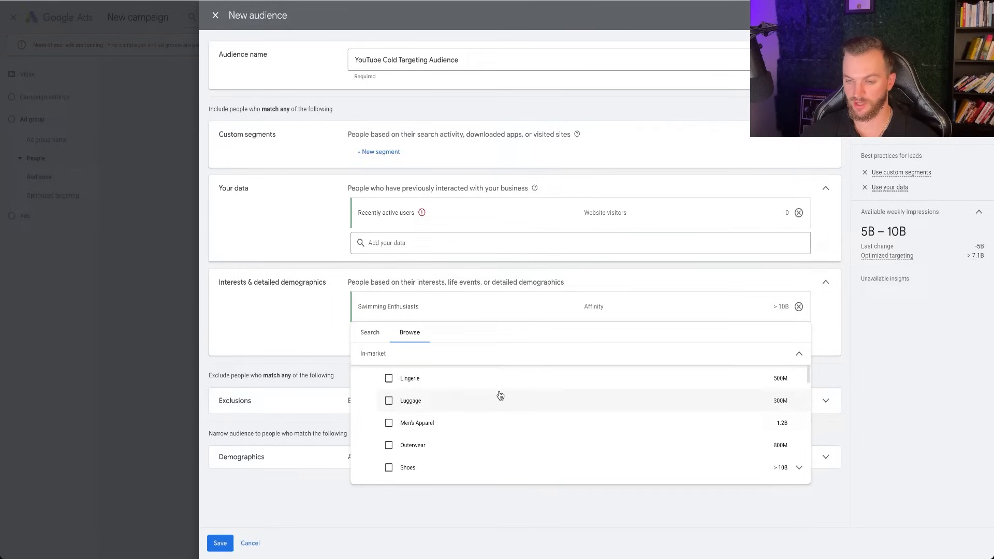
scroll("down", 3)
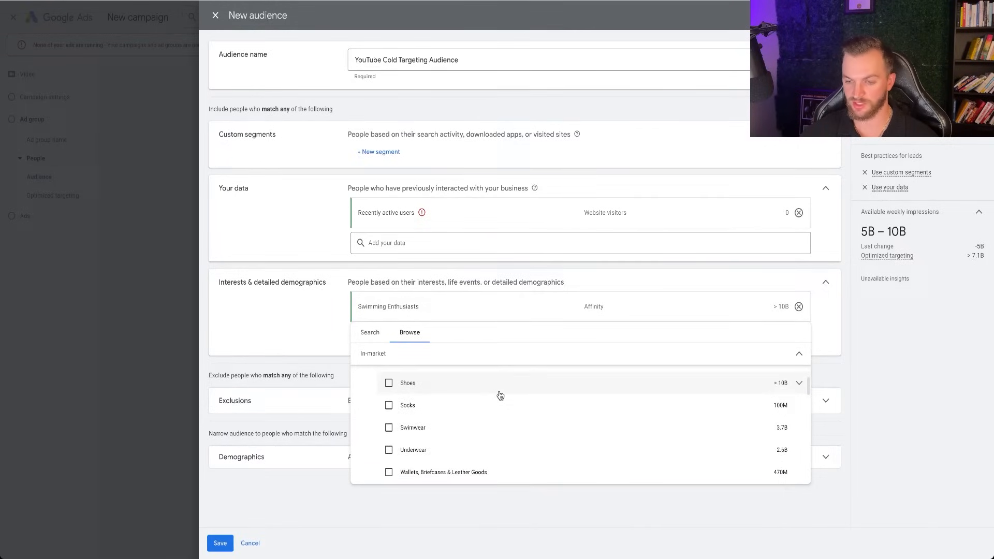
left_click(389, 428)
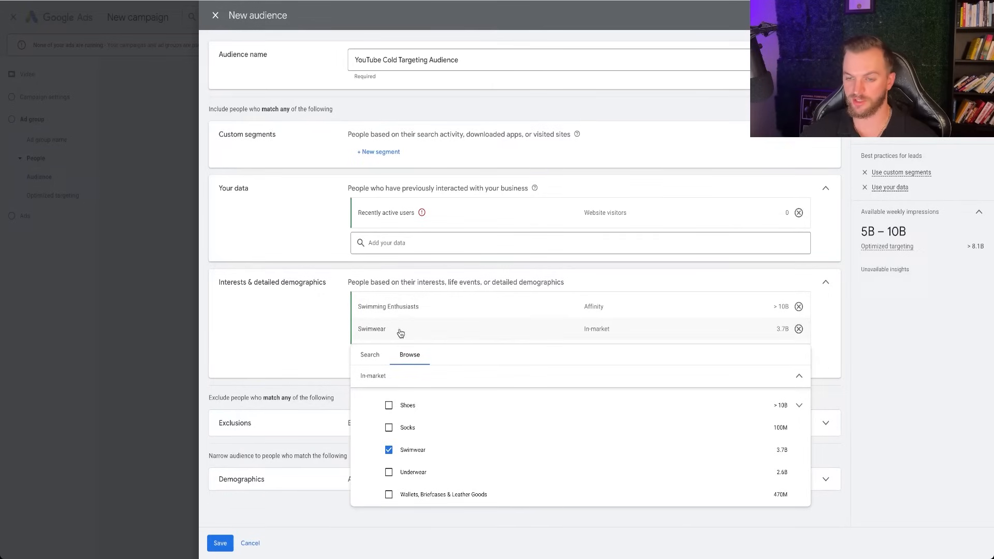
Step: Remove Swimming Enthusiasts, rename the audience 'YouTube Swimwear Audience' and save it
left_click(798, 307)
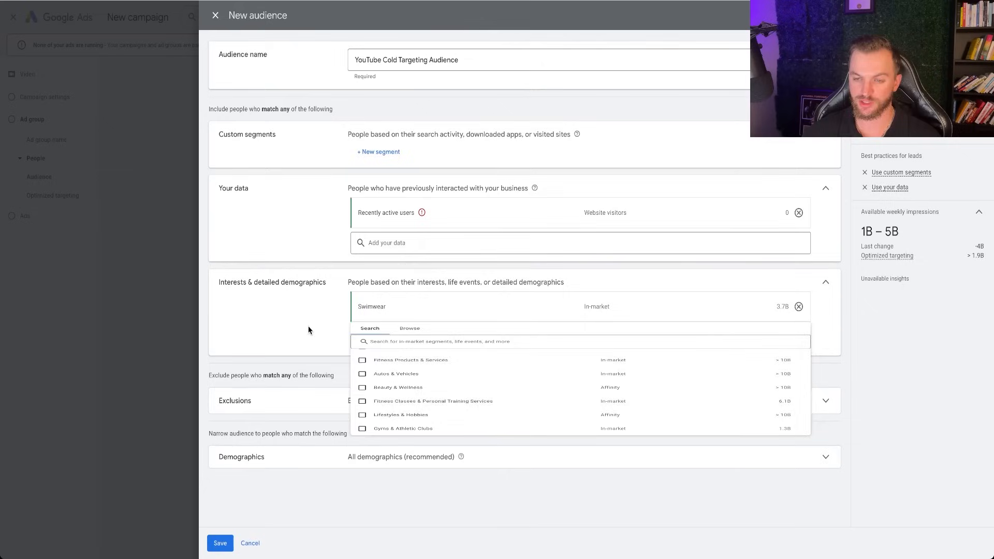
left_click(309, 329)
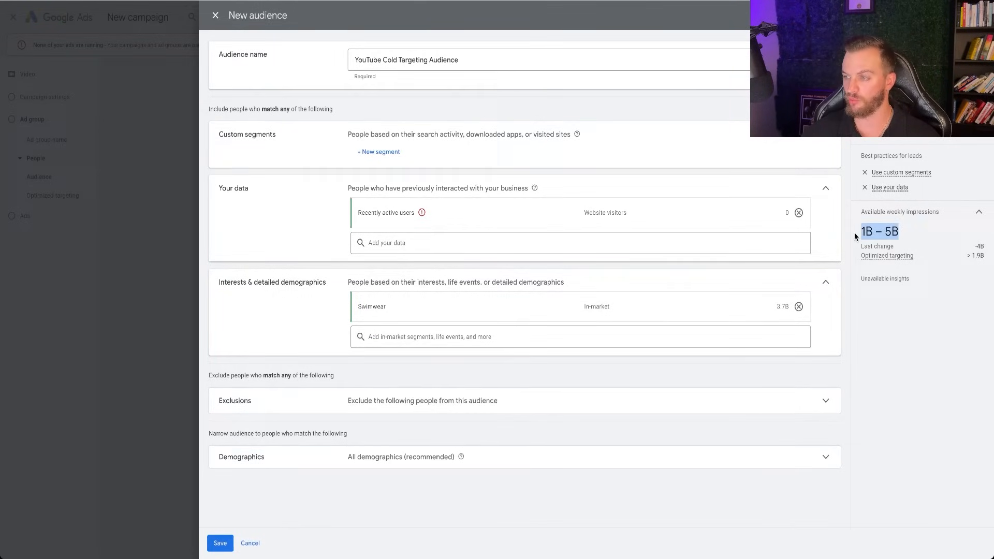
mouse_move(899, 256)
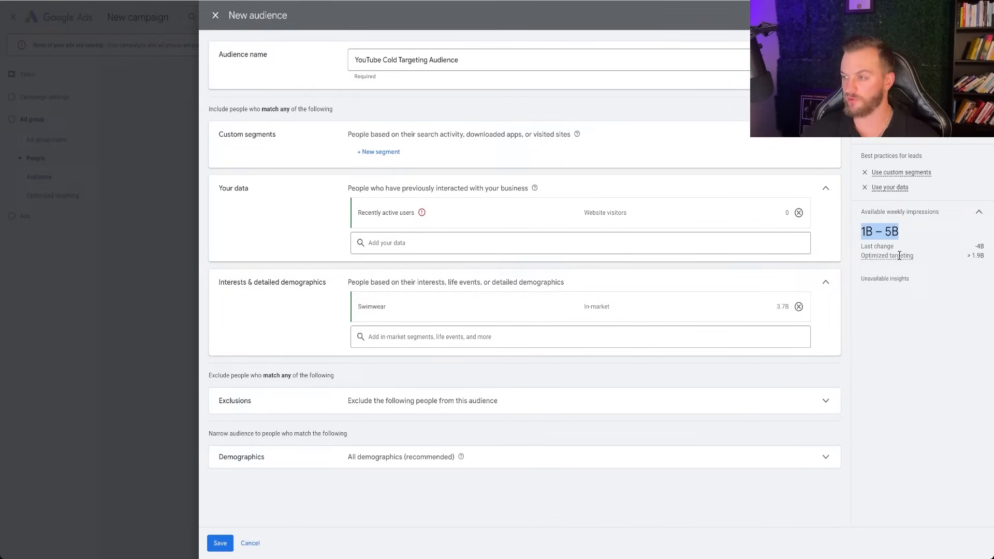
mouse_move(887, 255)
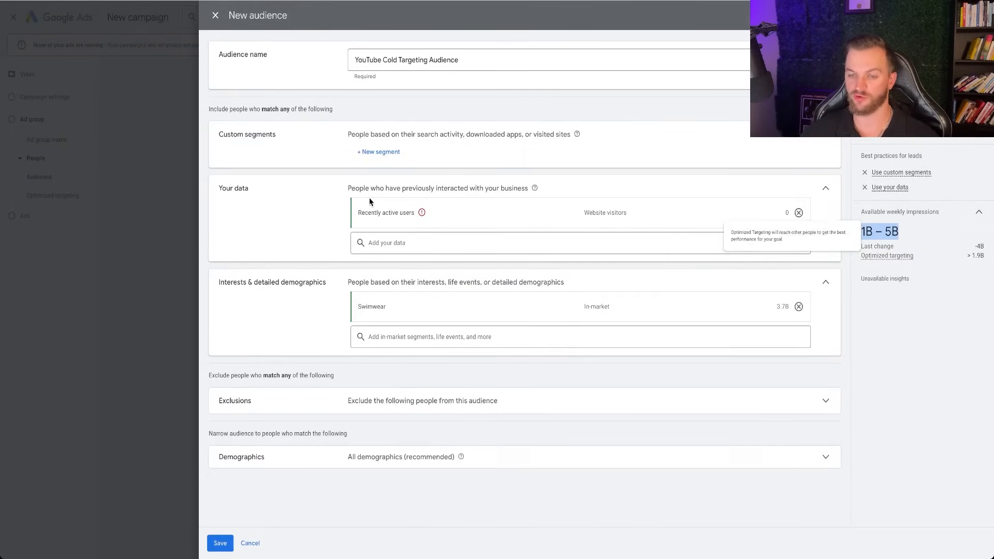
mouse_move(294, 427)
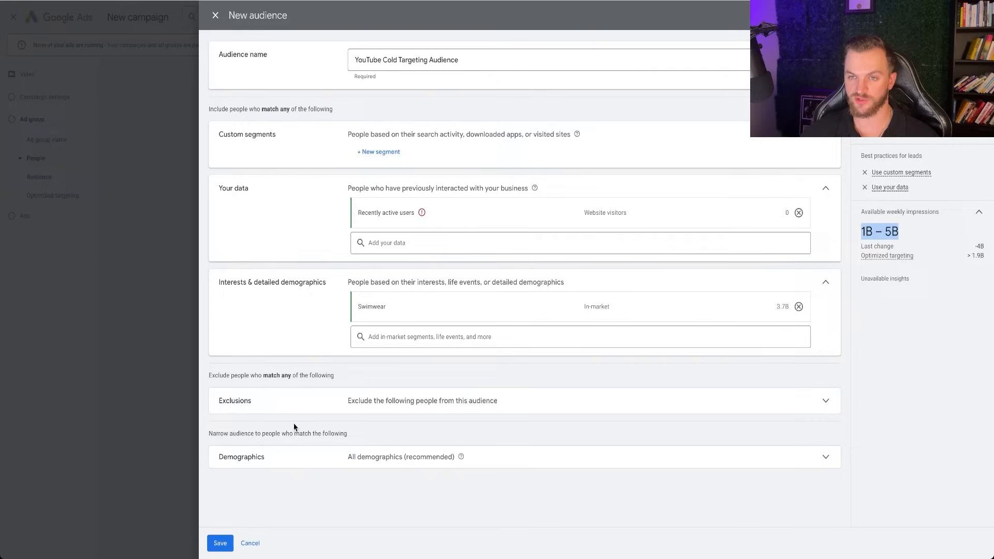
double_click(419, 59)
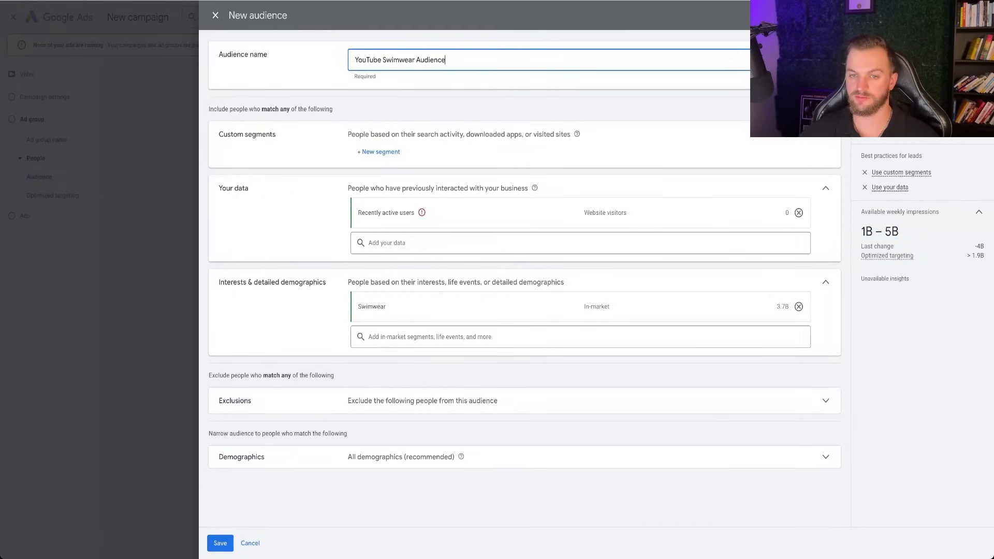
left_click(219, 543)
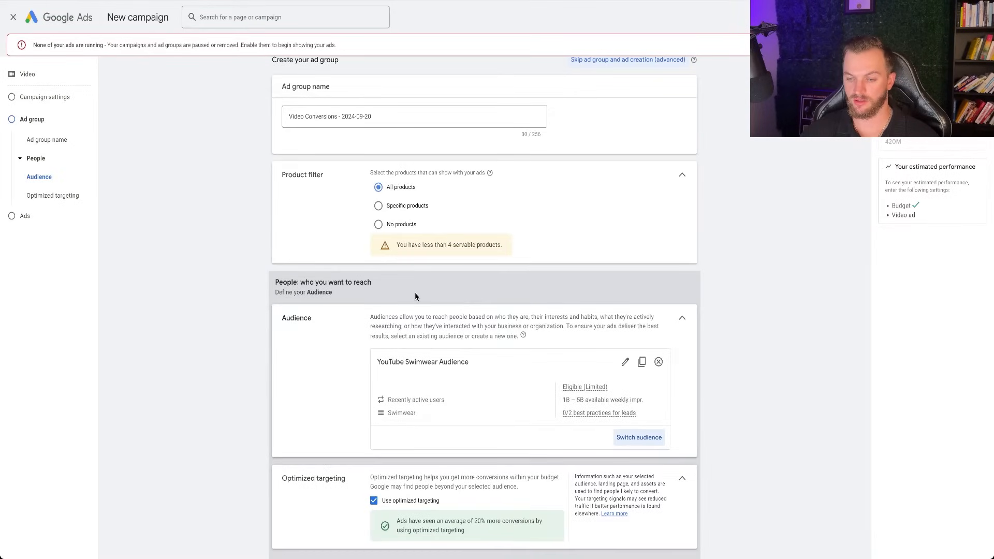
Step: Switch off 'Use optimized targeting' for the ad group and move down to the video ads section
scroll("down", 3)
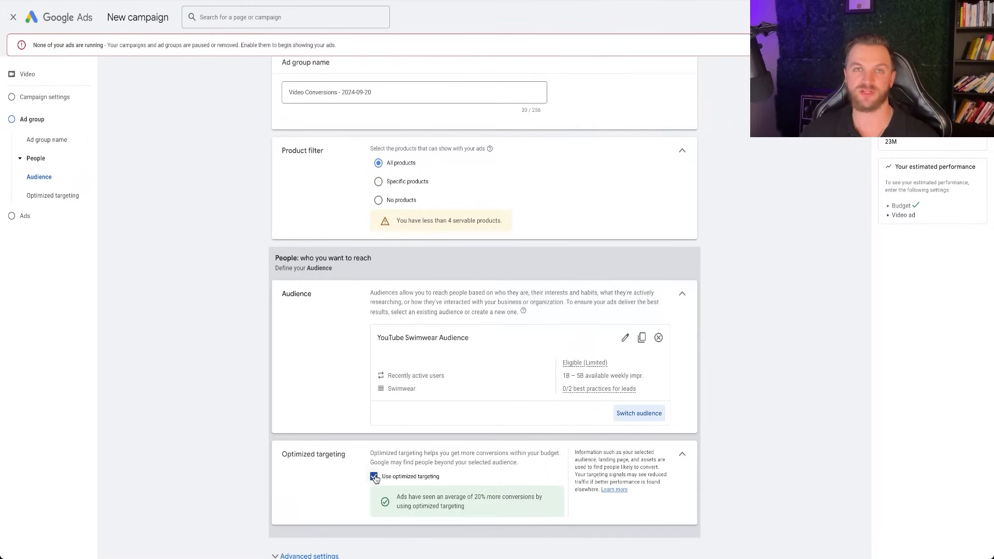
left_click(373, 476)
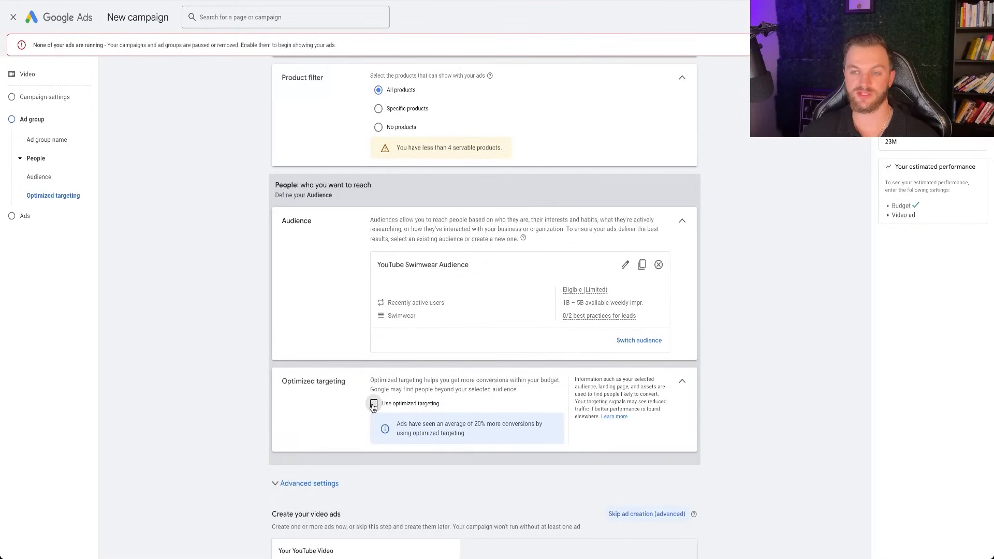
left_click(374, 404)
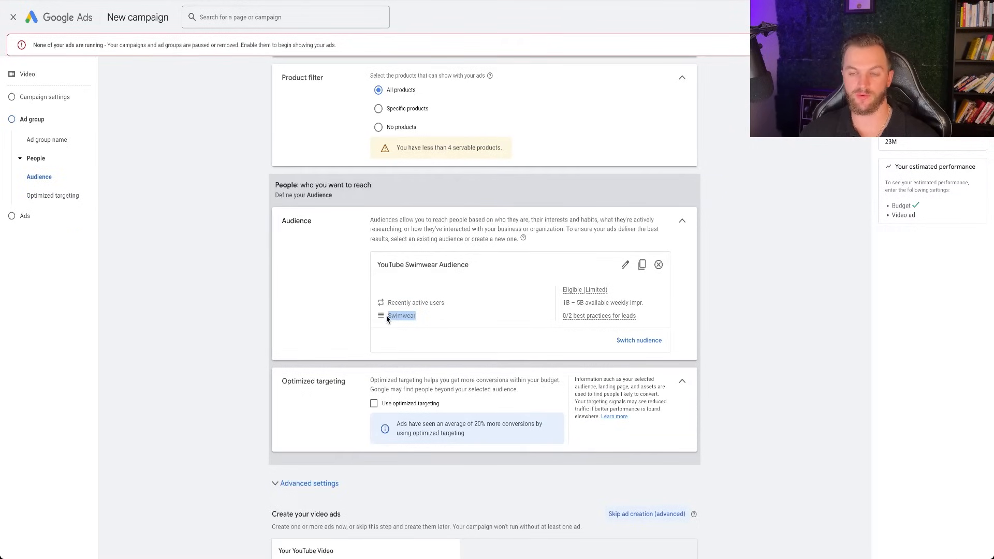
scroll("down", 3)
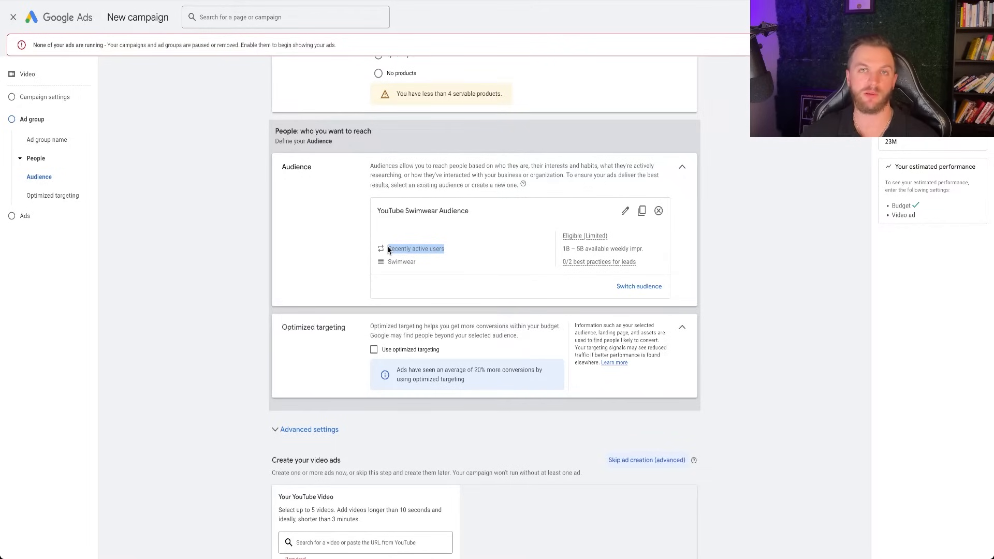
scroll("down", 3)
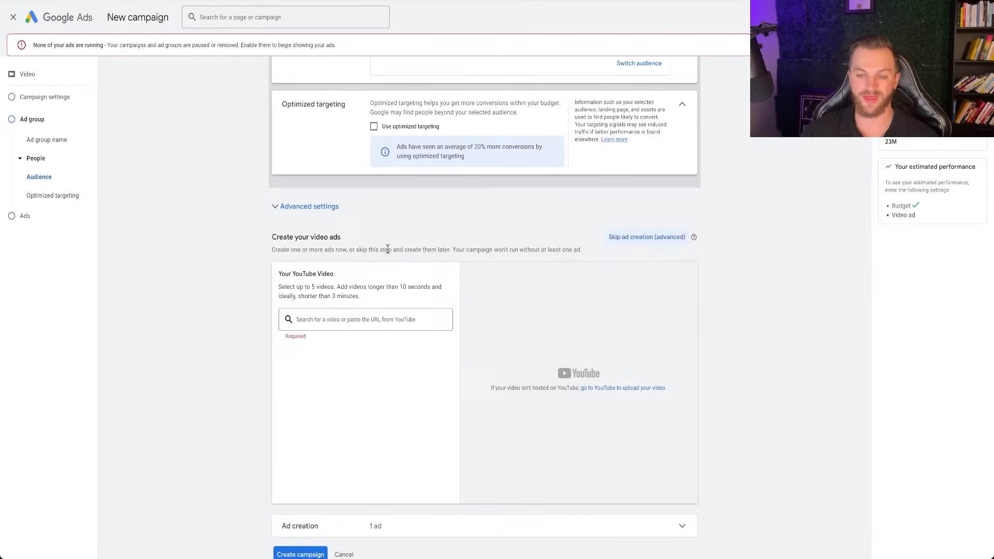
Step: Scroll through the YouTube channel's uploaded videos to pick one for the ad
scroll("down", 3)
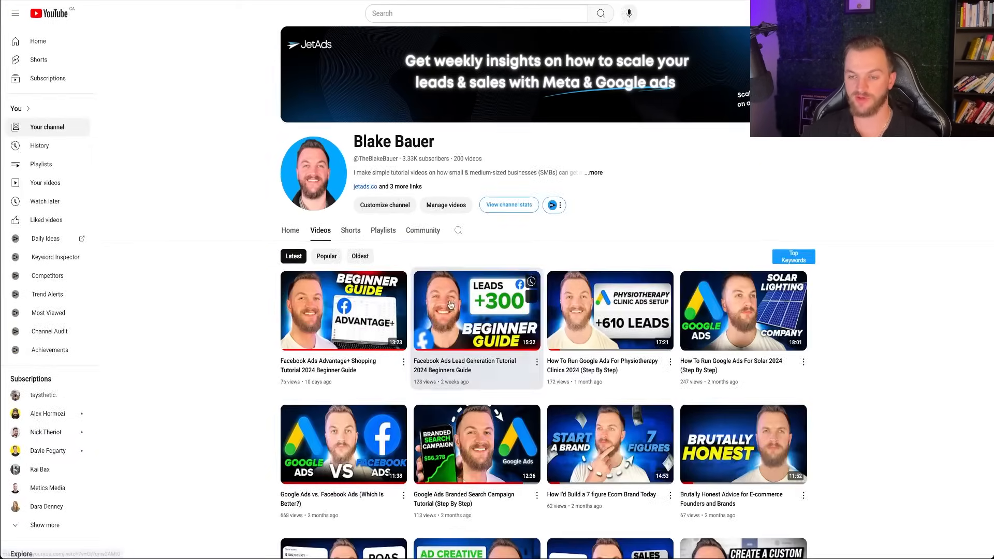
scroll("down", 3)
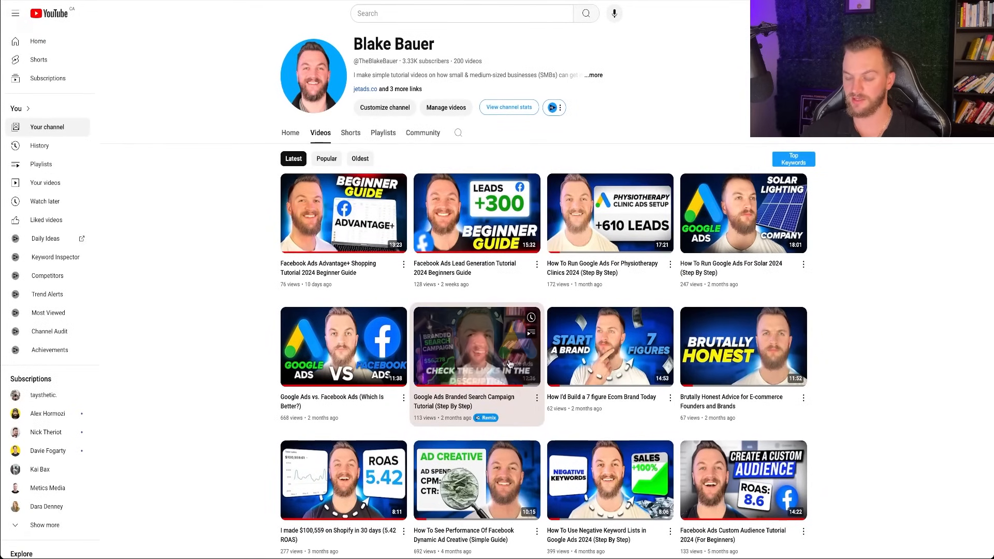
scroll("down", 3)
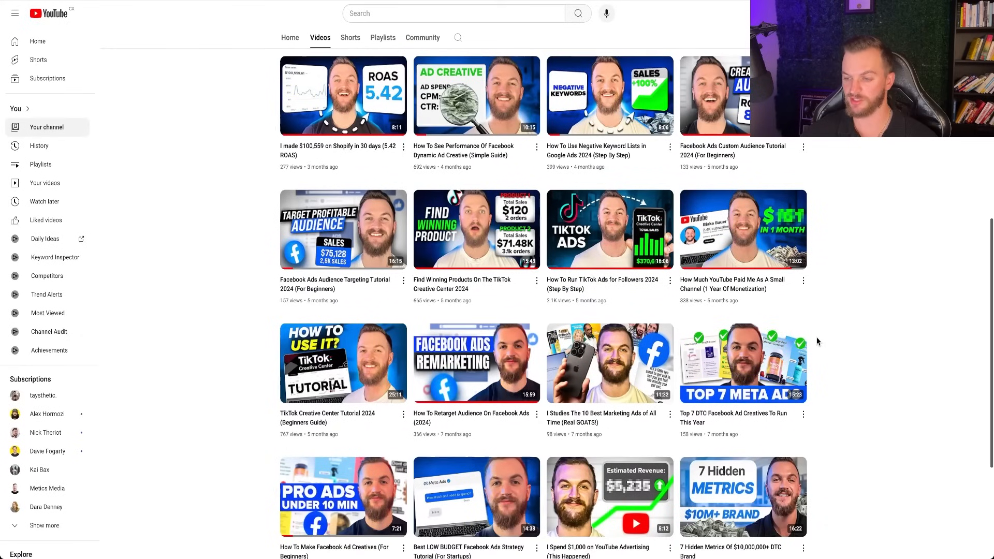
scroll("down", 3)
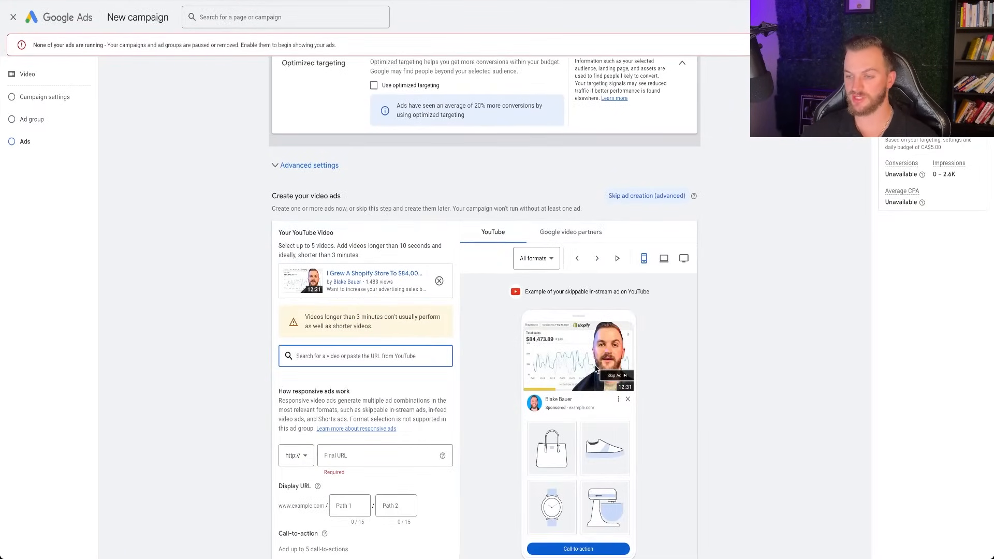
Step: Set the ad's call-to-action to 'Learn more' and first headline to 'JetAds'
scroll("down", 3)
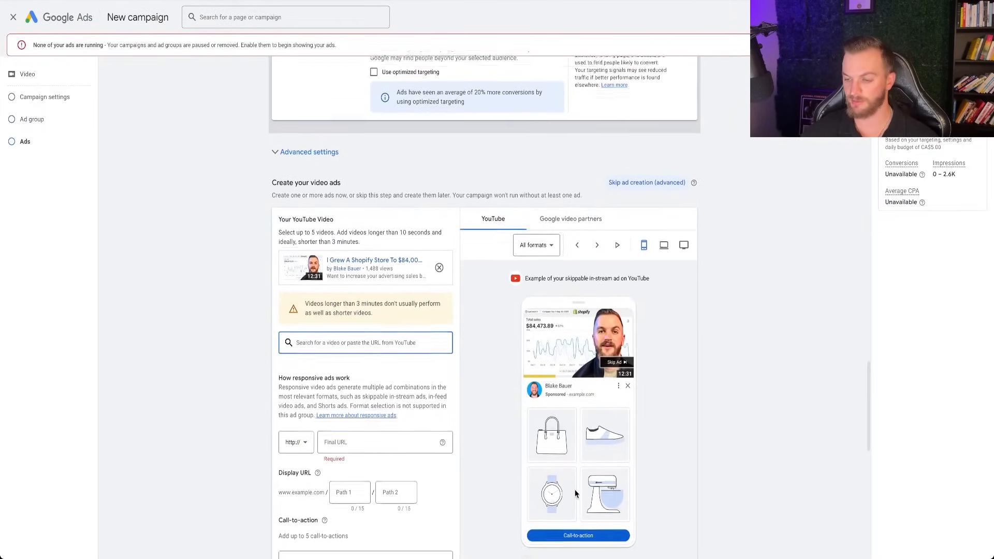
scroll("down", 3)
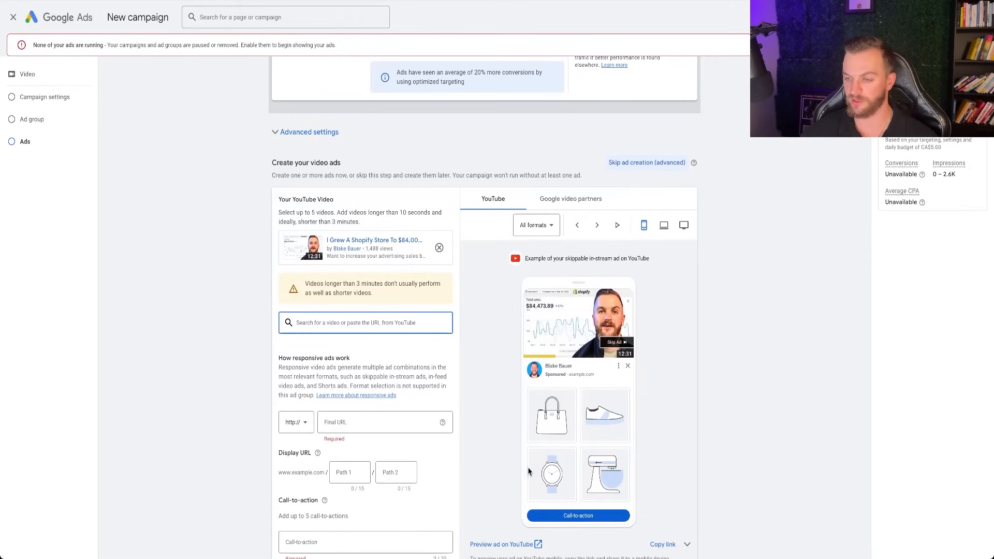
mouse_move(417, 412)
type("www.jetads.co/")
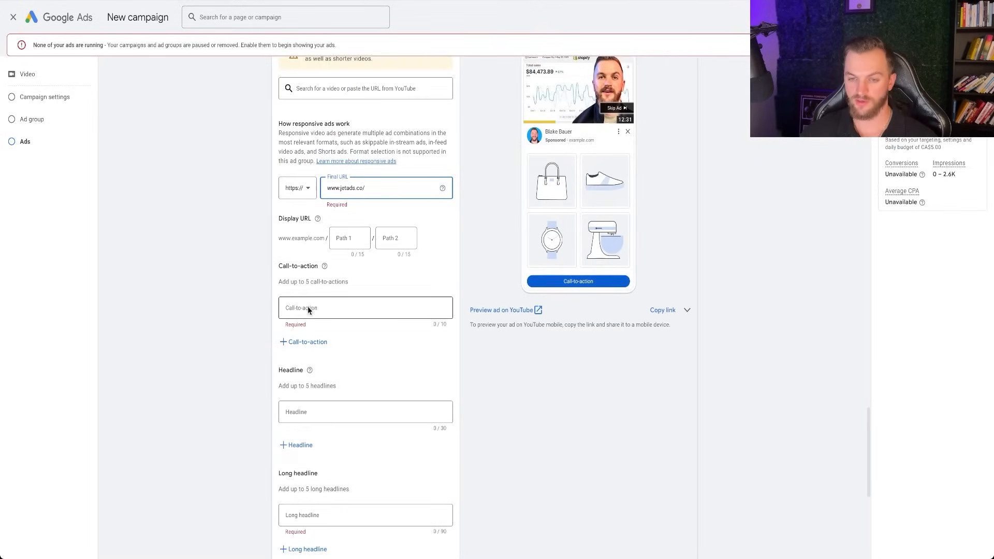
type("Learn more")
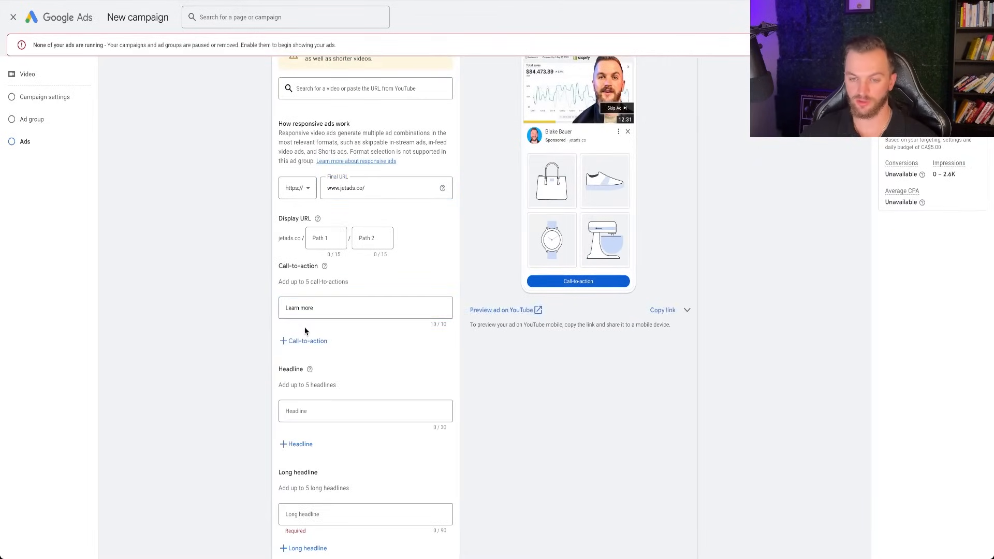
type("JetAds")
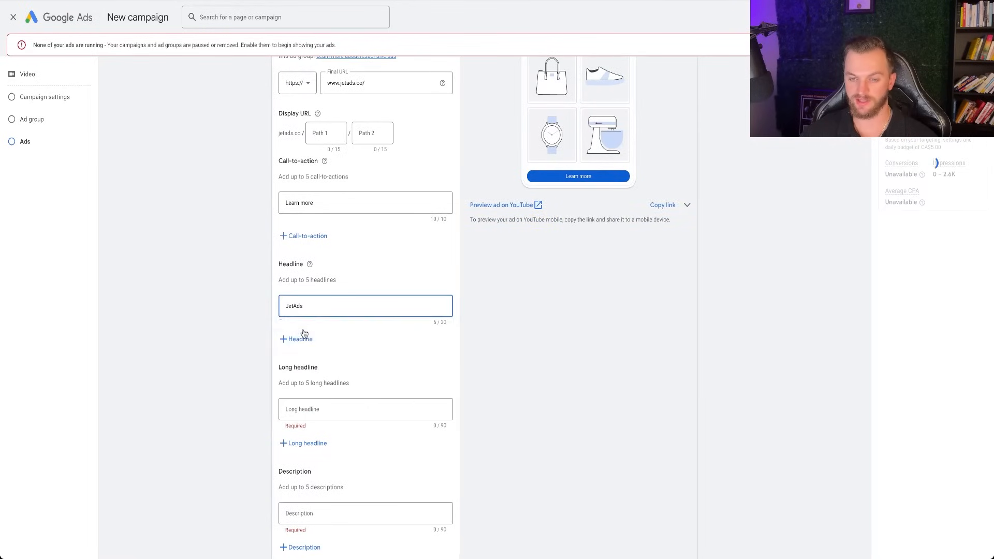
Step: Add headlines 'Online appointments available' and 'Digital Advertising Agency'
left_click(299, 338)
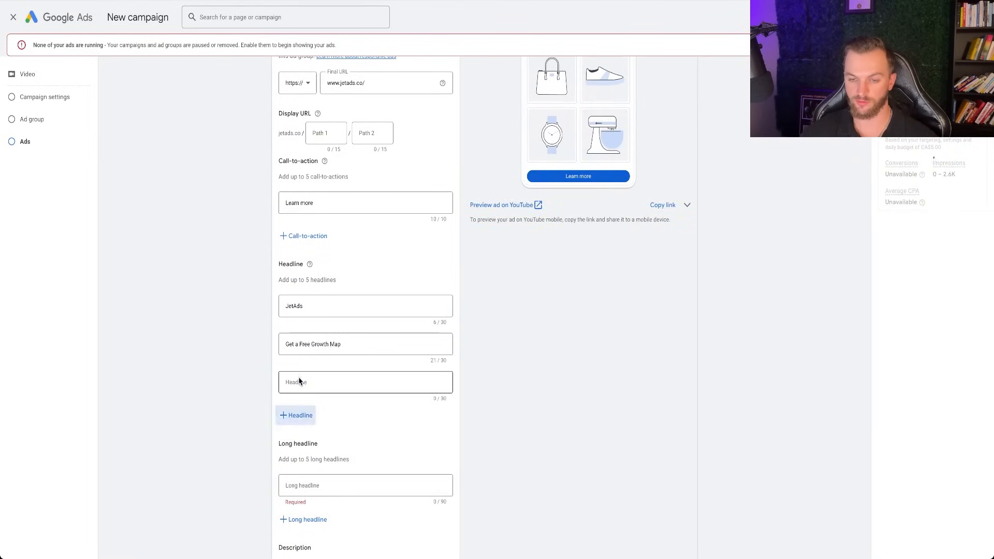
type("Online appointments available")
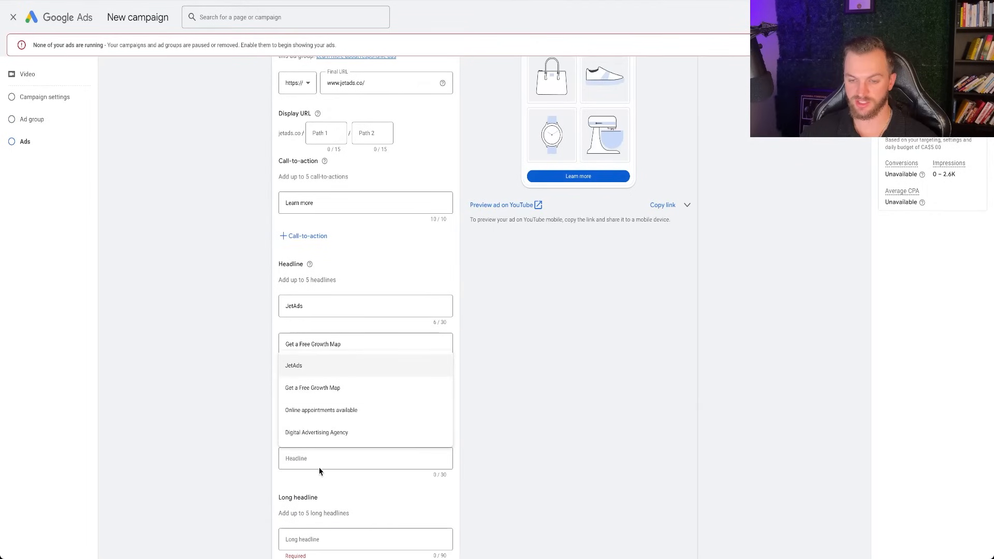
left_click(322, 410)
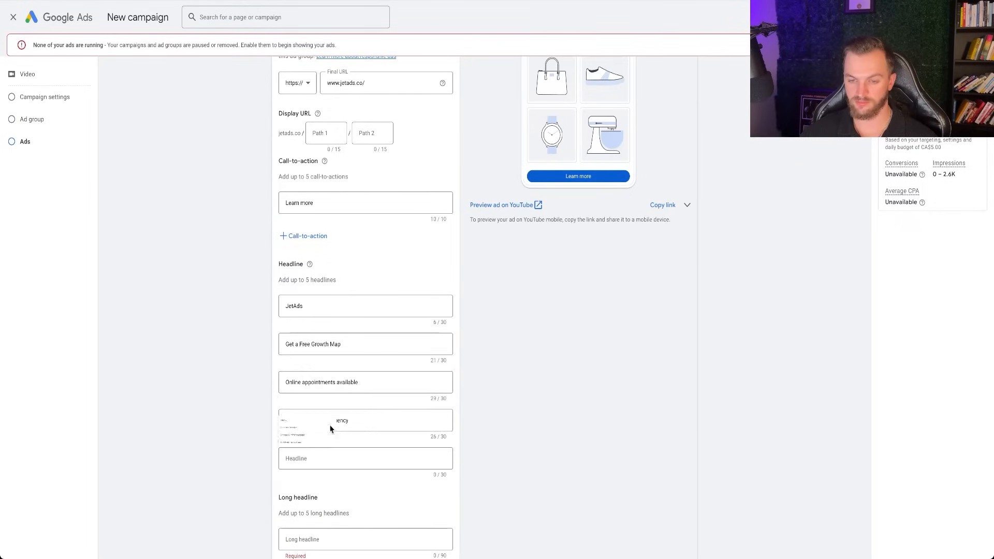
scroll("down", 3)
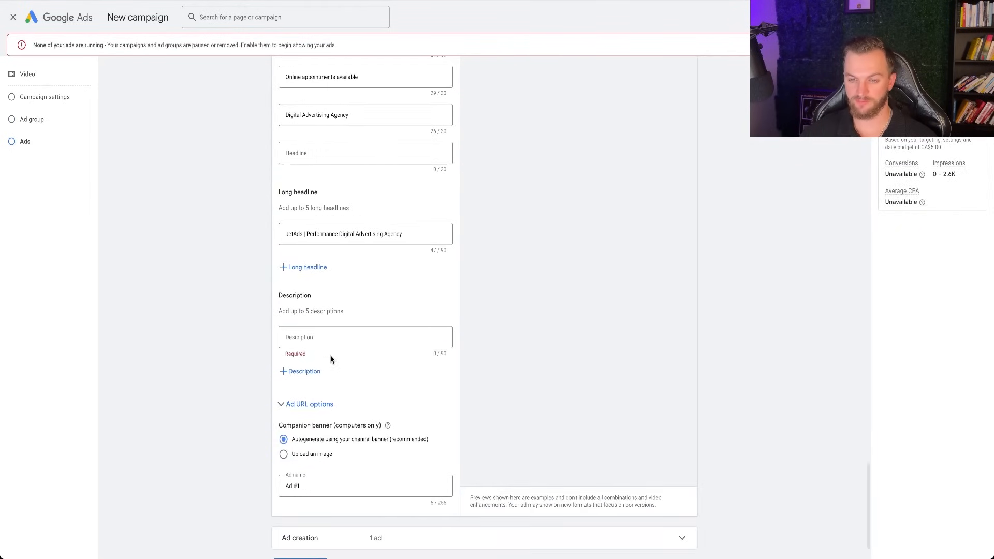
Step: Enter the JetAds performance agency description and replace the duplicate fourth description with a new line
type("ad results with JetAds, the performance digital advertising agency")
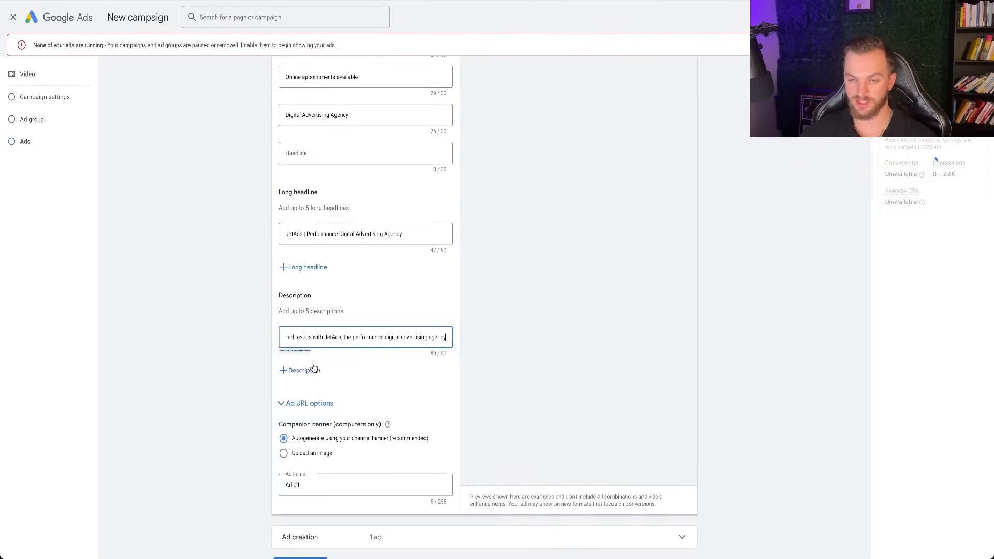
left_click(303, 370)
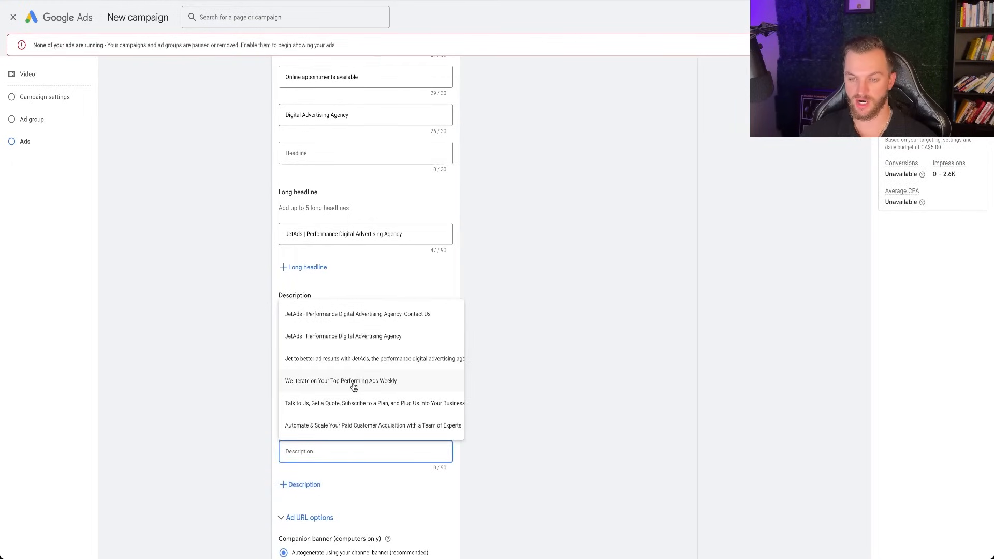
left_click(341, 380)
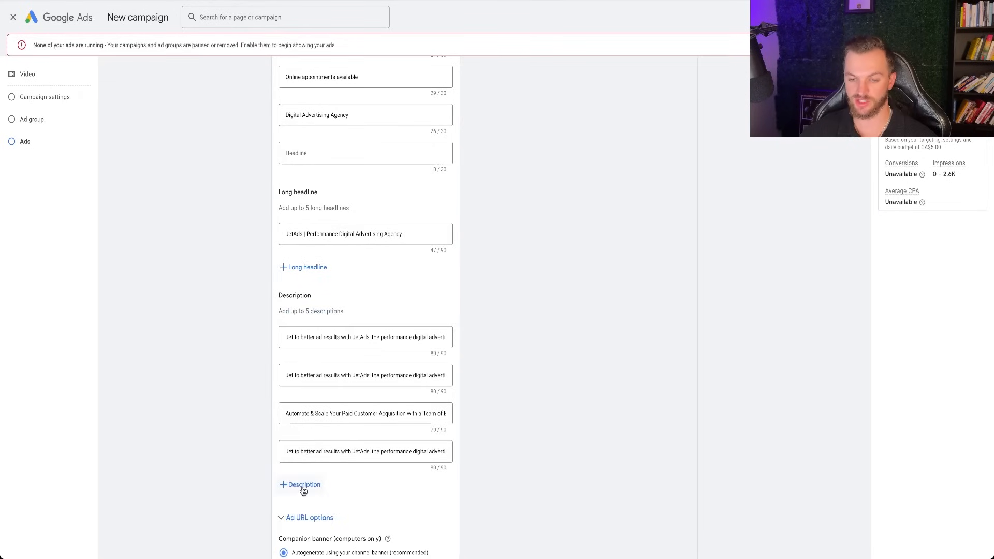
left_click(365, 452)
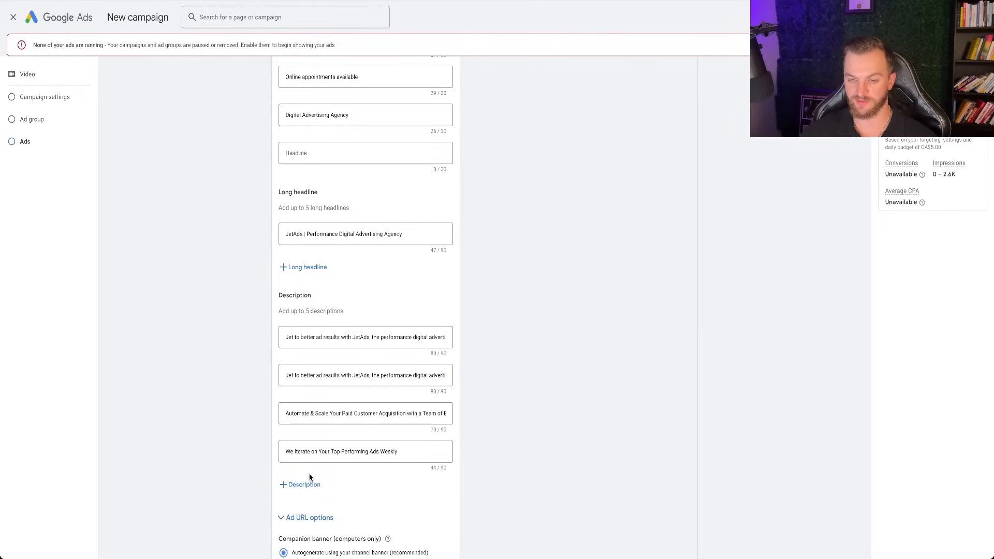
scroll("down", 3)
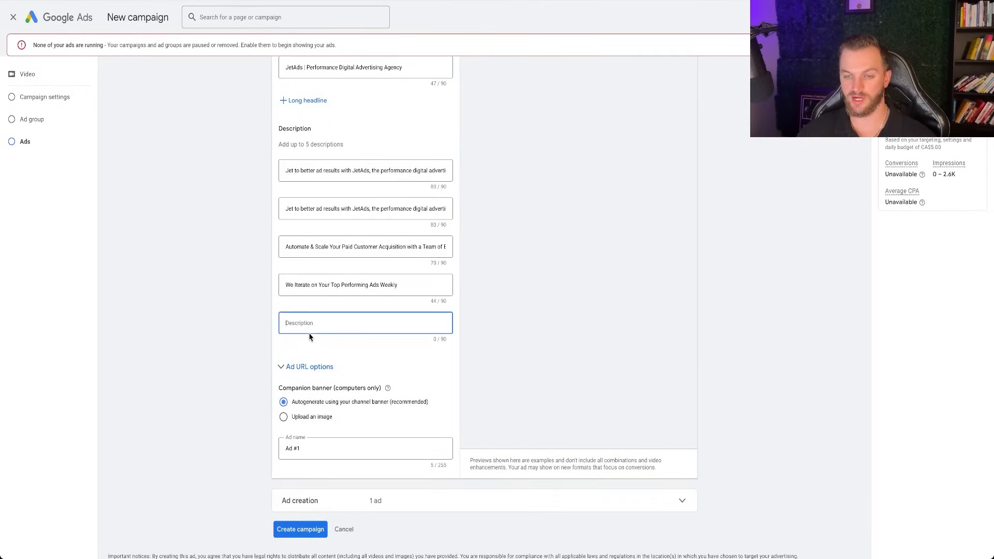
Step: Add a second long headline 'Jet To Better Ad results' and fill the fifth description from suggestions
left_click(303, 100)
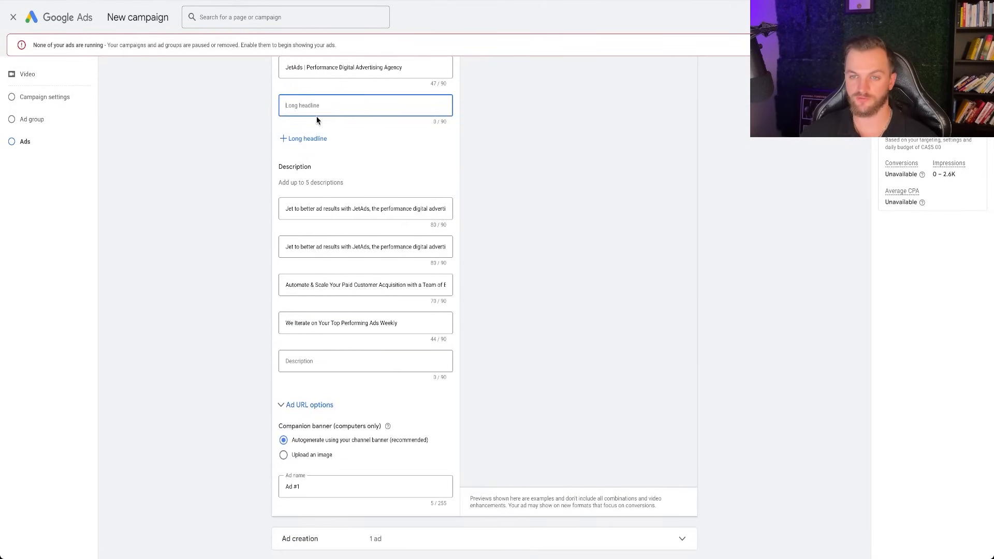
type("Jet To B")
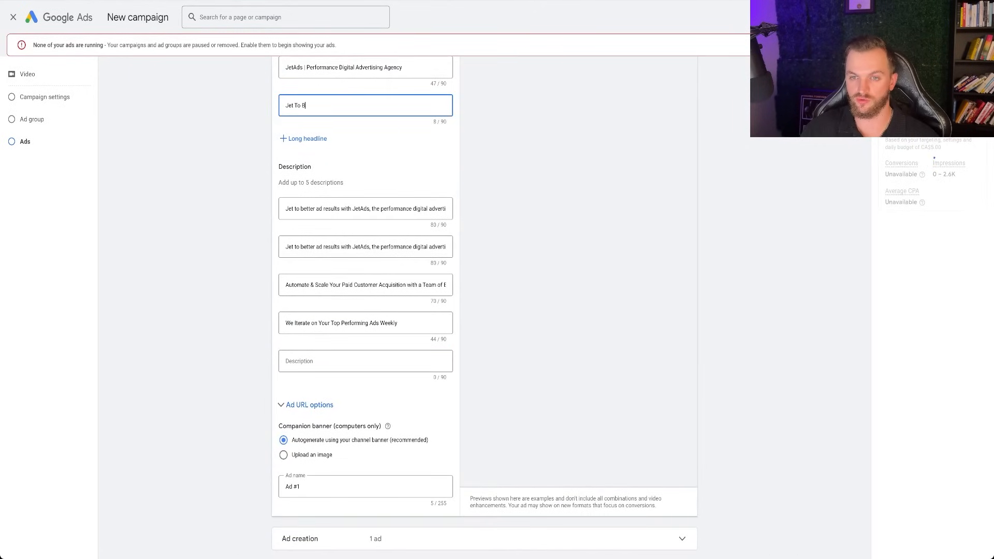
type("etter Ad results")
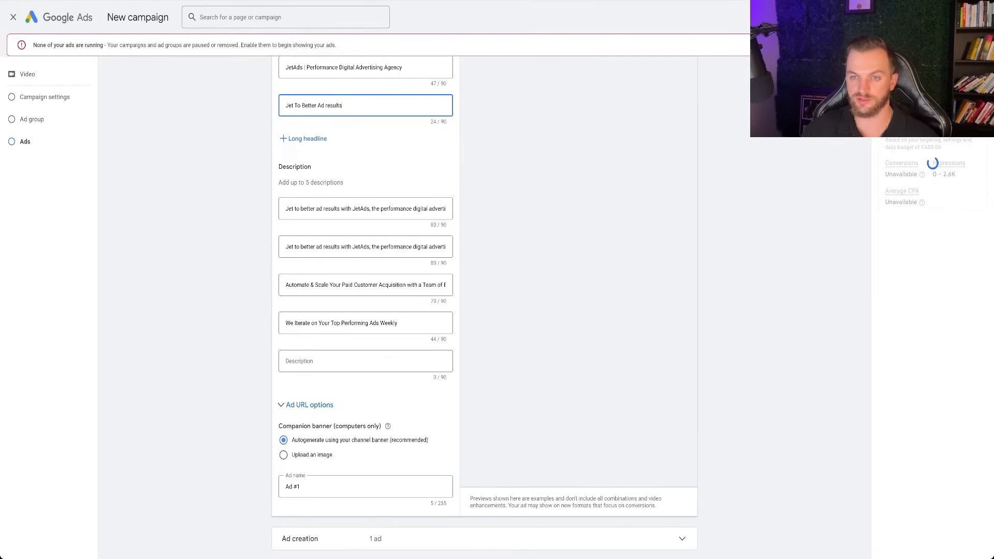
left_click(365, 361)
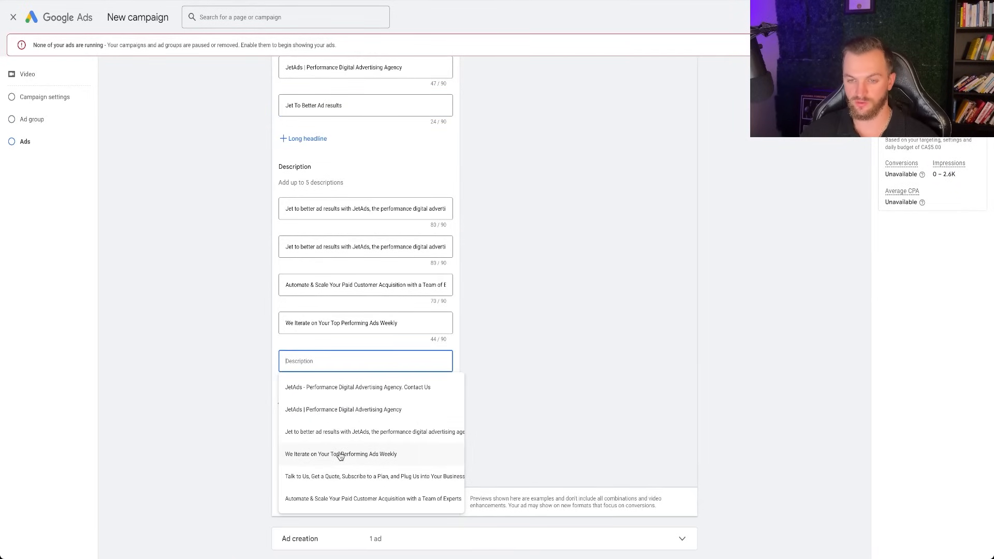
left_click(343, 409)
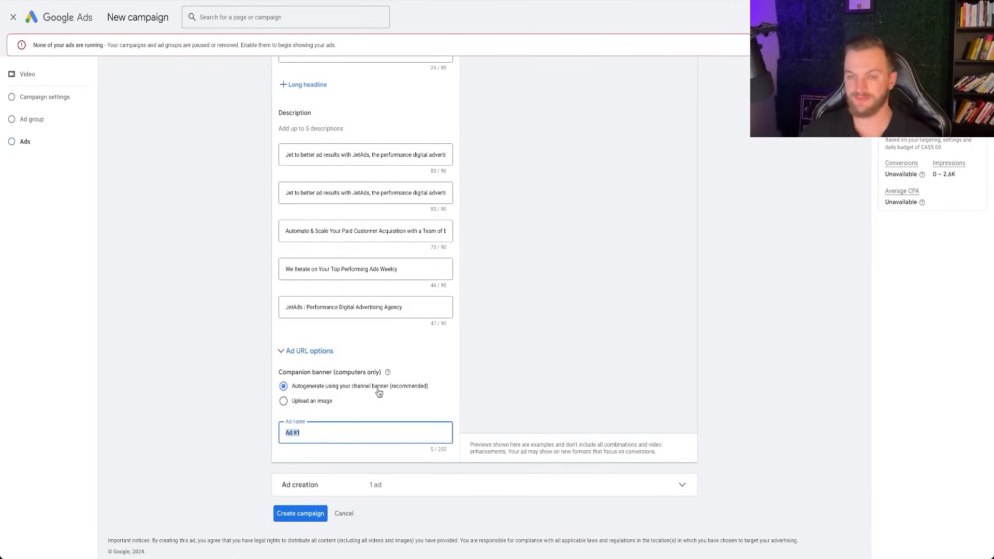
Step: Name the video ad 'Swimwear Ads' in the Ad name field
scroll("up", 3)
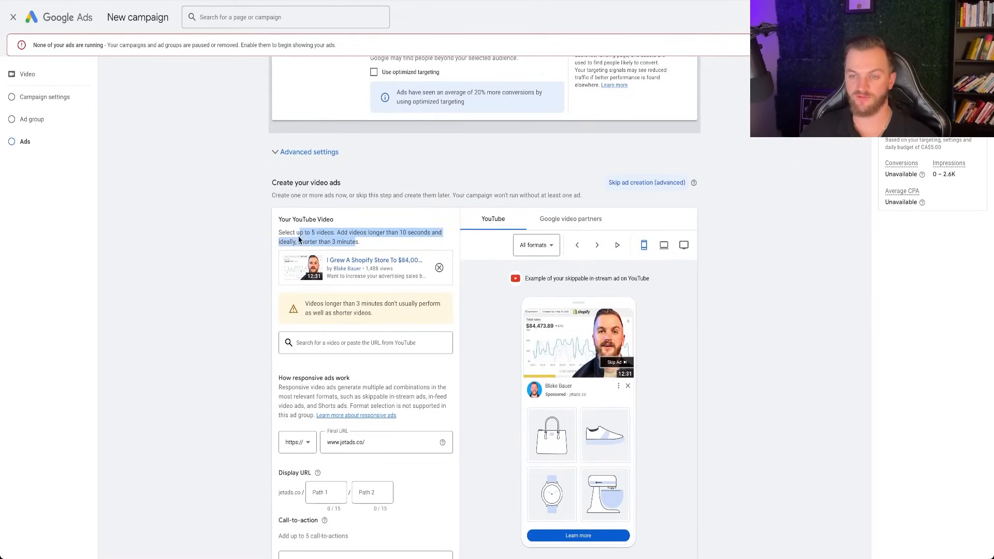
scroll("up", 3)
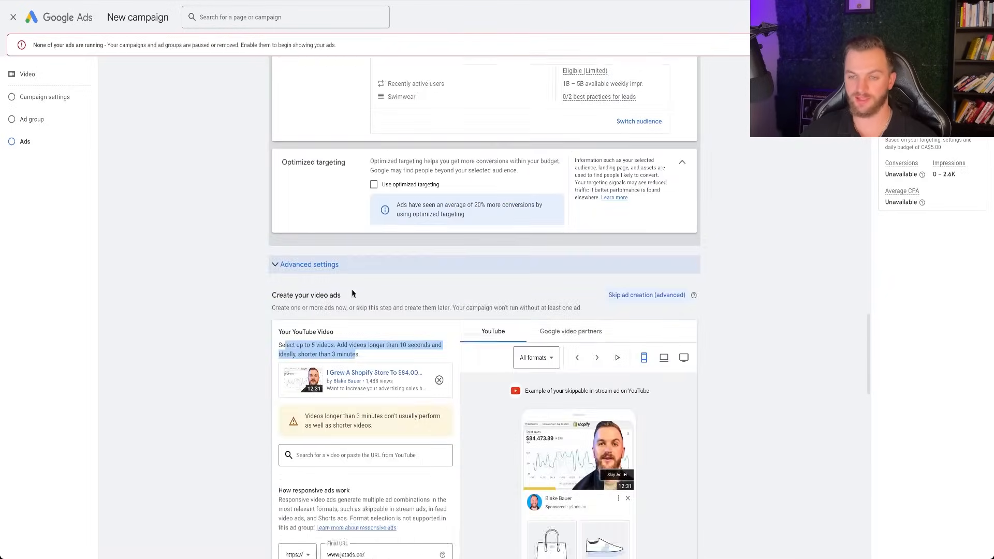
scroll("down", 3)
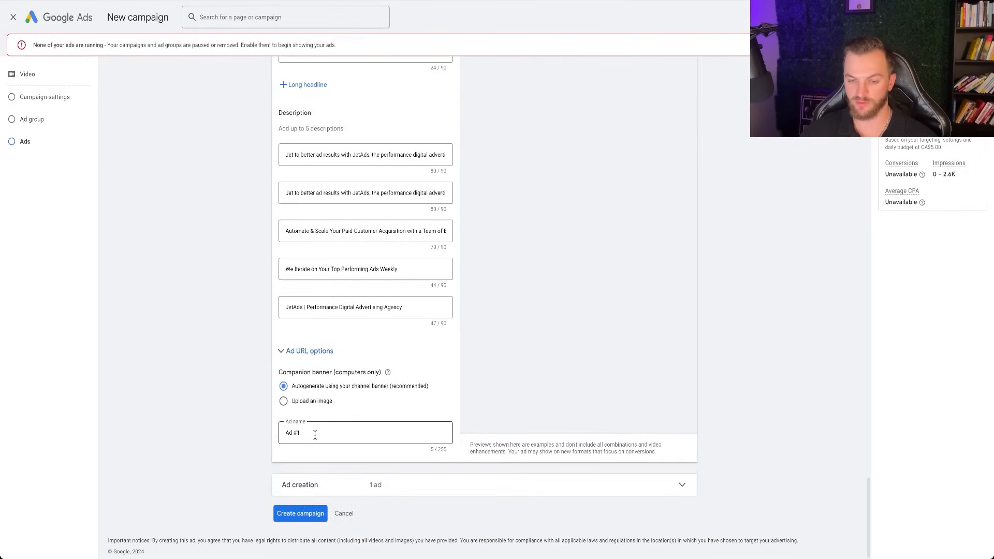
type("Swimwear YouTube")
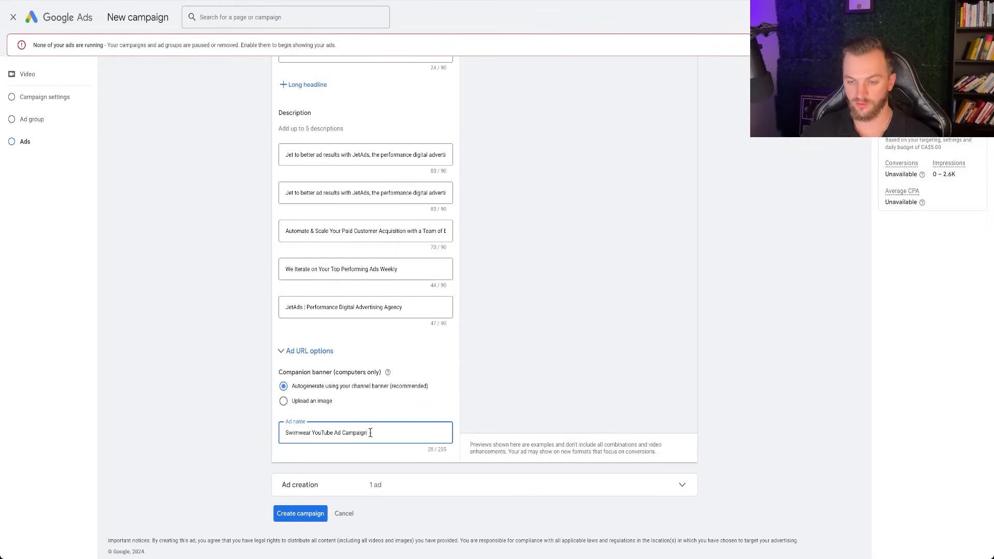
type("Swimwear Ads")
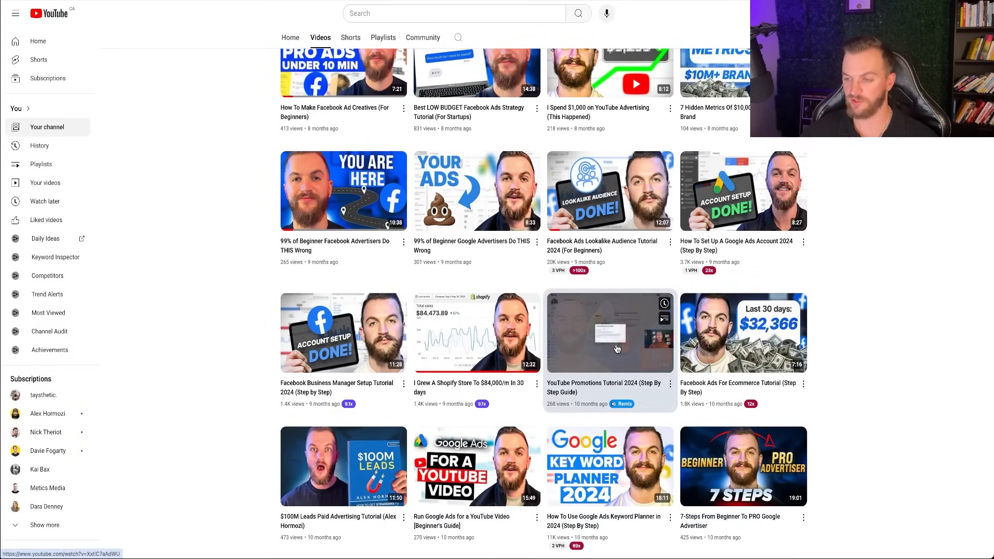
Step: Scroll the YouTube channel's Videos tab to review the uploads
scroll("down", 3)
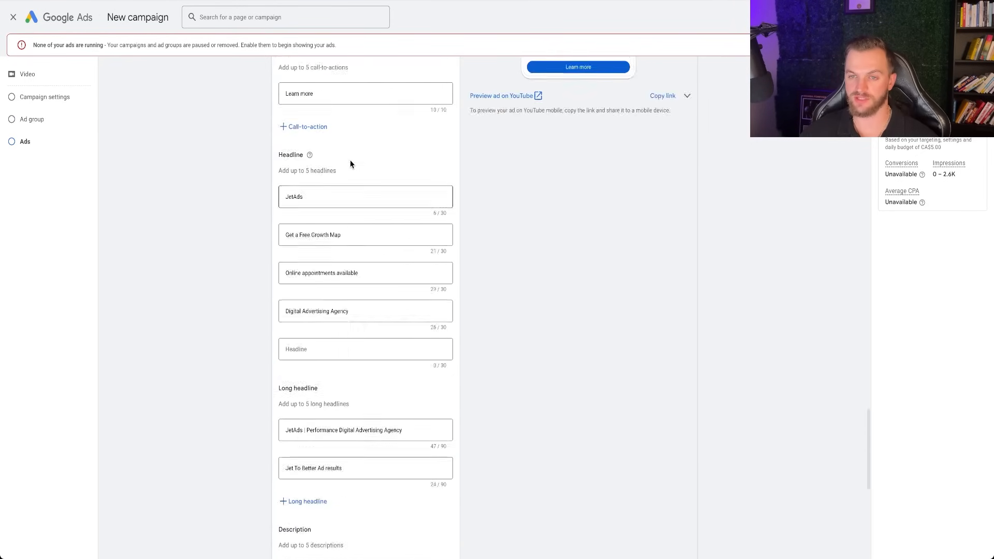
scroll("up", 3)
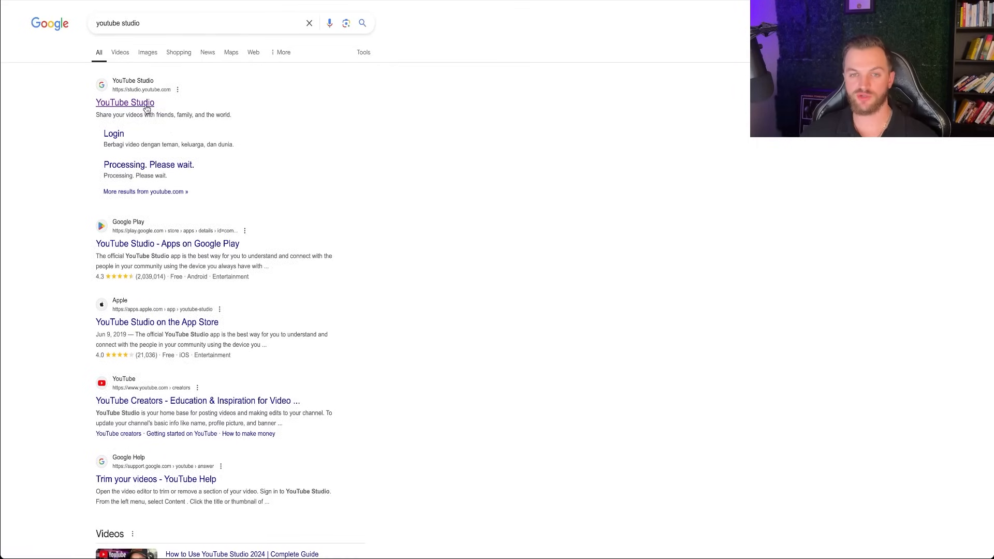
Step: Open the YouTube Studio site from the Google search results
left_click(125, 102)
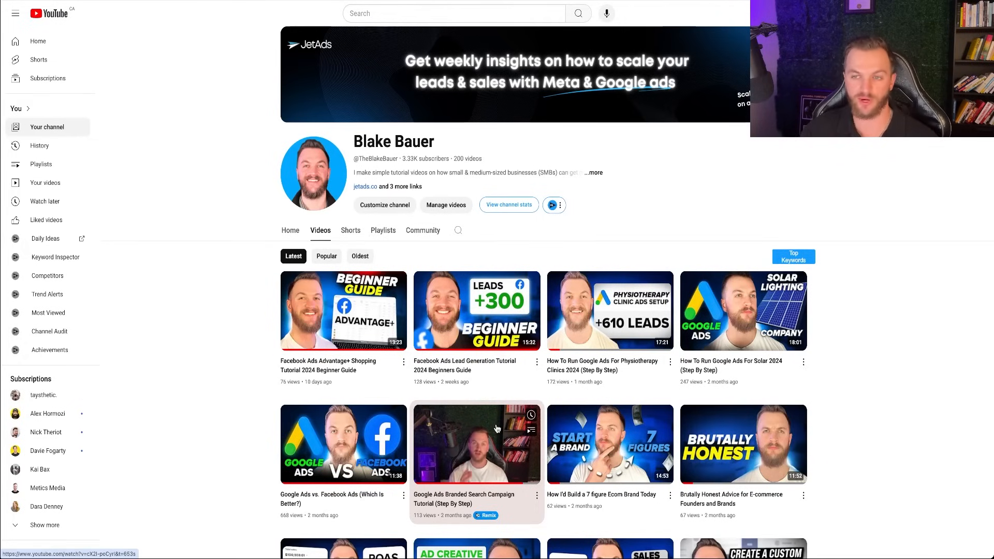
mouse_move(881, 246)
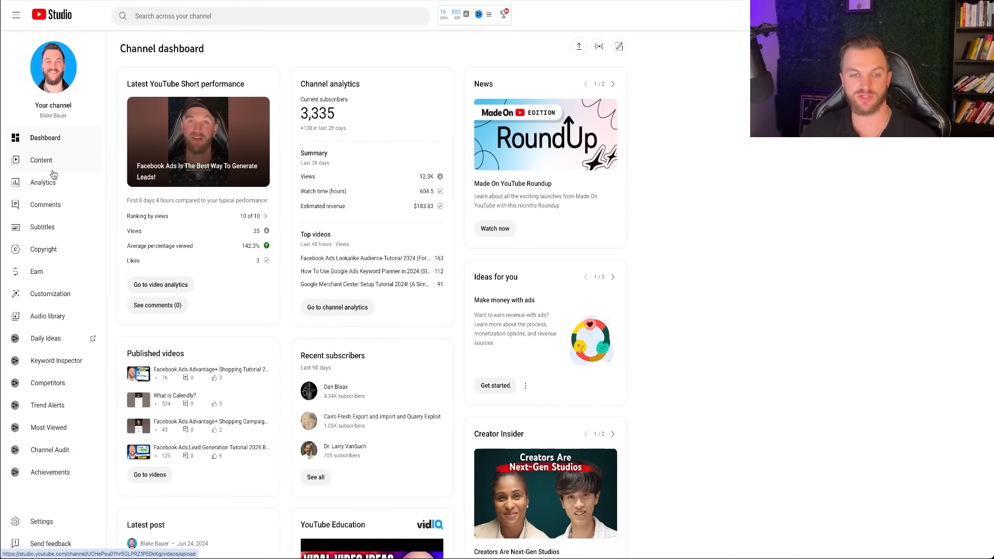
Step: Open the channel's Content list, check Shorts and Videos, and copy the intro video's link
left_click(41, 160)
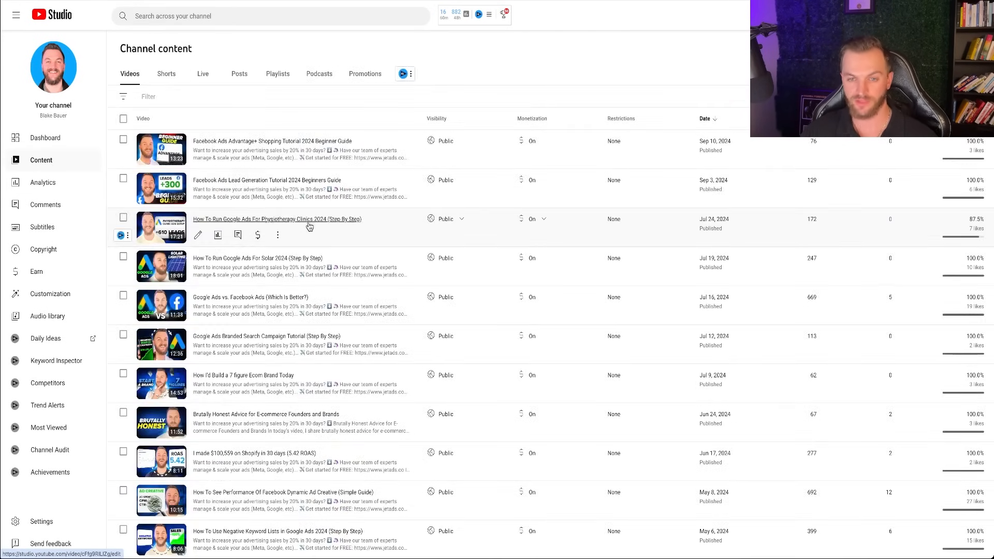
scroll("down", 3)
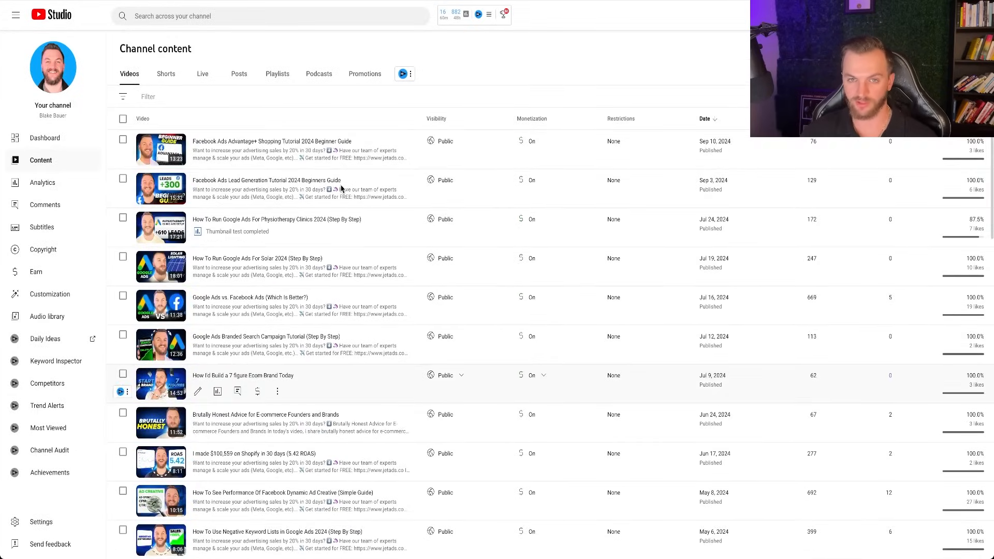
left_click(165, 74)
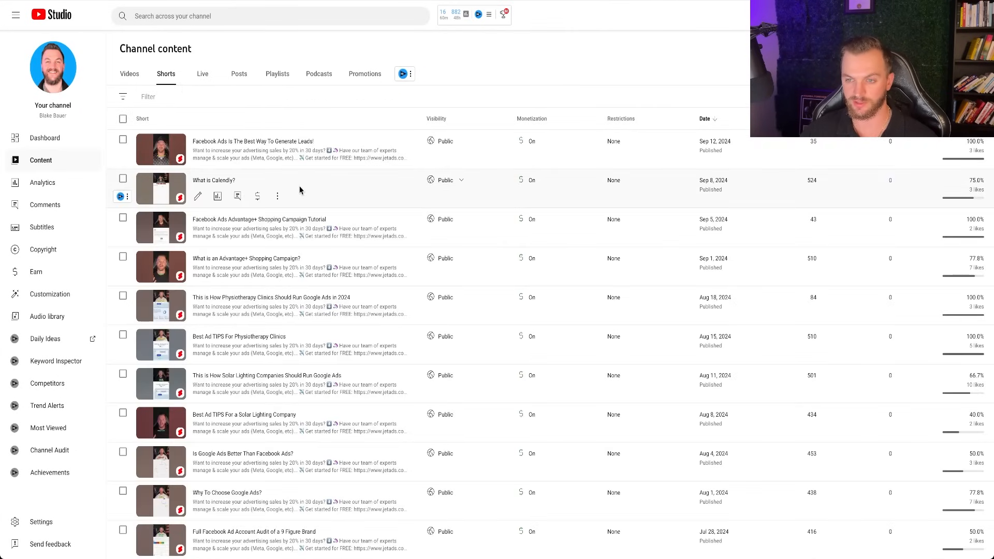
left_click(130, 73)
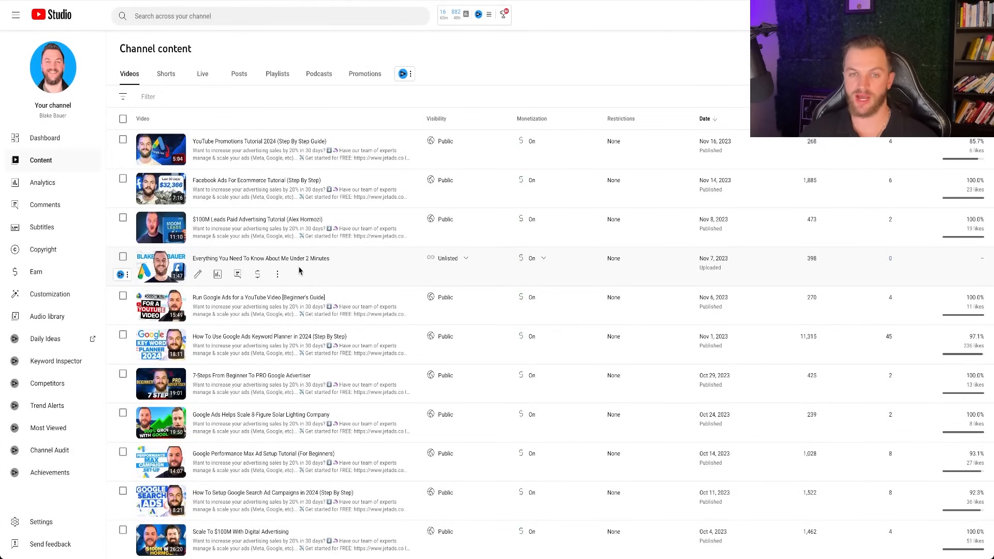
mouse_move(147, 101)
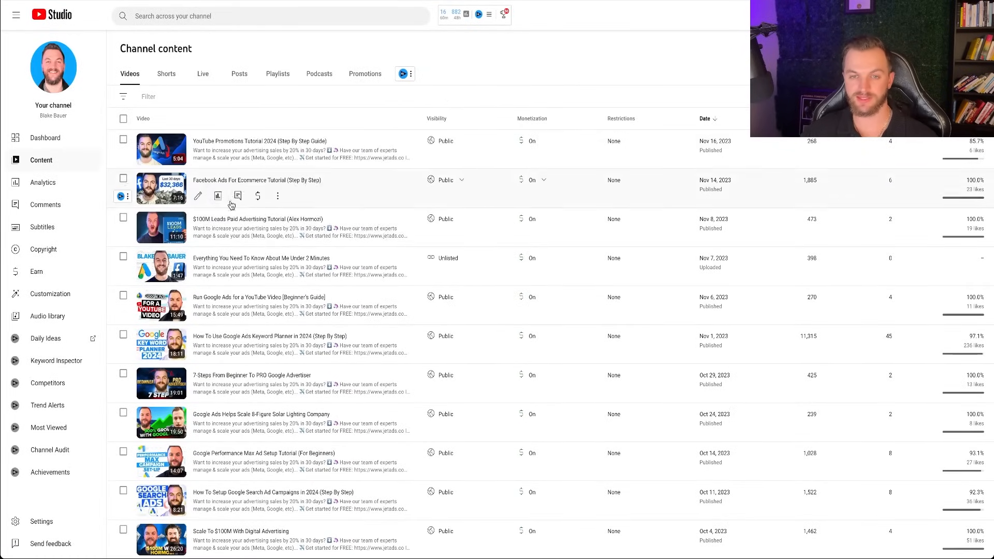
mouse_move(266, 258)
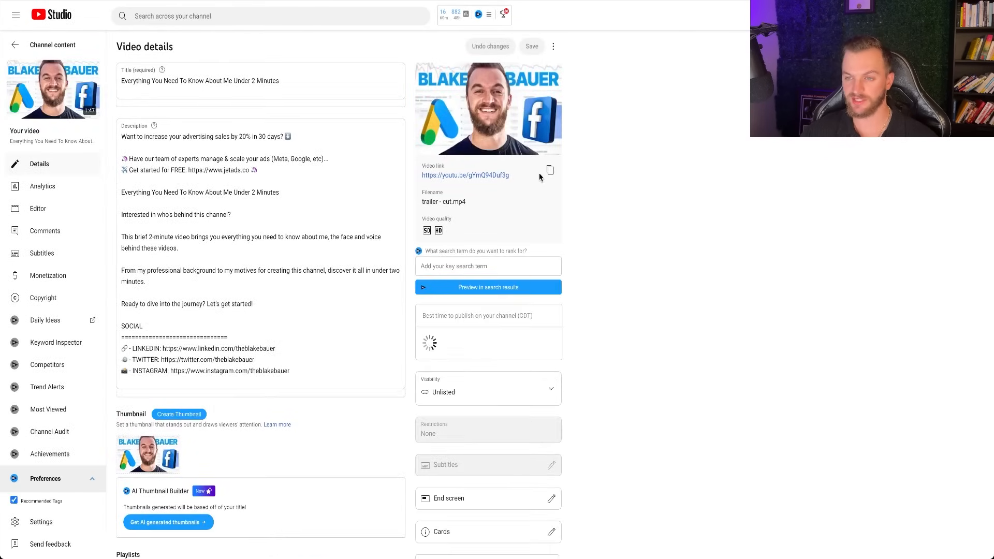
left_click(549, 170)
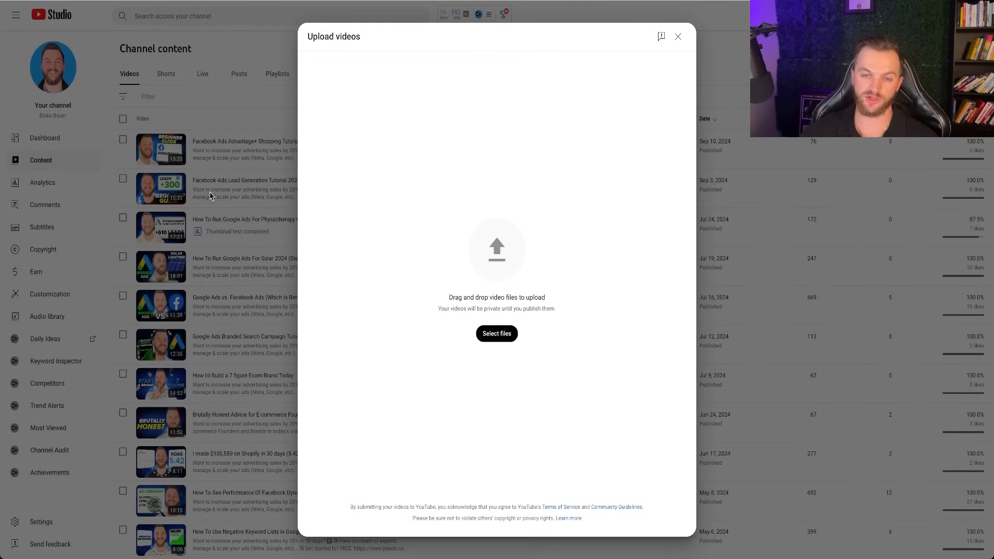
mouse_move(223, 349)
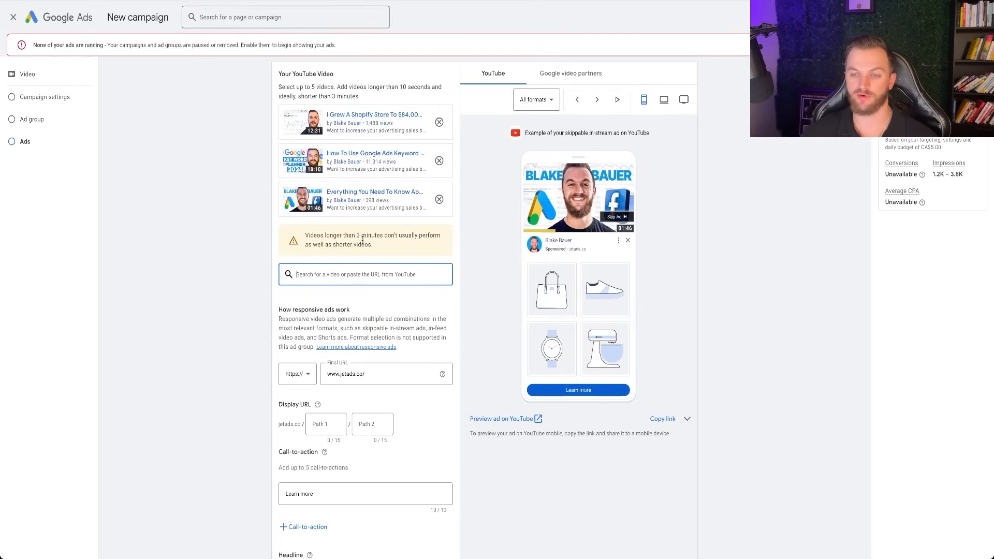
Step: Submit Create campaign to finish the Leads video campaign with the Swimwear Ads responsive ad
scroll("down", 3)
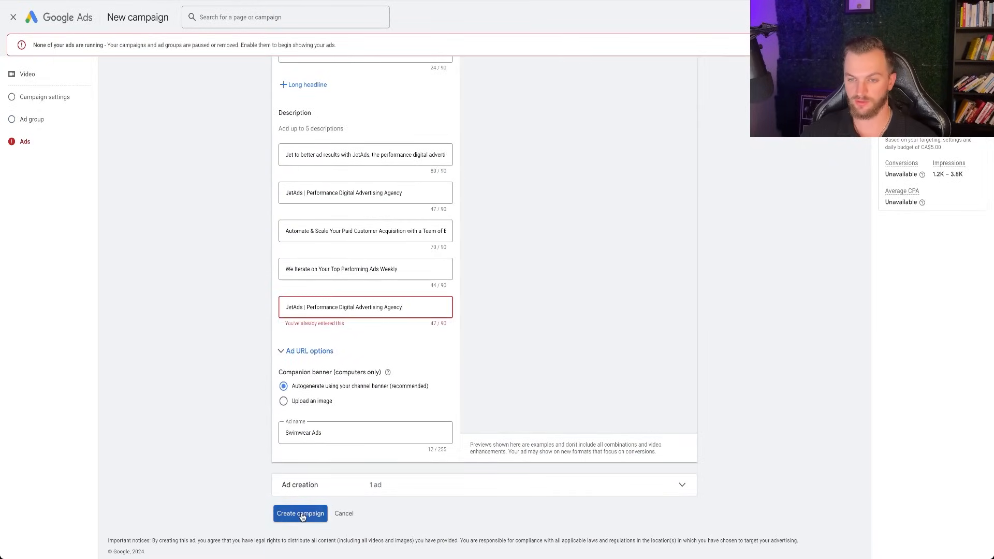
left_click(300, 513)
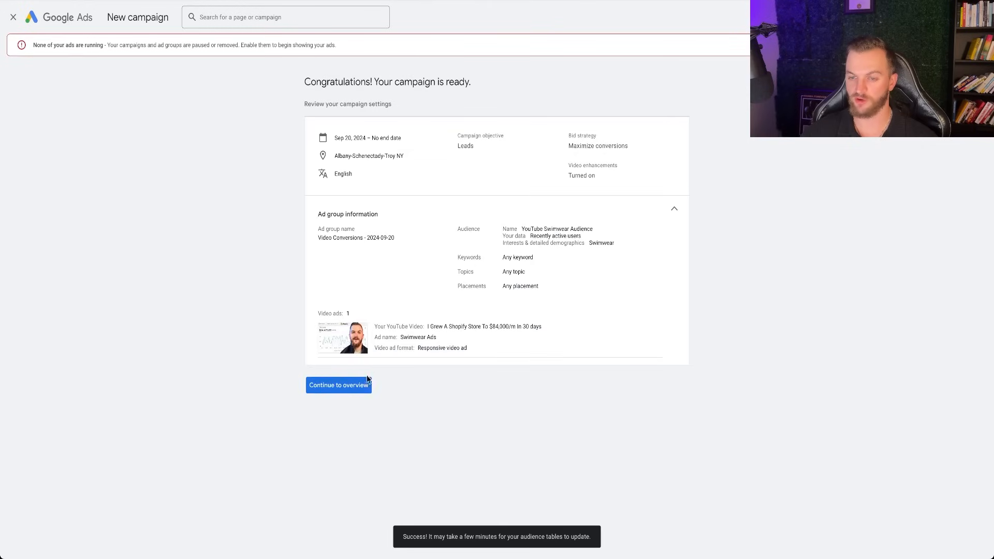
mouse_move(532, 226)
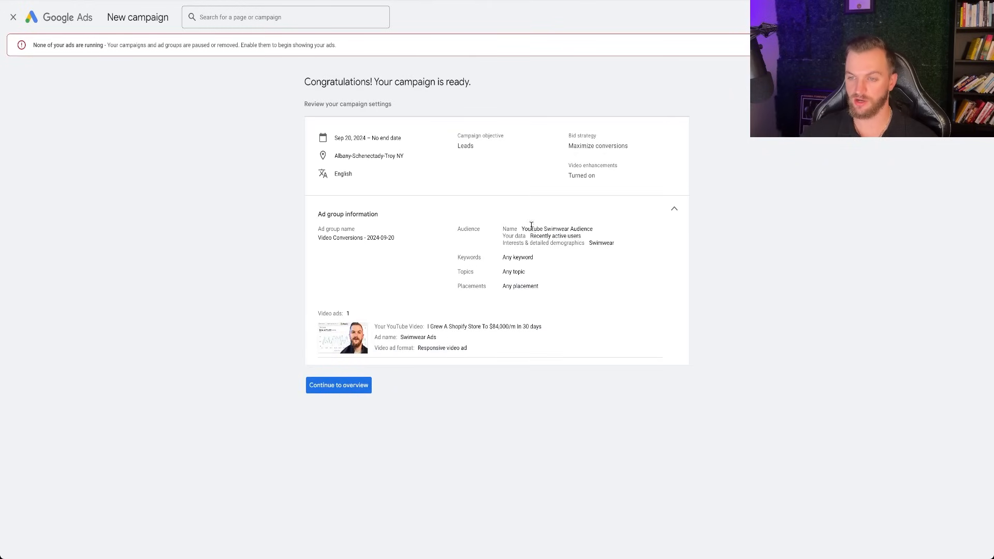
double_click(517, 256)
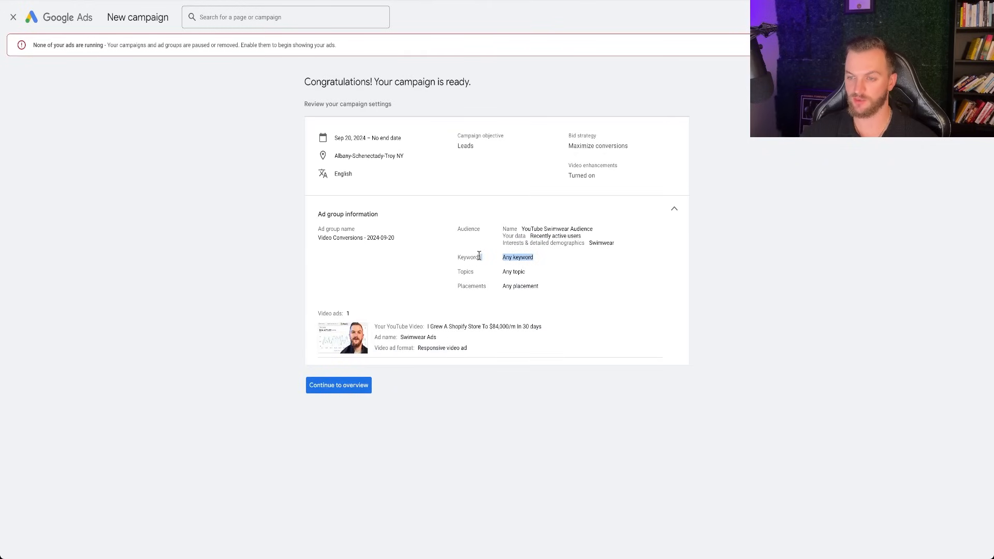
mouse_move(547, 260)
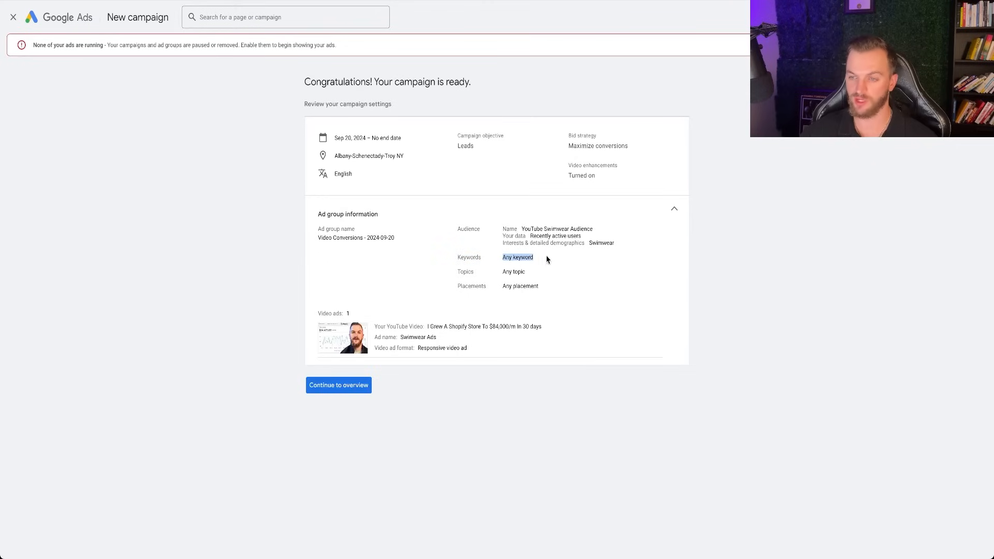